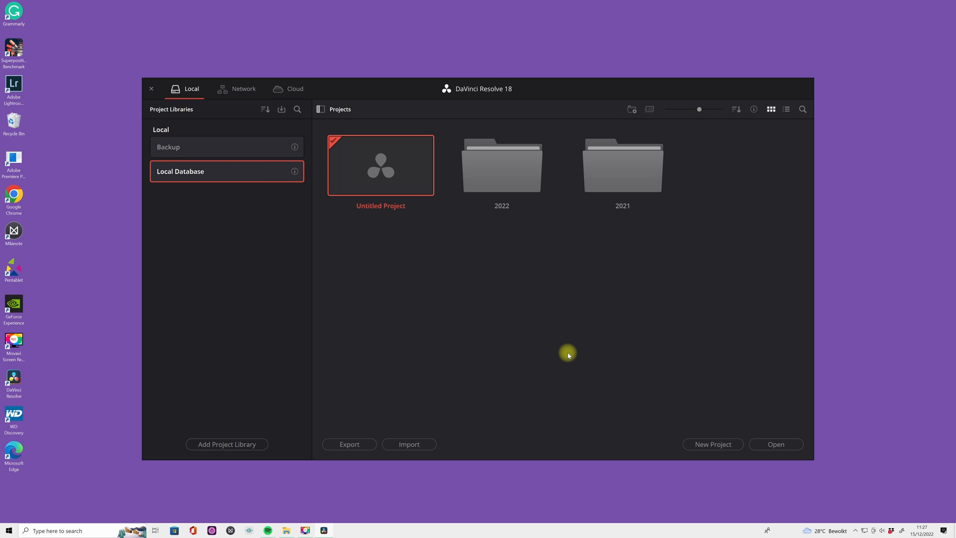
mouse_move(436, 278)
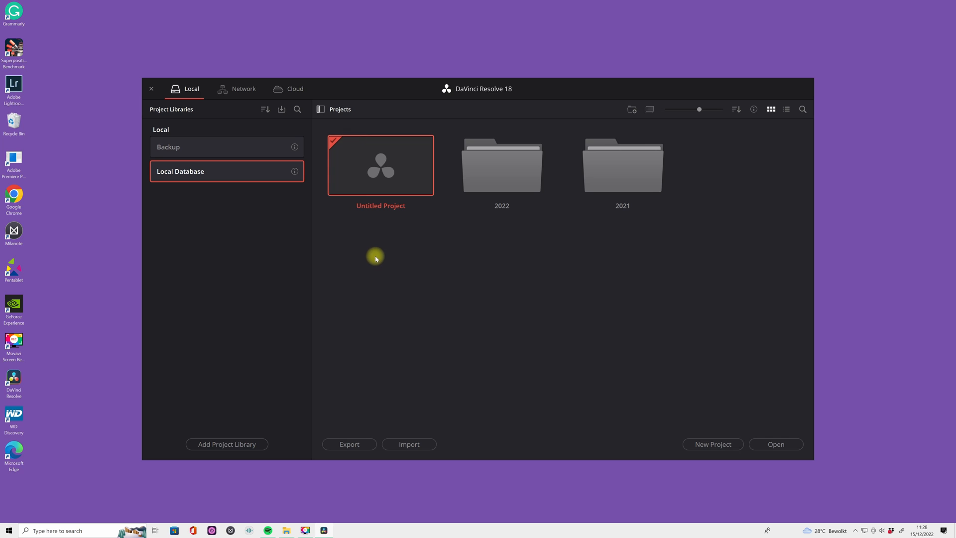
mouse_move(372, 237)
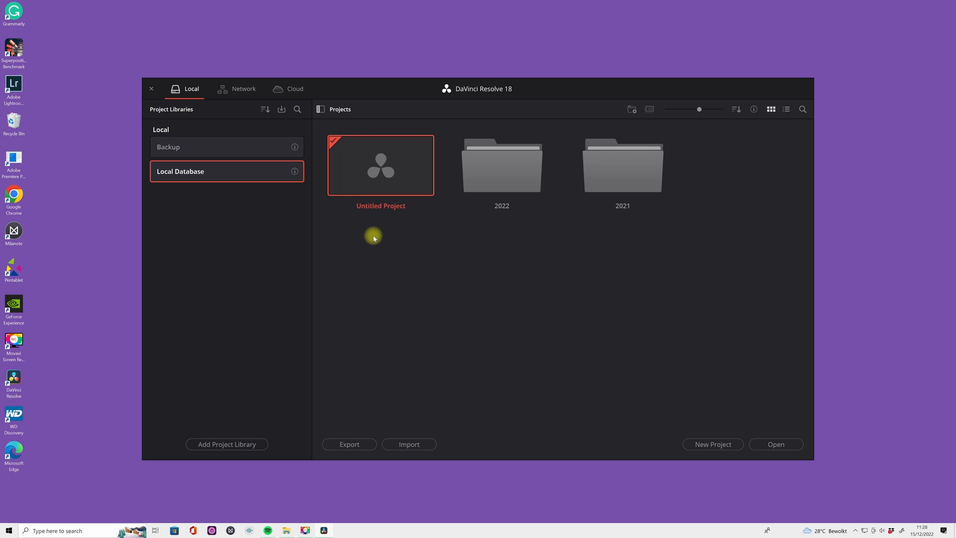
- Create a project folder named 2023 in the project manager and go into it
right_click(373, 238)
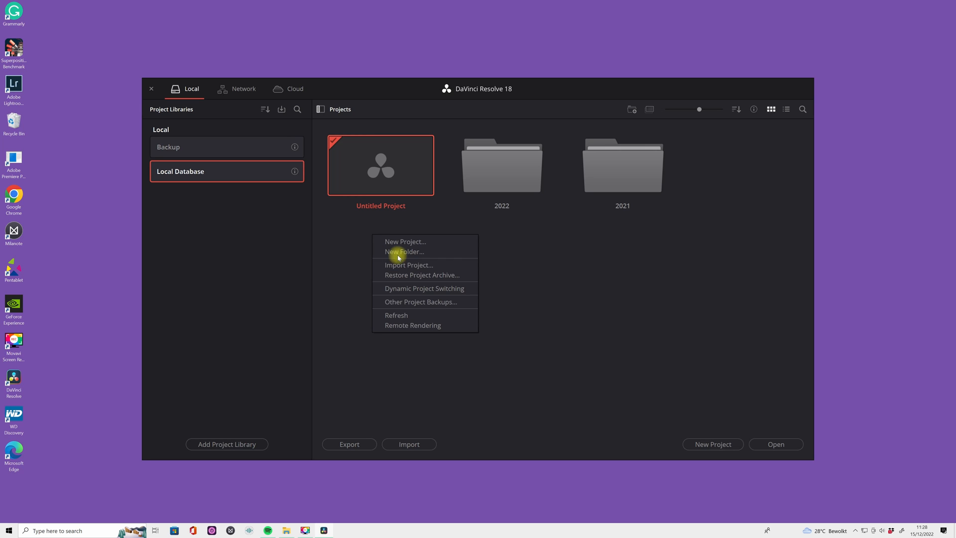
mouse_move(403, 252)
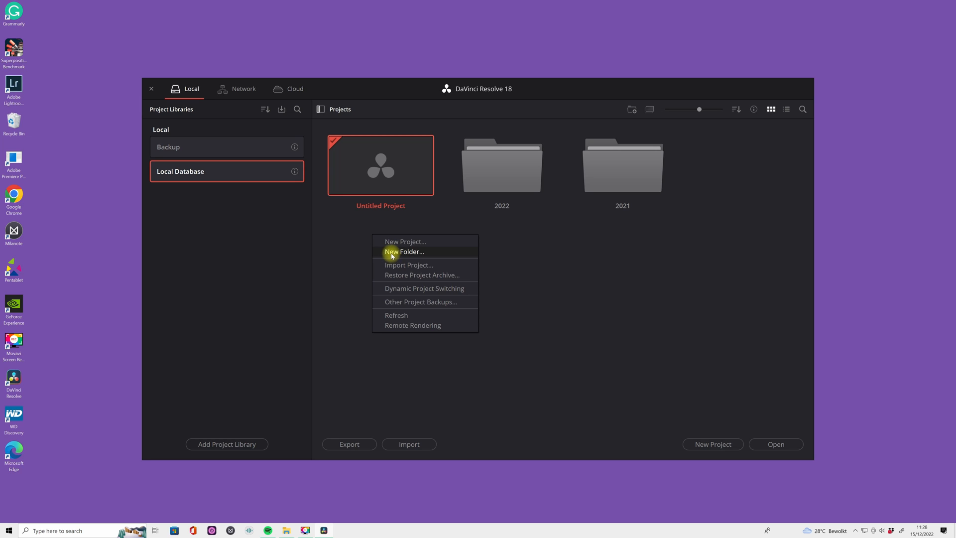
left_click(403, 251)
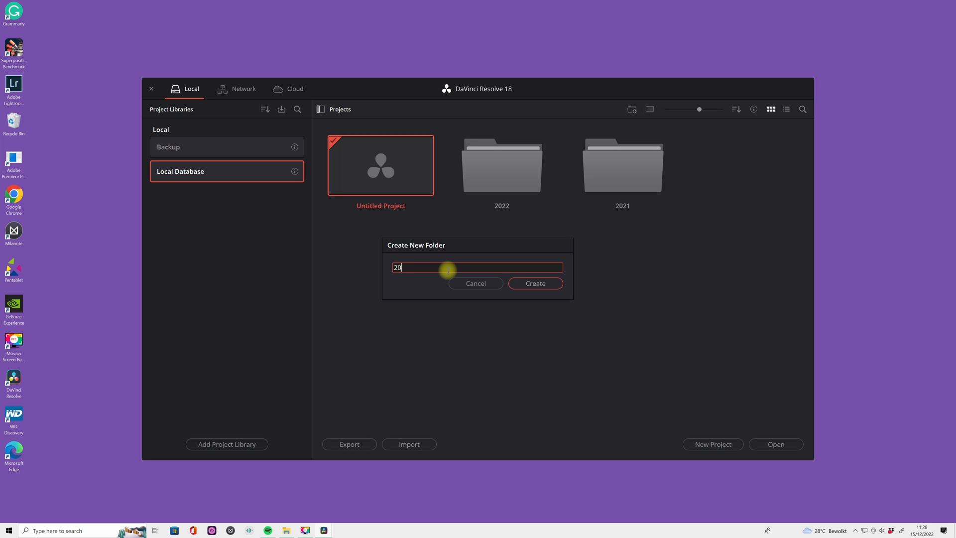
left_click(535, 284)
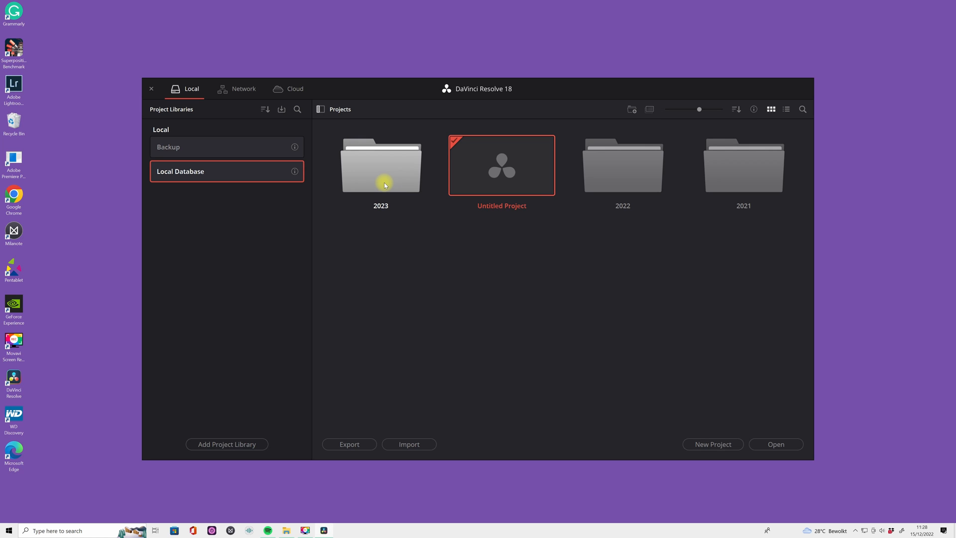
double_click(379, 164)
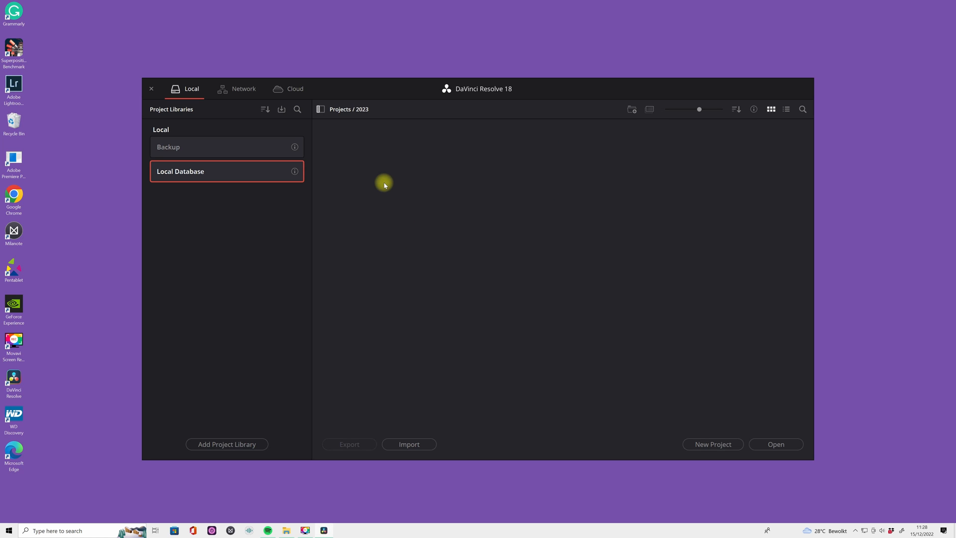
- Create a weddings subfolder inside 2023 and navigate into 2023 / weddings
right_click(385, 186)
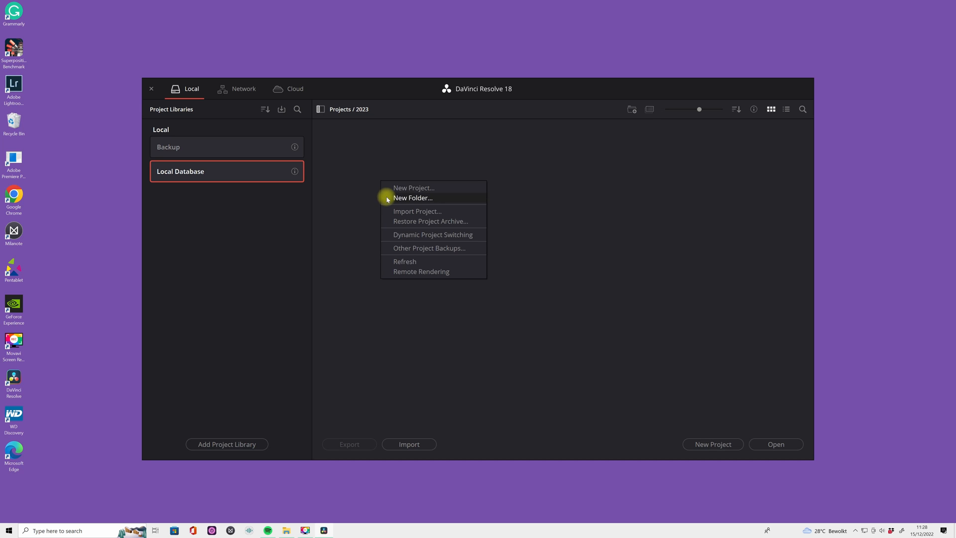
left_click(412, 197)
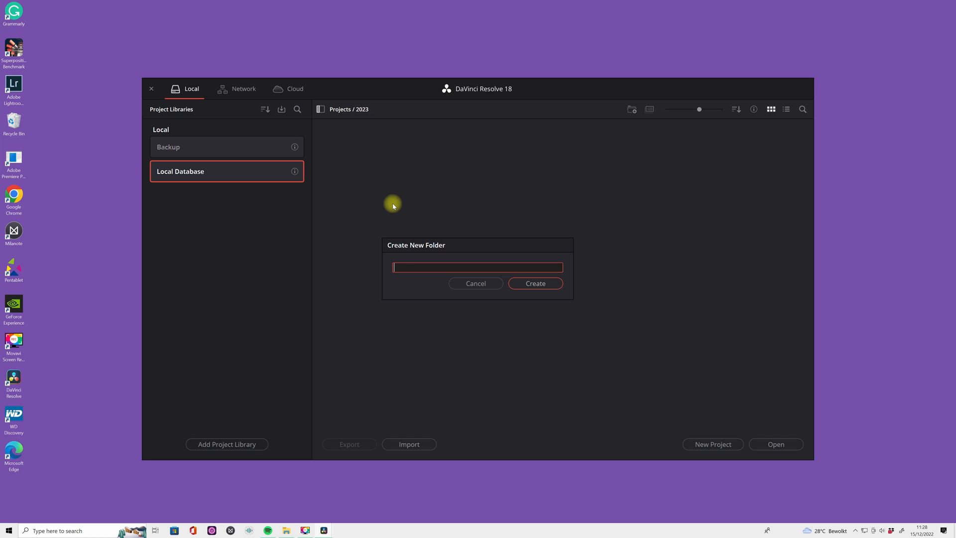
type("wedding")
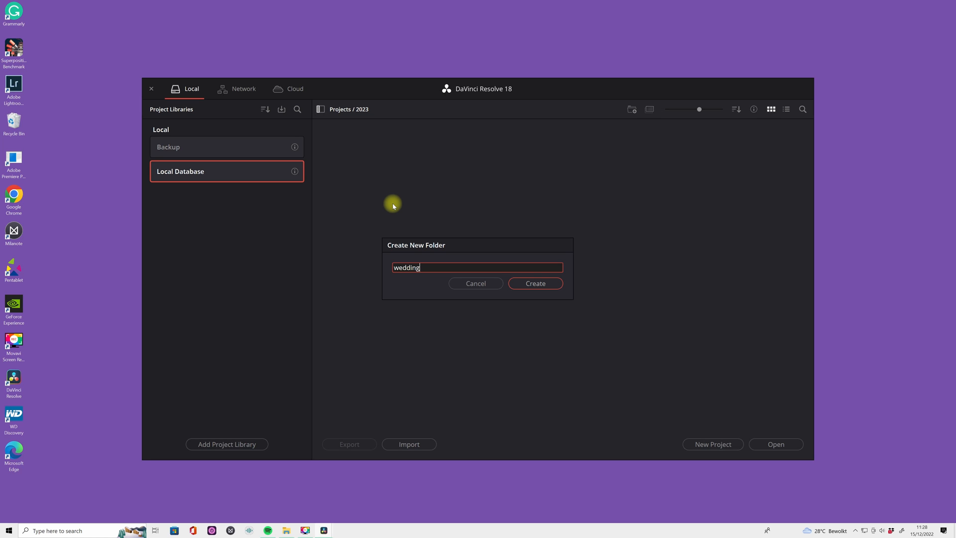
left_click(535, 283)
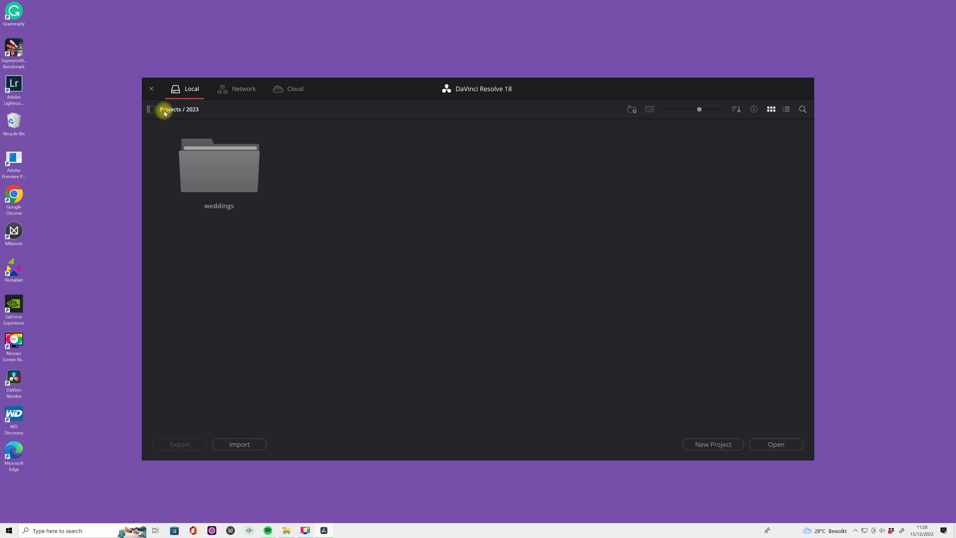
left_click(169, 110)
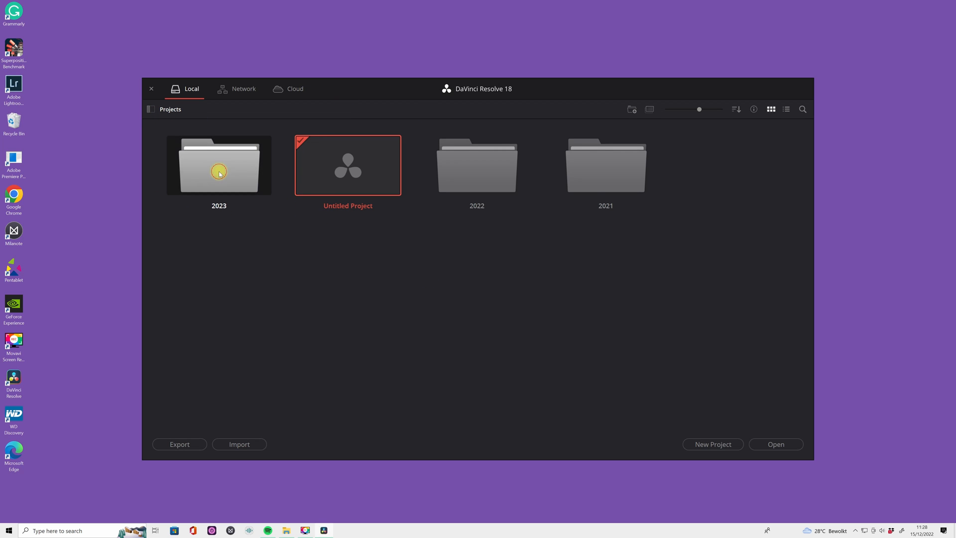
double_click(218, 166)
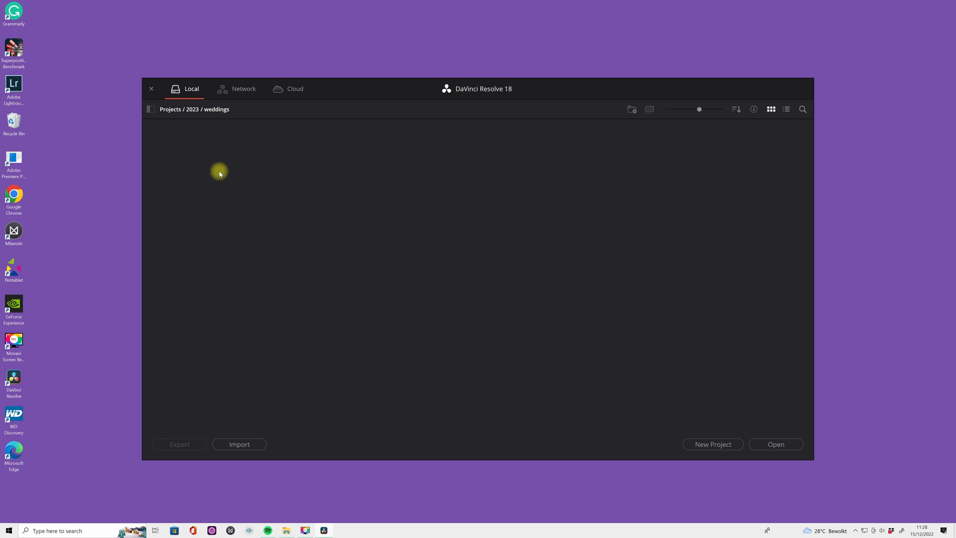
- Create a new project named weddings 2023 inside the weddings folder
right_click(218, 172)
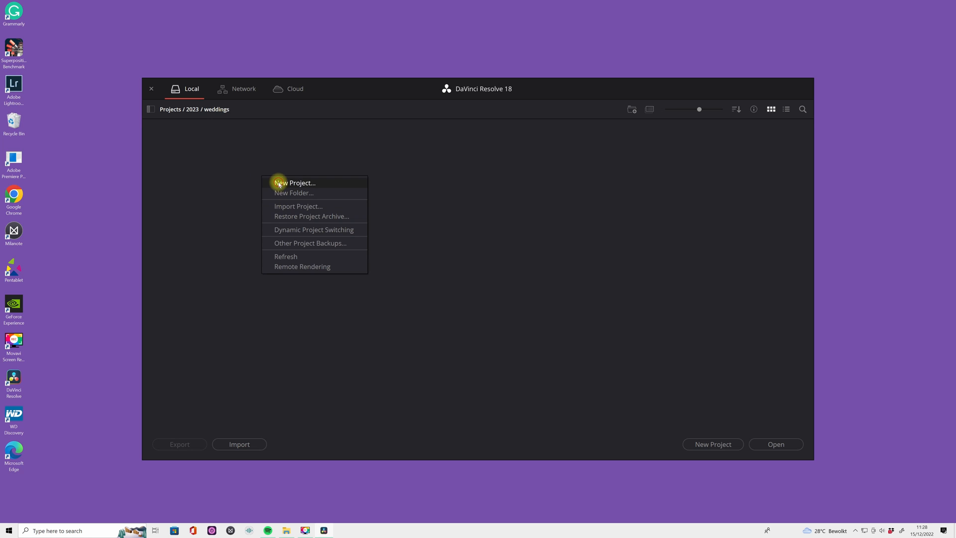
left_click(296, 184)
type("weddings 2023")
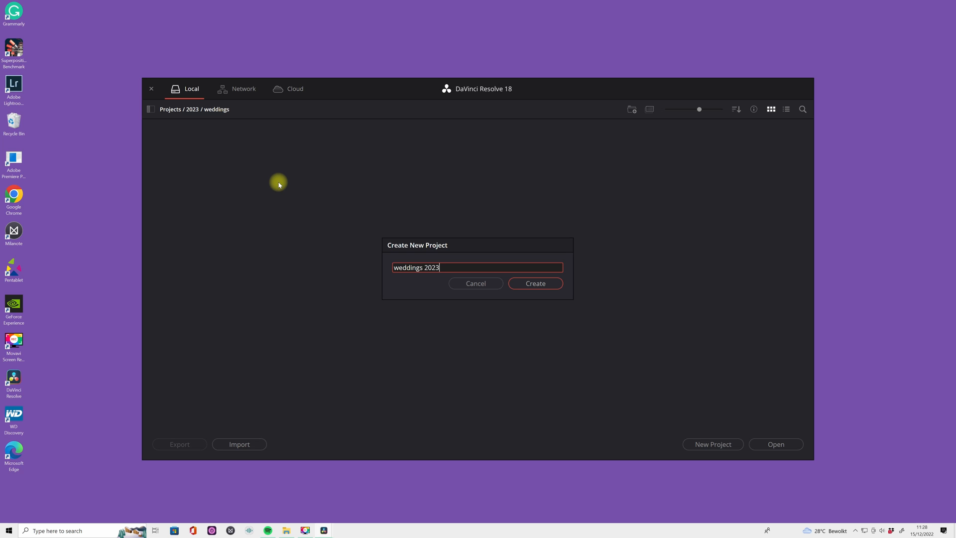
left_click(534, 283)
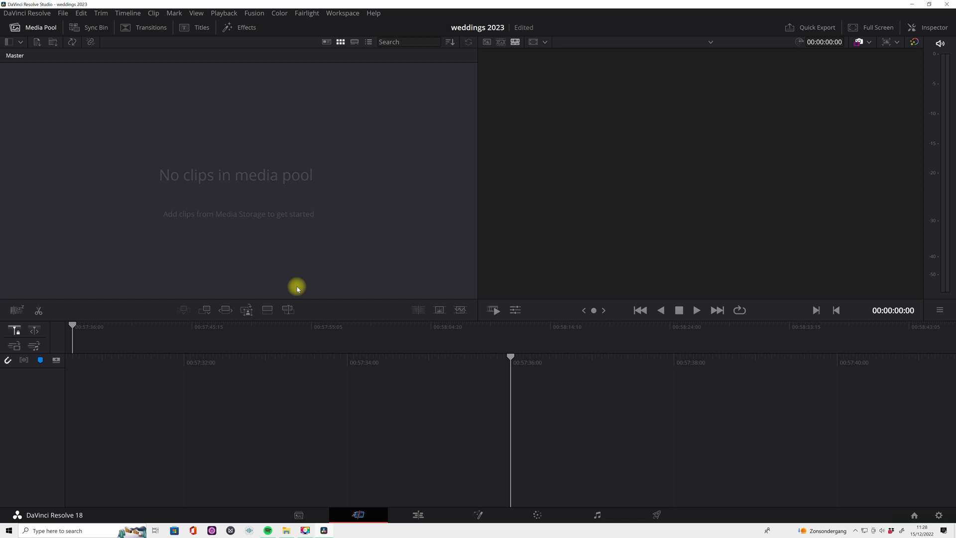
mouse_move(335, 504)
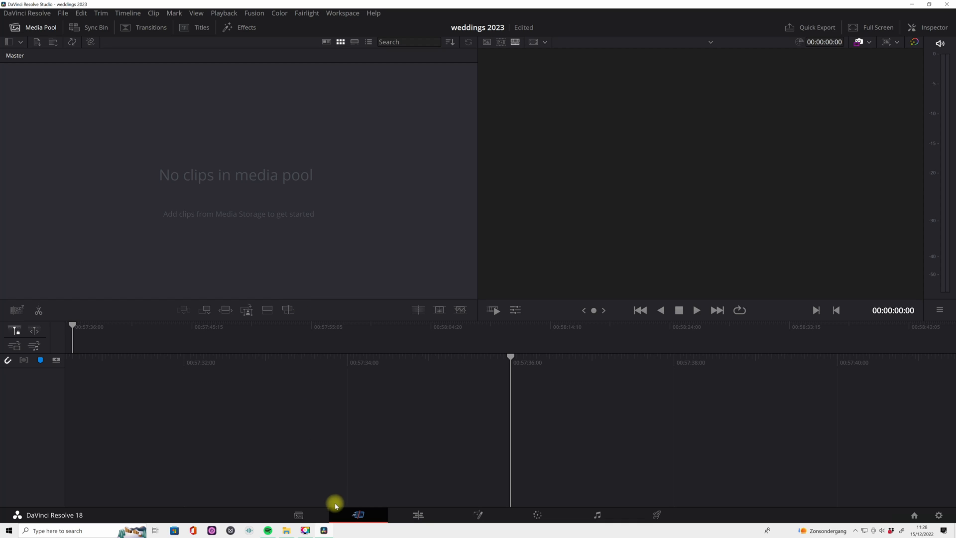
mouse_move(358, 515)
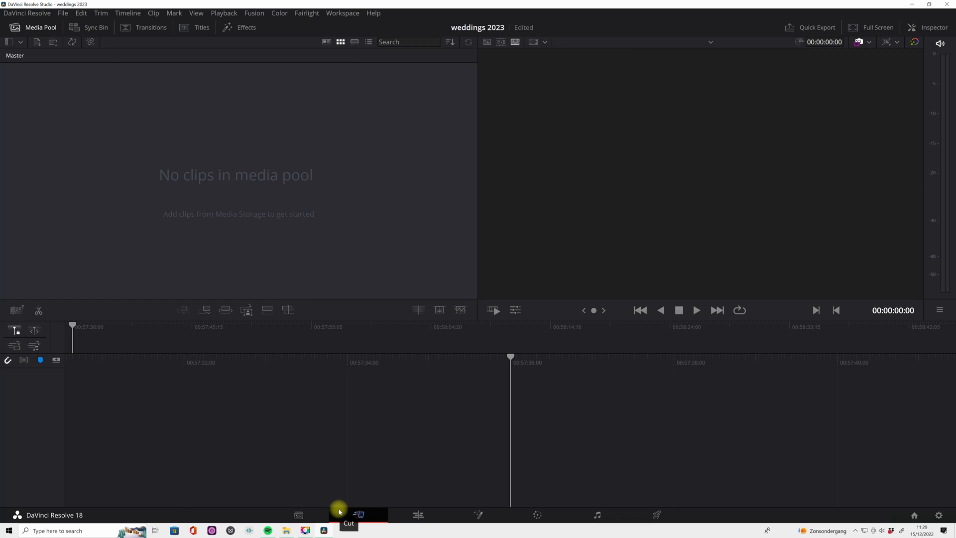
- Switch the Workspace to Full Screen Mode while on the Cut page
left_click(358, 515)
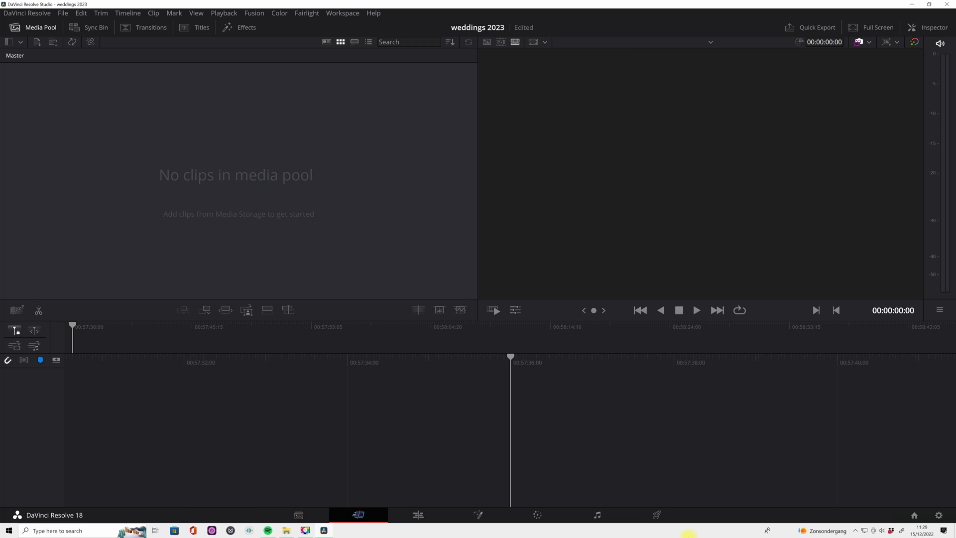
mouse_move(341, 13)
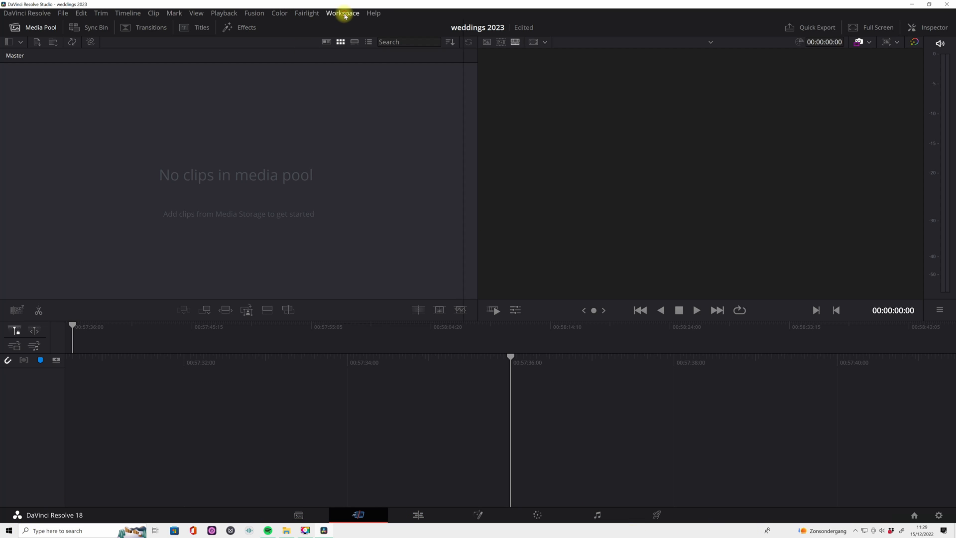
left_click(342, 13)
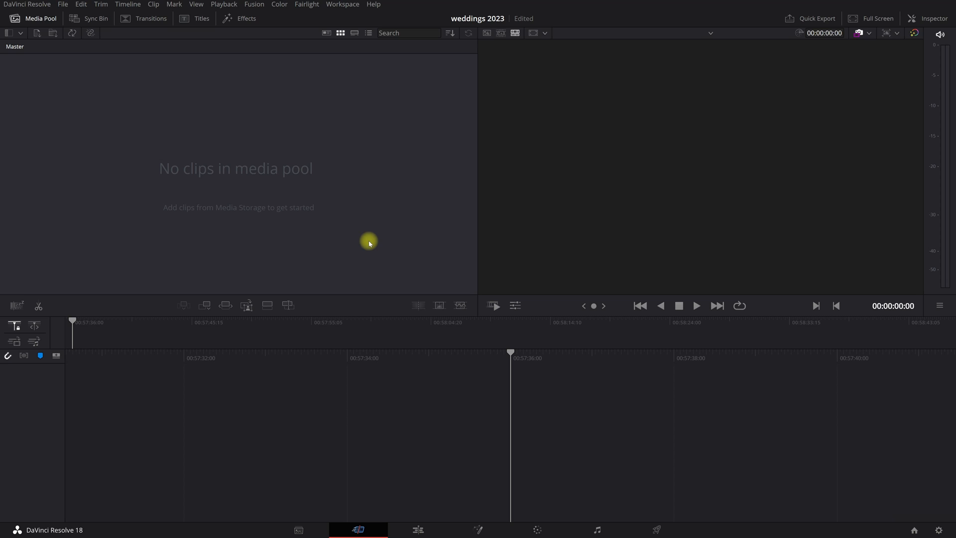
mouse_move(298, 530)
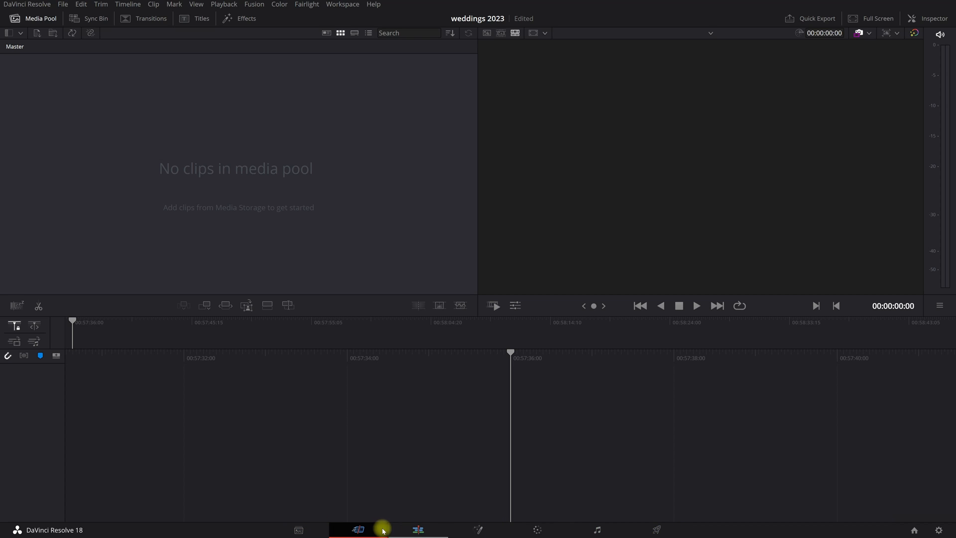
left_click(298, 529)
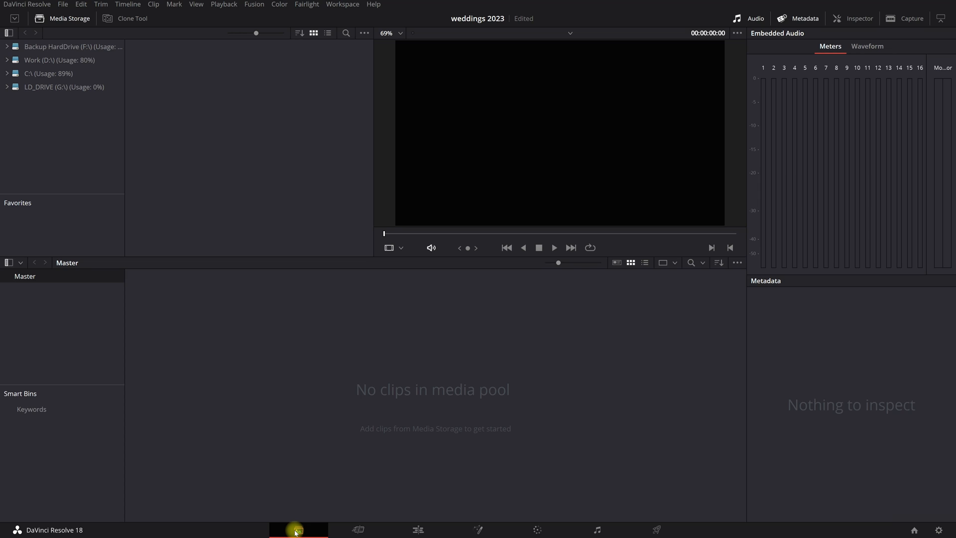
mouse_move(267, 462)
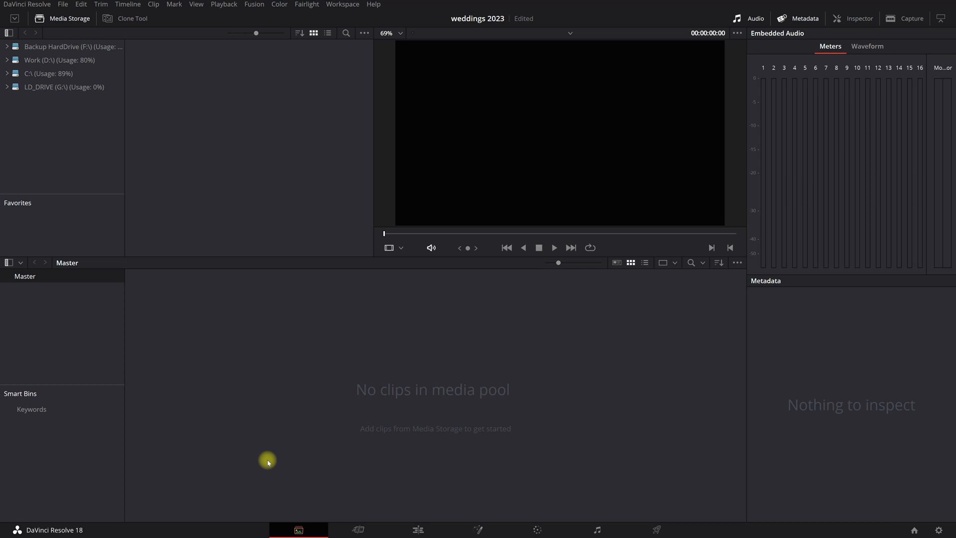
mouse_move(263, 458)
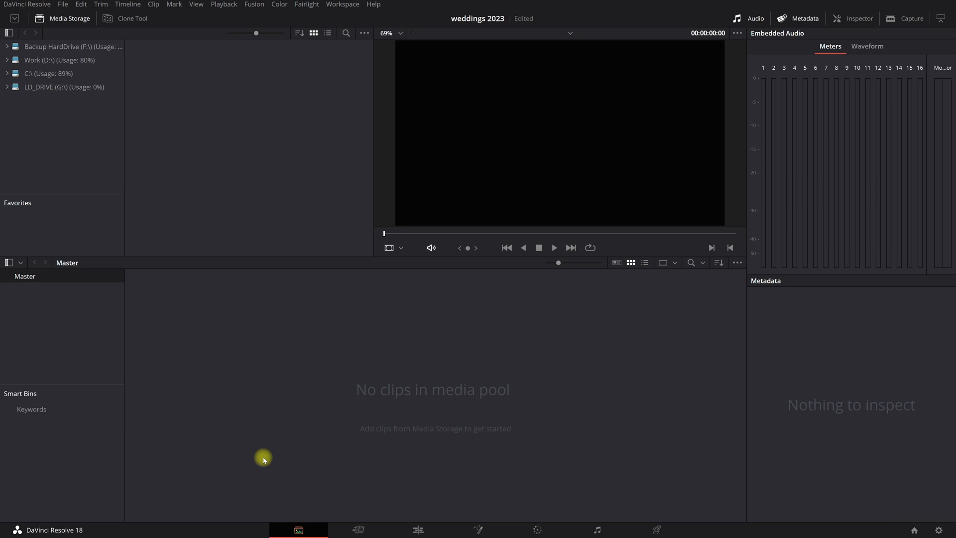
mouse_move(356, 529)
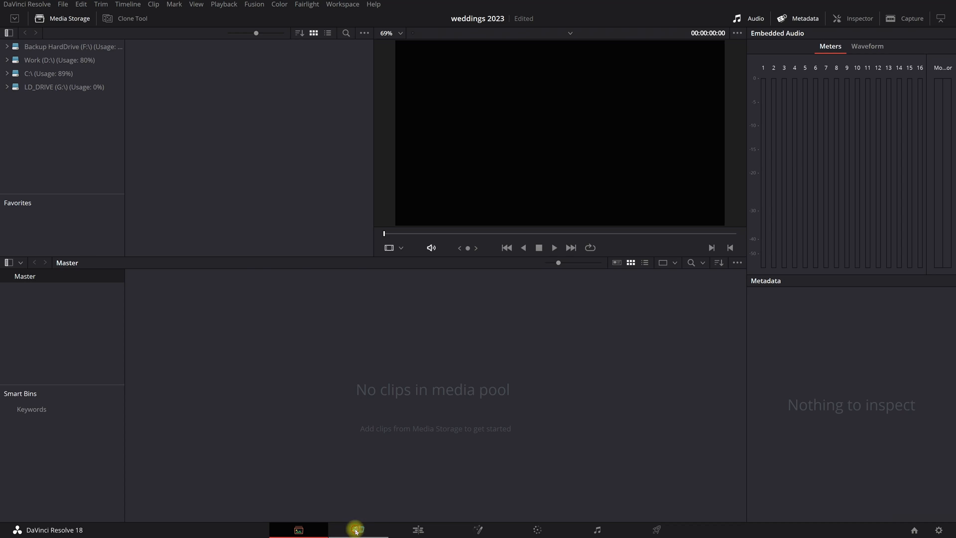
left_click(357, 529)
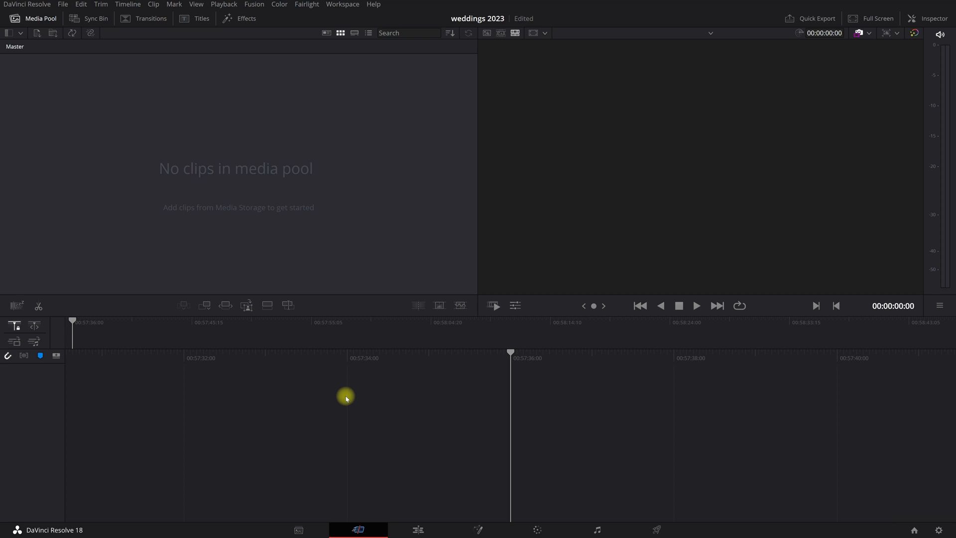
mouse_move(533, 19)
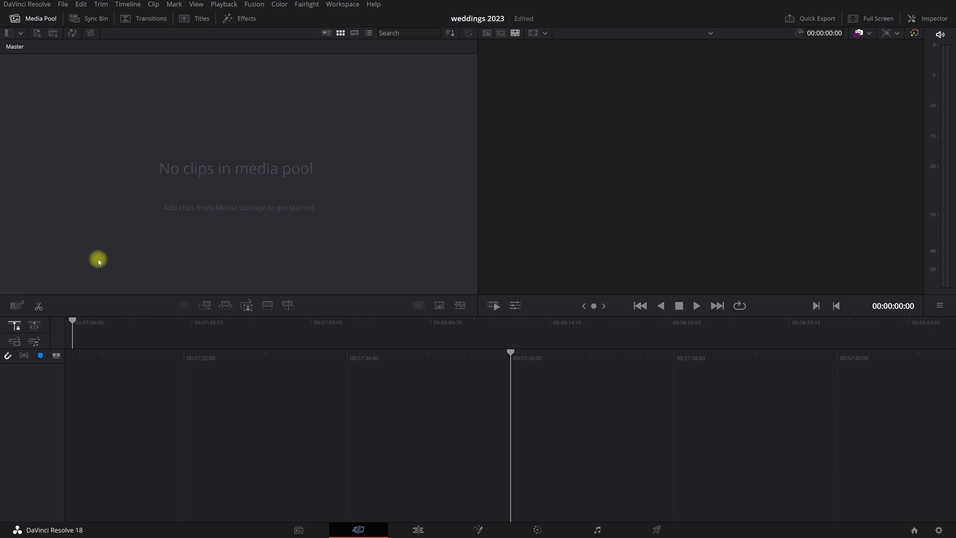
mouse_move(101, 262)
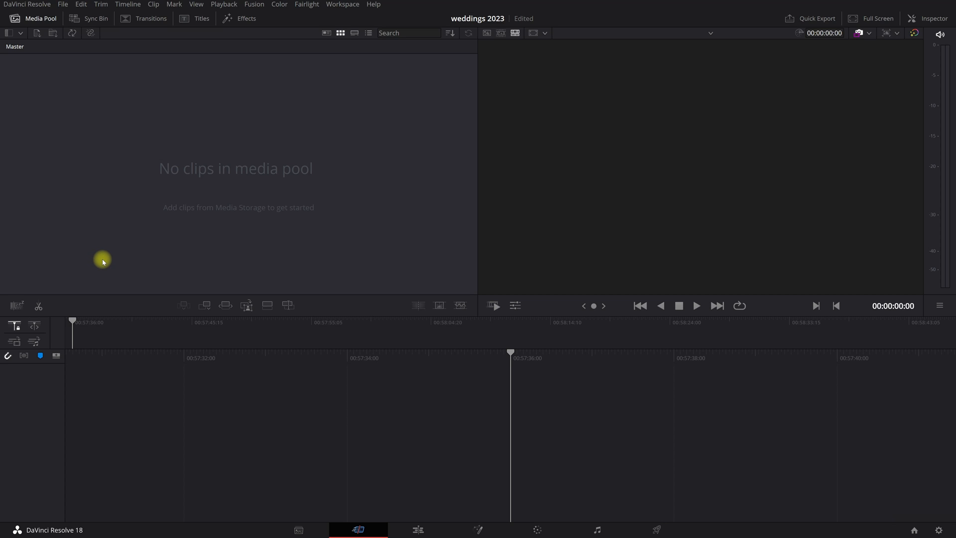
- Visit the Edit page, then the Fusion page with its empty node area
left_click(417, 529)
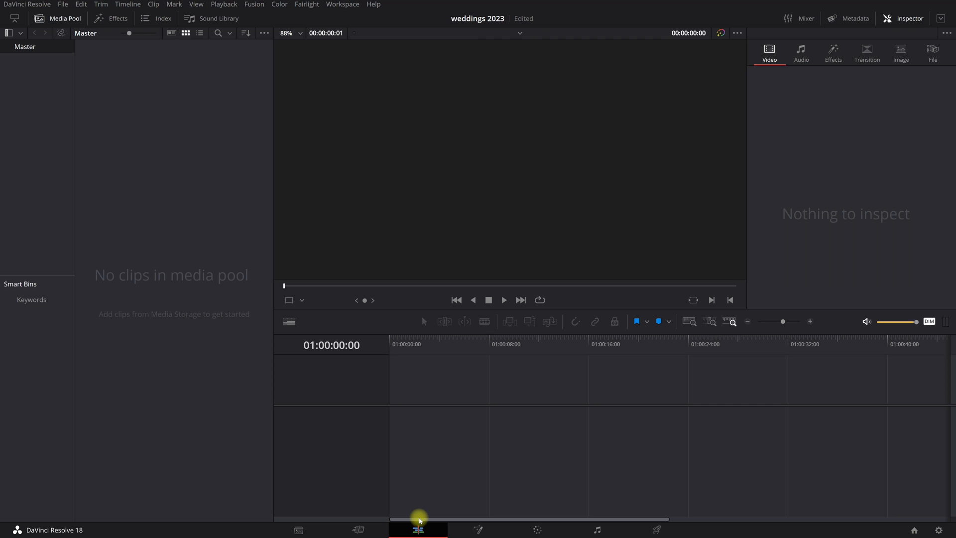
mouse_move(417, 529)
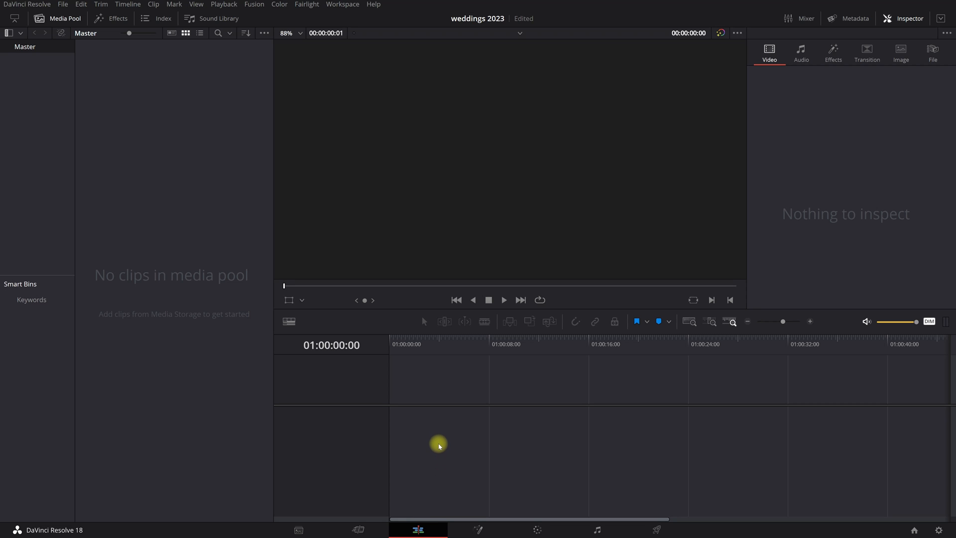
mouse_move(327, 370)
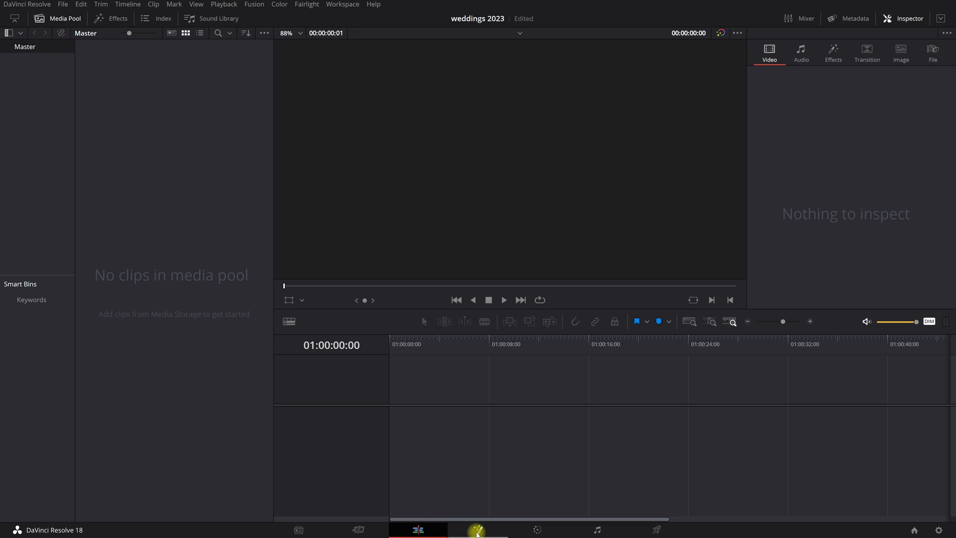
left_click(477, 529)
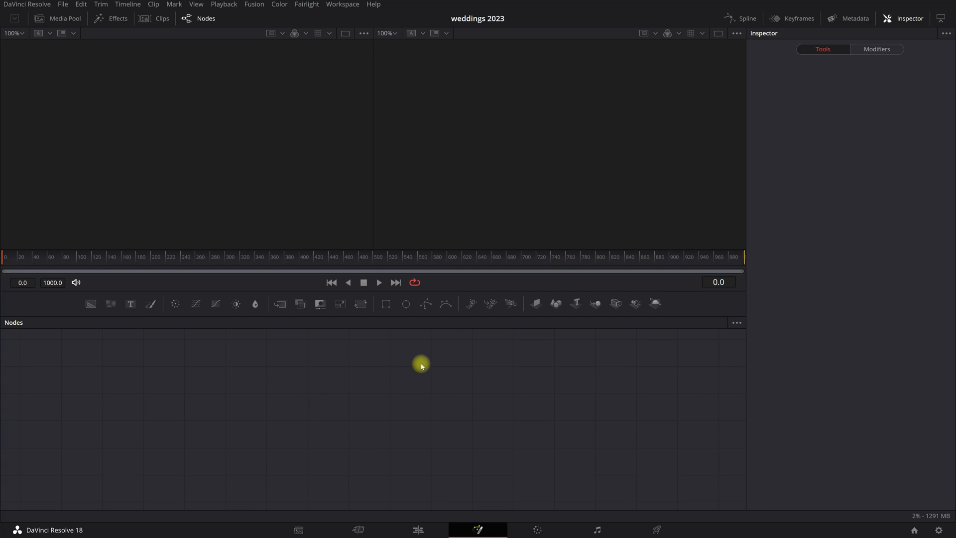
mouse_move(420, 365)
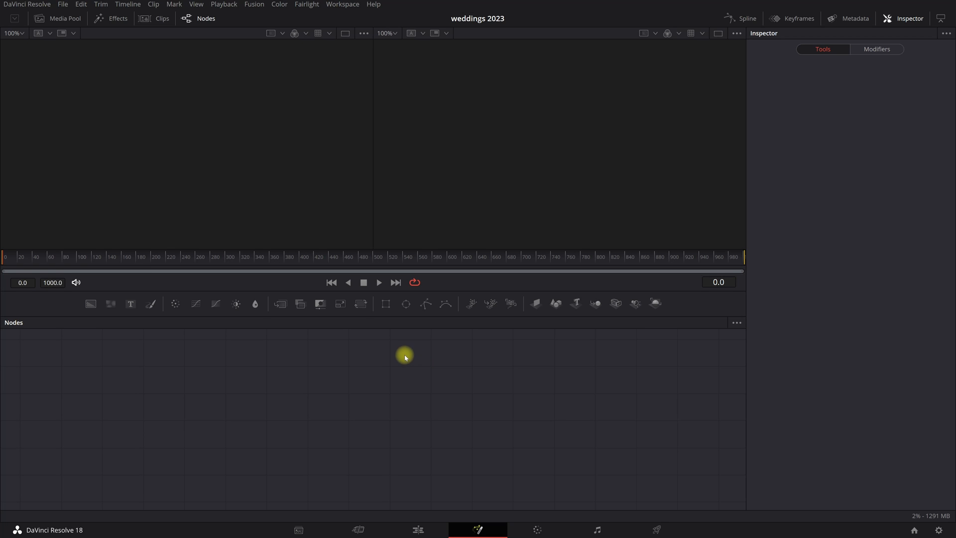
- Visit the Color page, then the Fairlight audio page
left_click(536, 529)
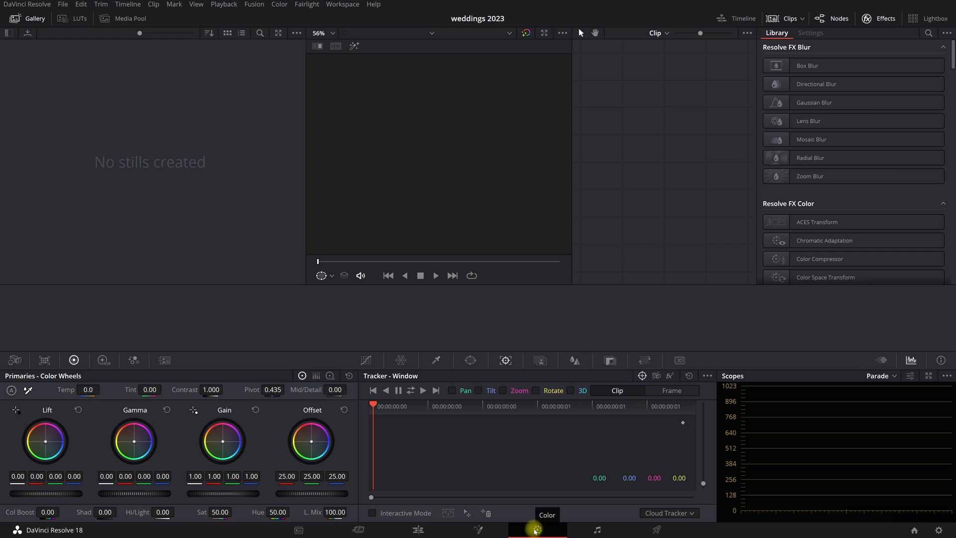
mouse_move(497, 354)
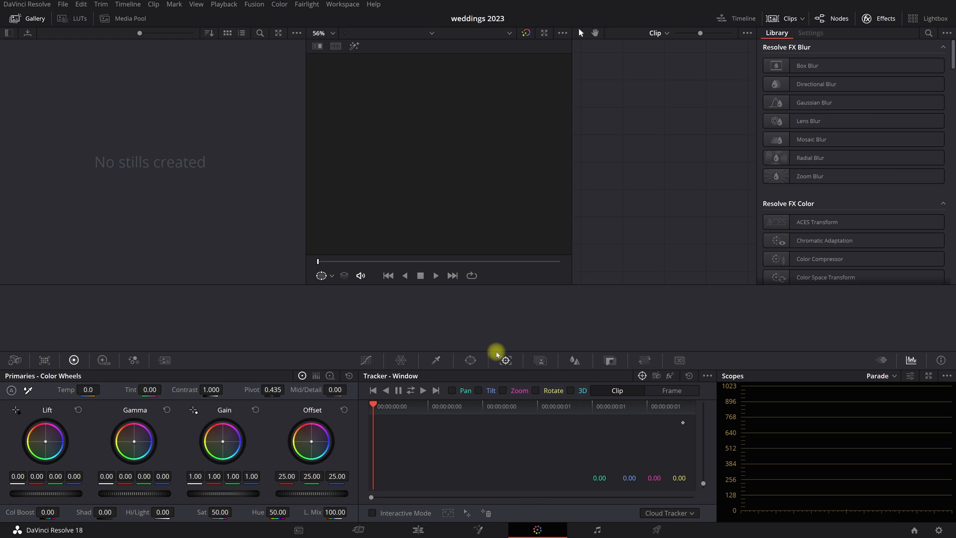
mouse_move(272, 446)
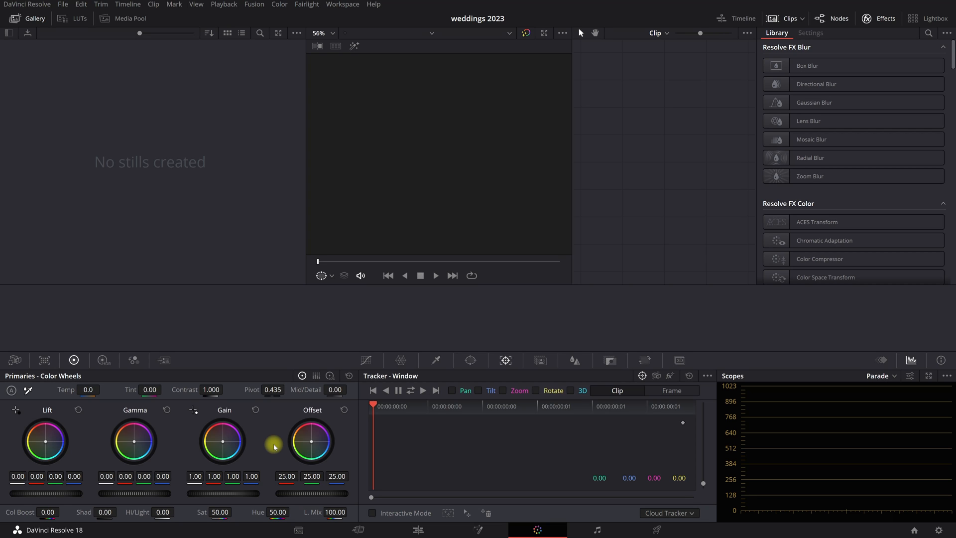
mouse_move(765, 152)
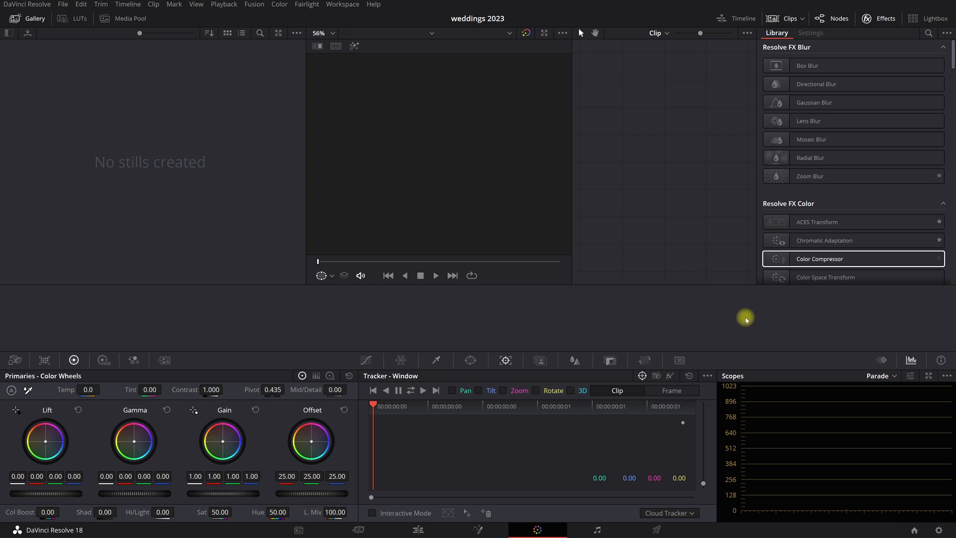
mouse_move(598, 529)
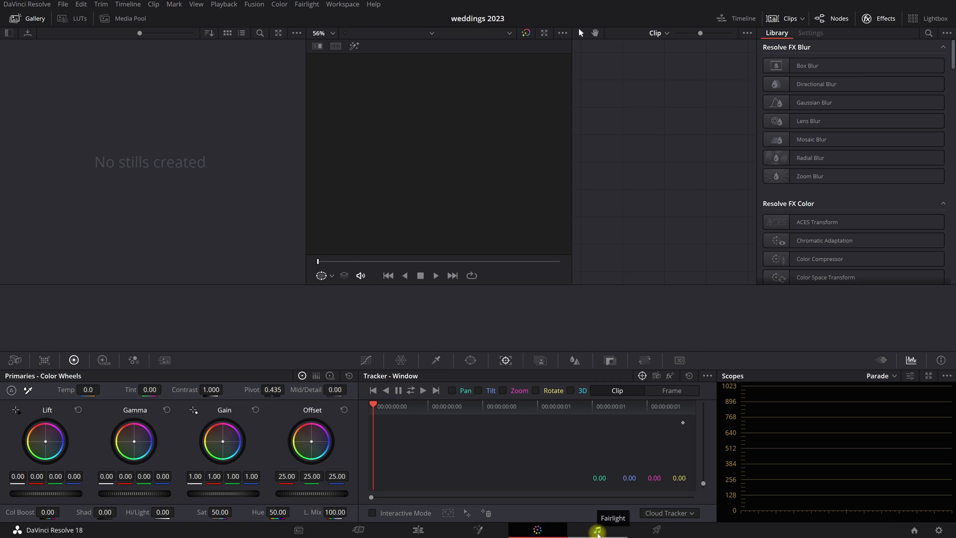
left_click(595, 529)
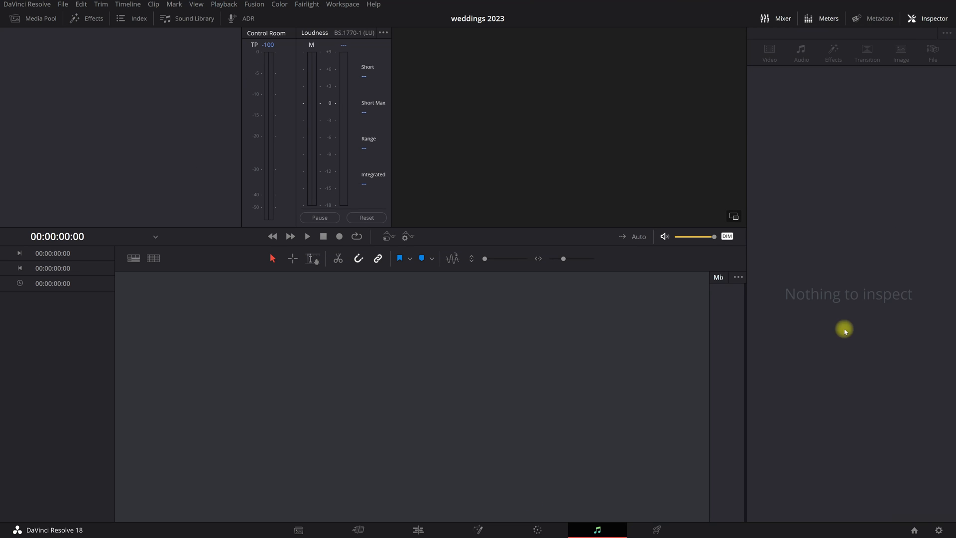
mouse_move(124, 292)
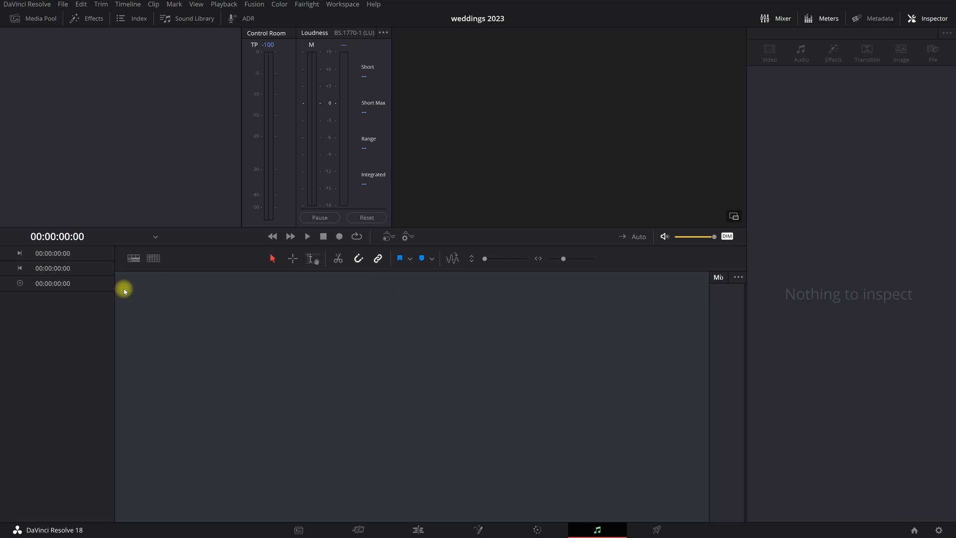
- Visit the Deliver page with its empty render queue, then return to the Media page
left_click(655, 529)
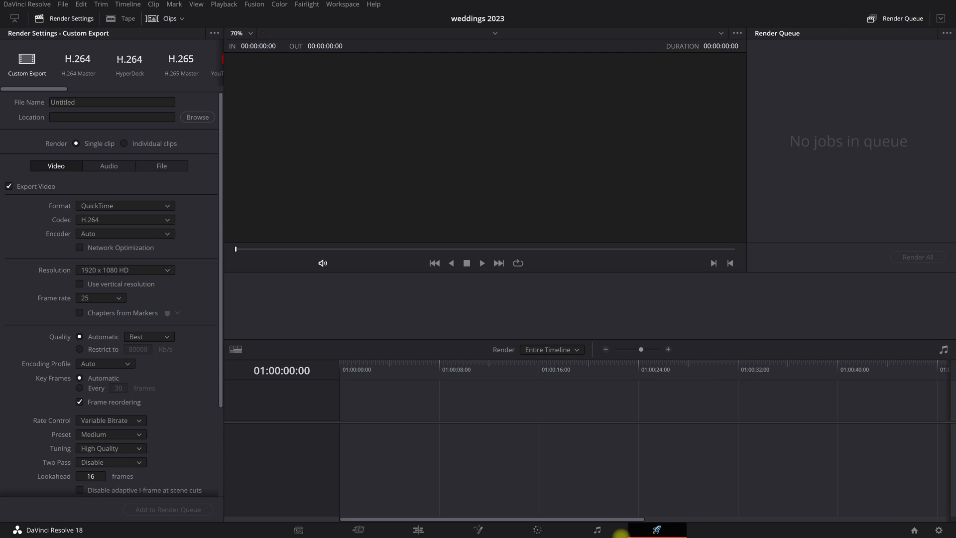
mouse_move(231, 293)
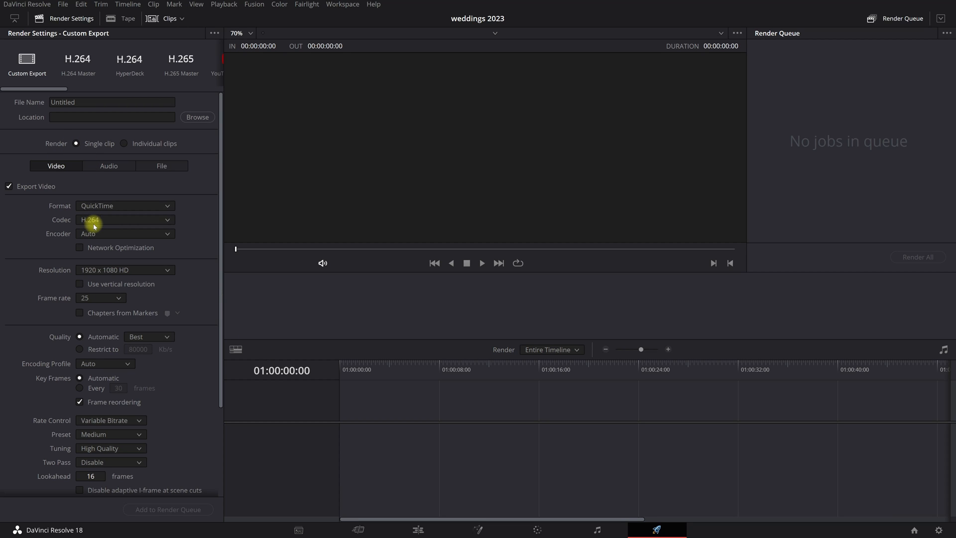
left_click(297, 529)
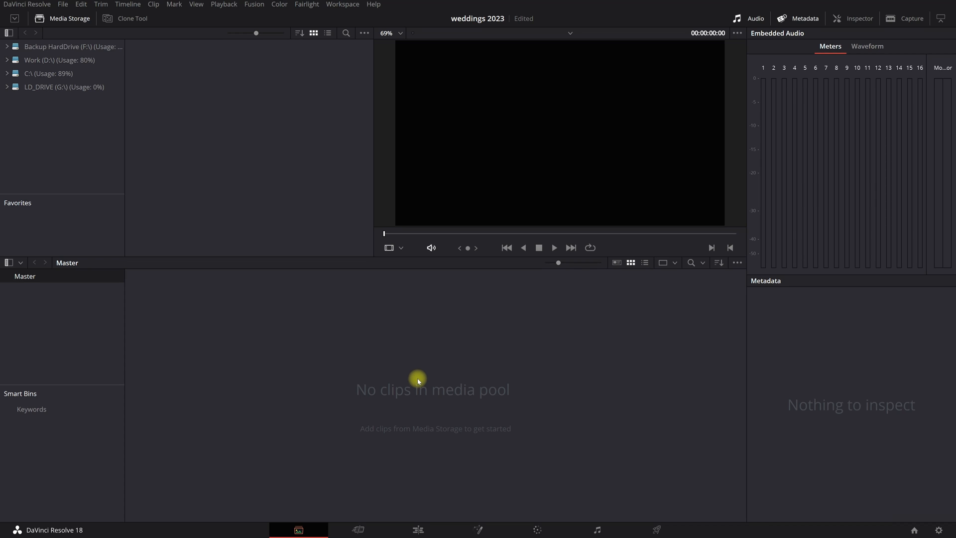
mouse_move(425, 409)
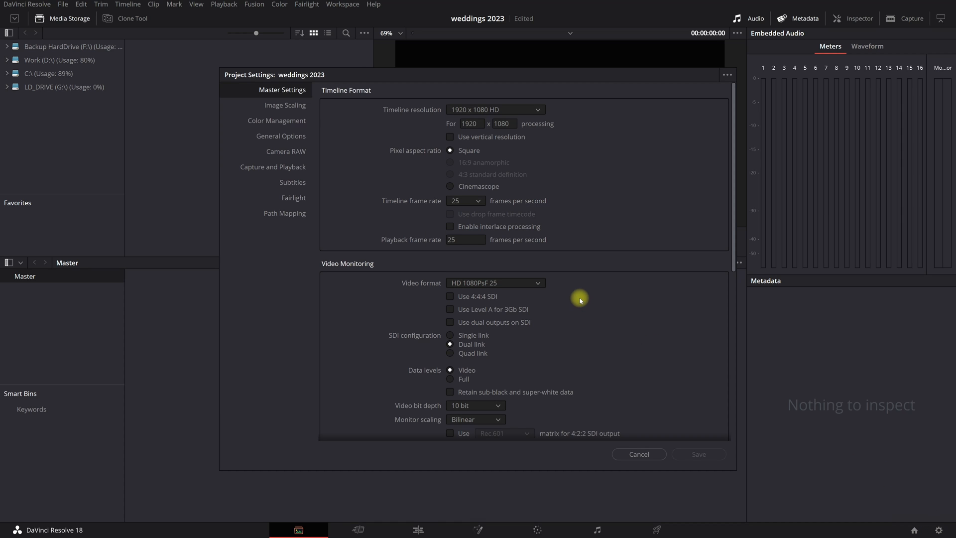
mouse_move(569, 298)
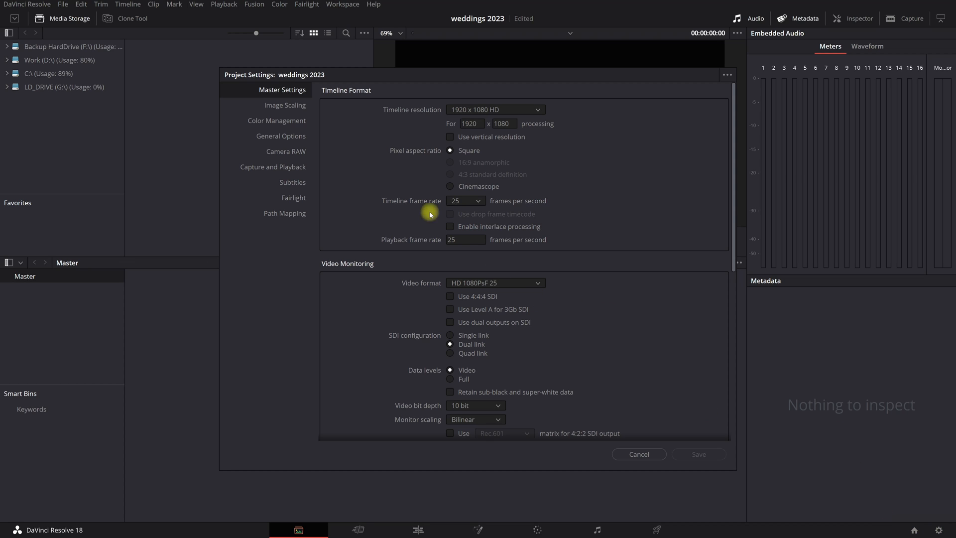
mouse_move(362, 80)
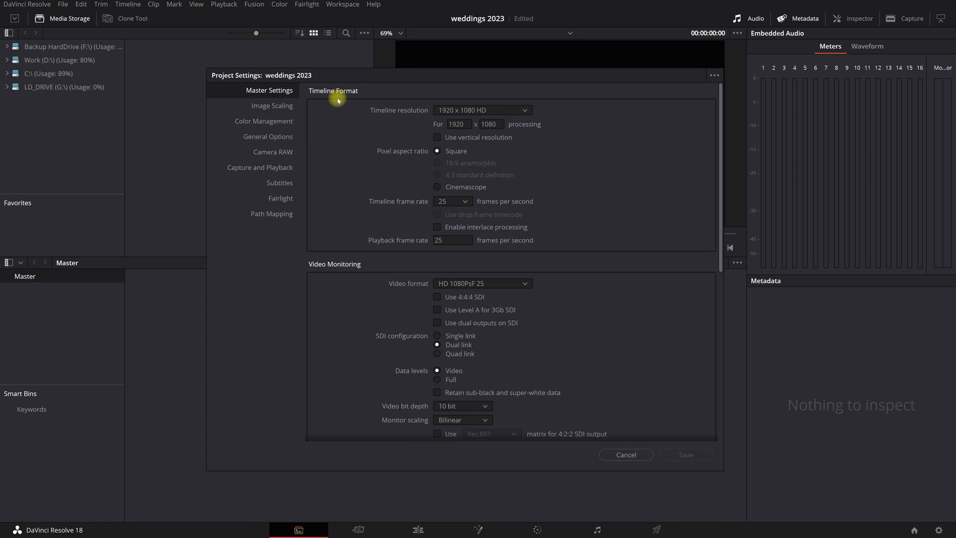
mouse_move(382, 114)
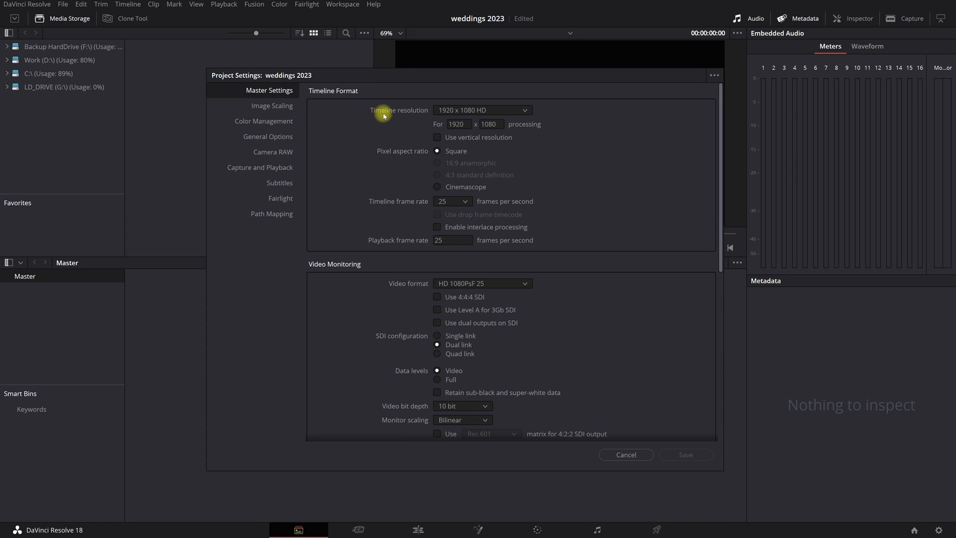
- Keep the timeline format at 1920 x 1080 HD and 25 fps in Project Settings
left_click(481, 110)
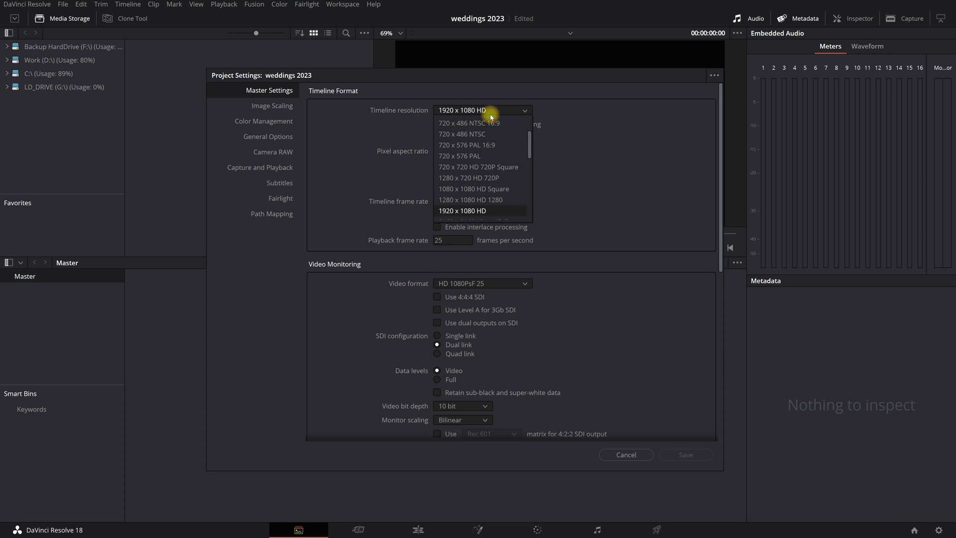
left_click(463, 210)
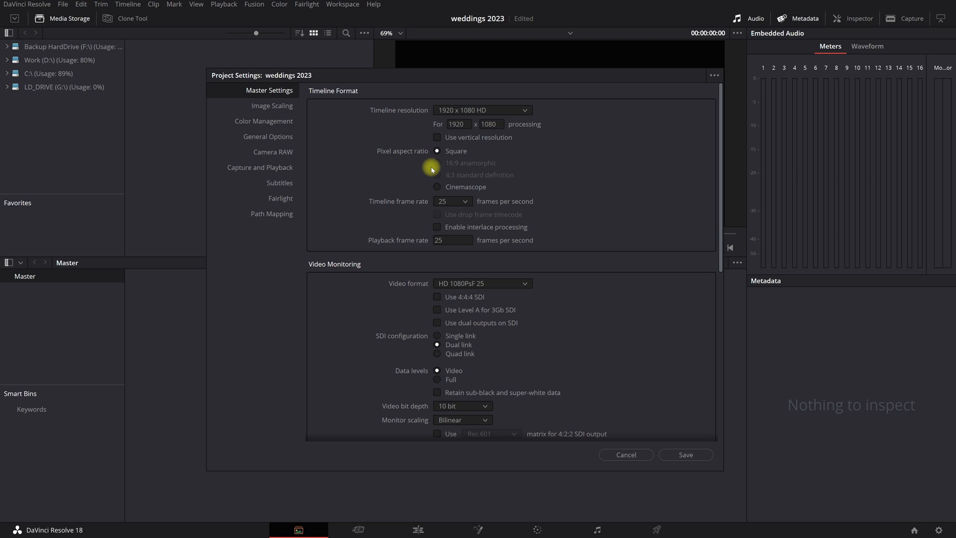
mouse_move(459, 209)
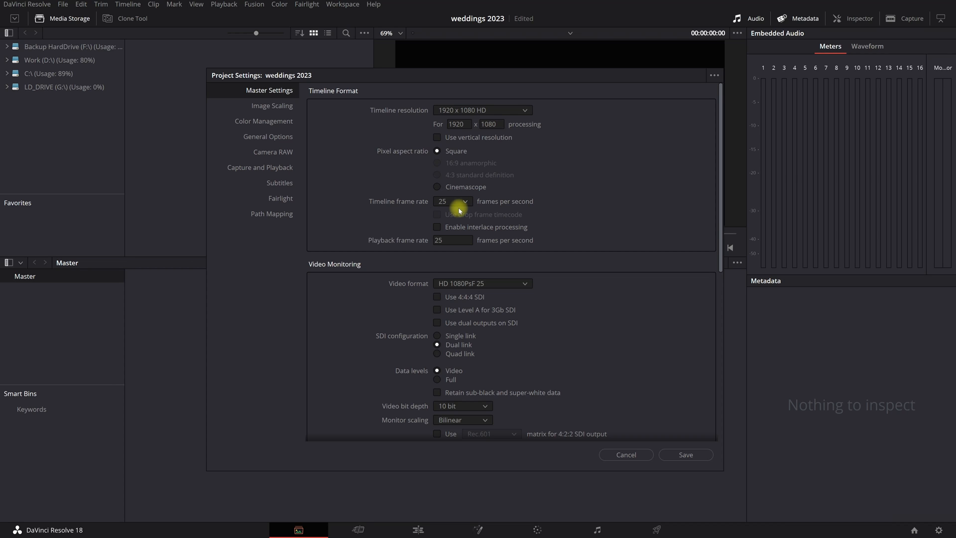
left_click(451, 201)
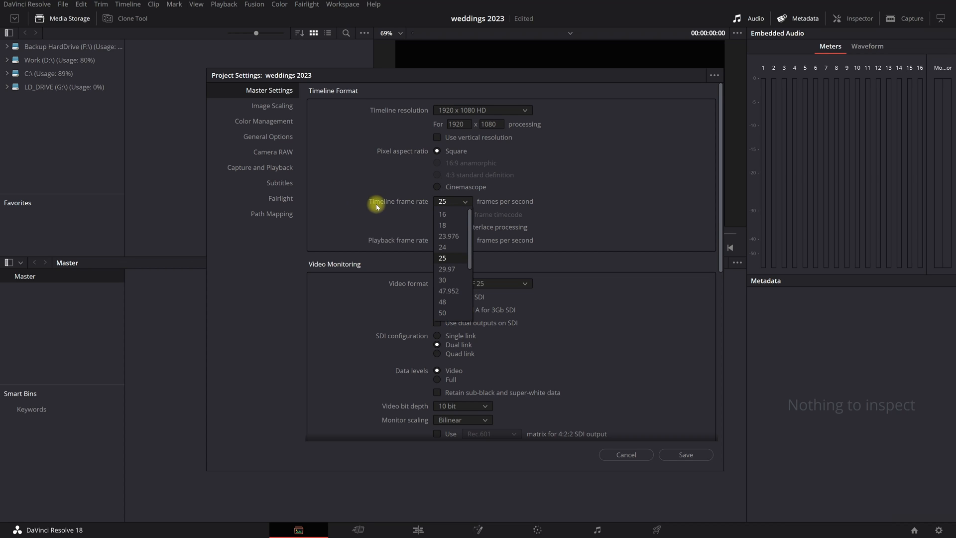
left_click(441, 258)
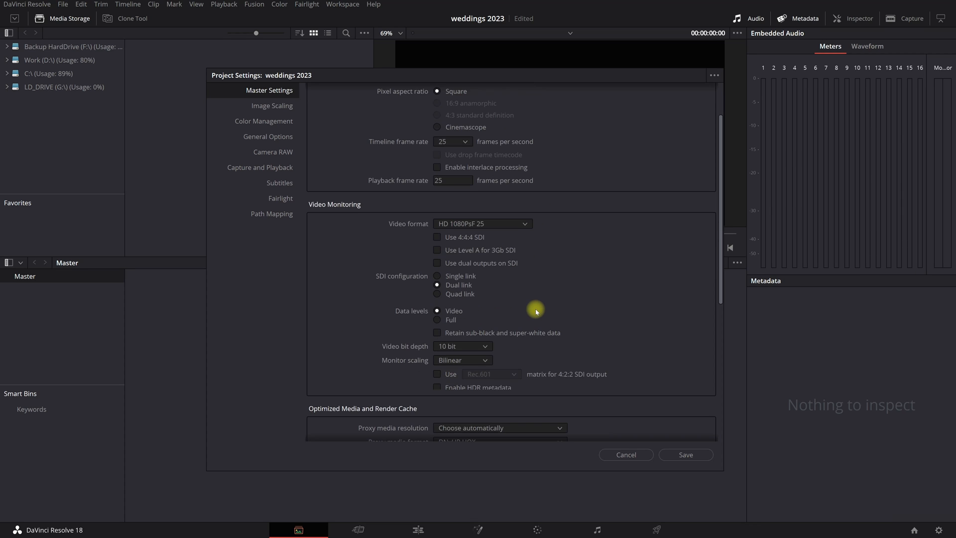
scroll("down", 3)
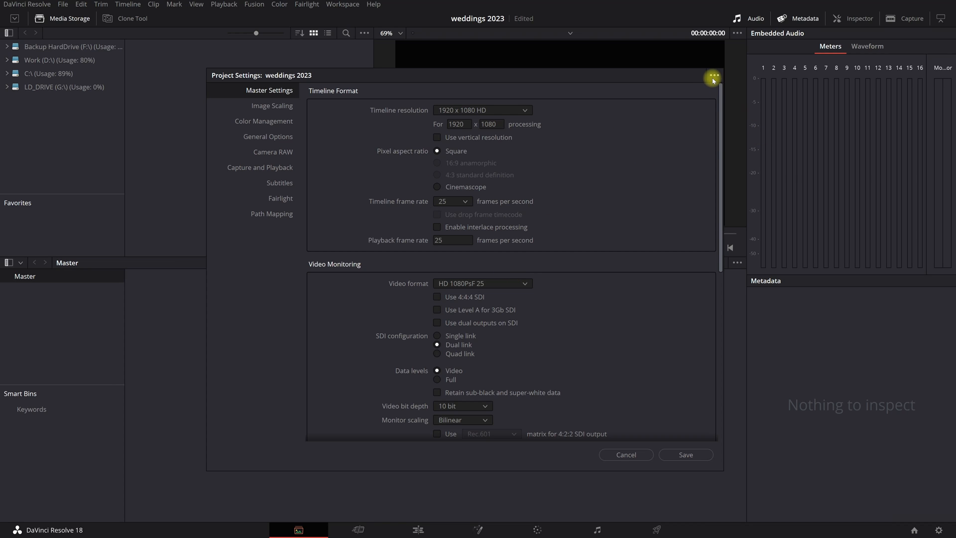
- Set the current project settings as the default preset and save the settings
left_click(713, 78)
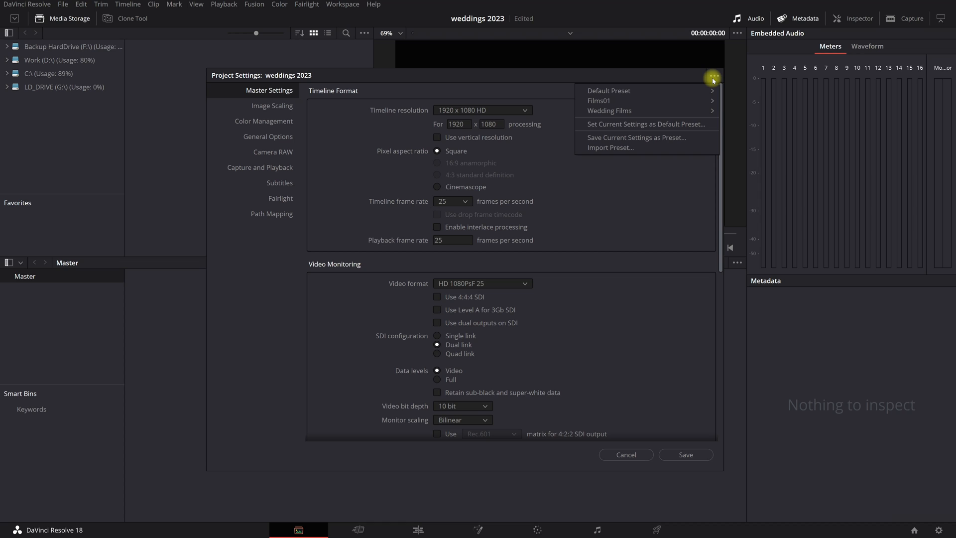
mouse_move(631, 127)
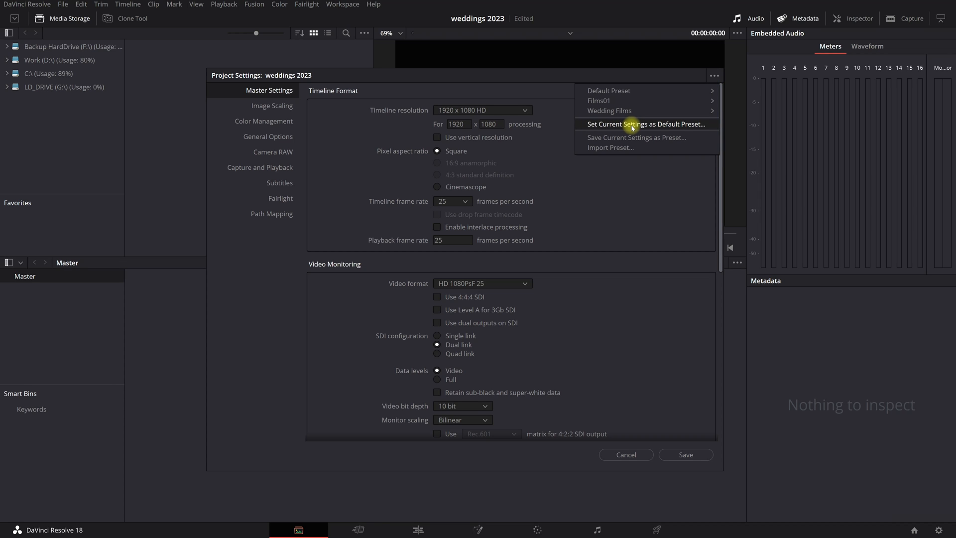
mouse_move(660, 126)
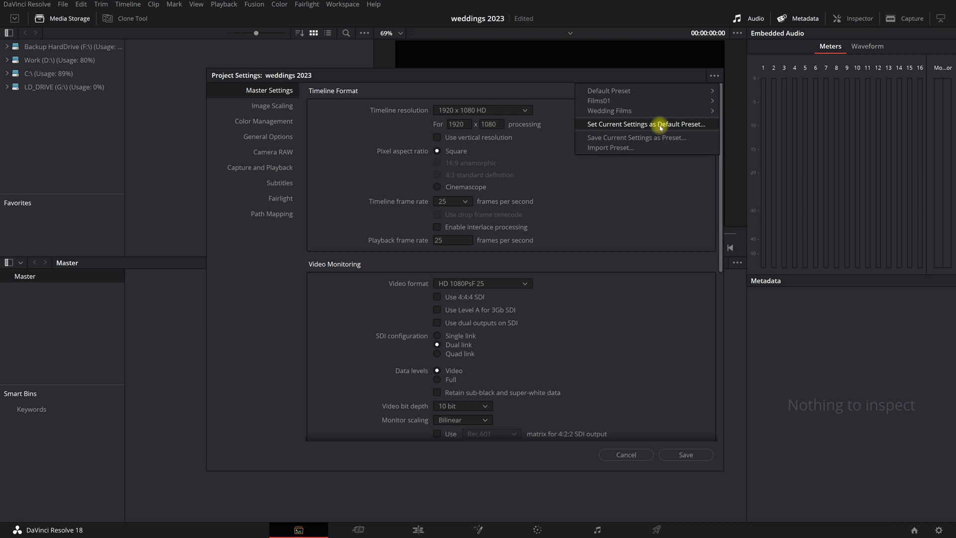
left_click(645, 123)
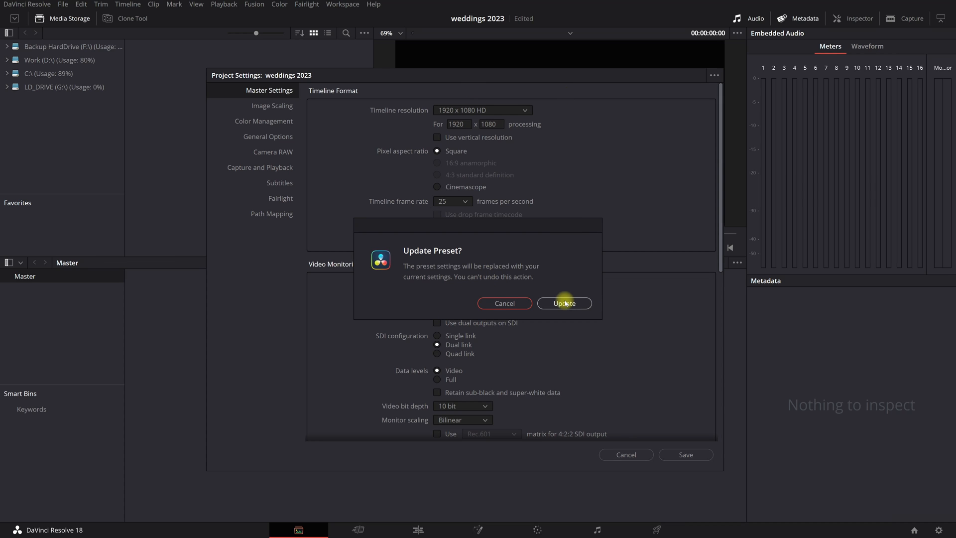
left_click(563, 303)
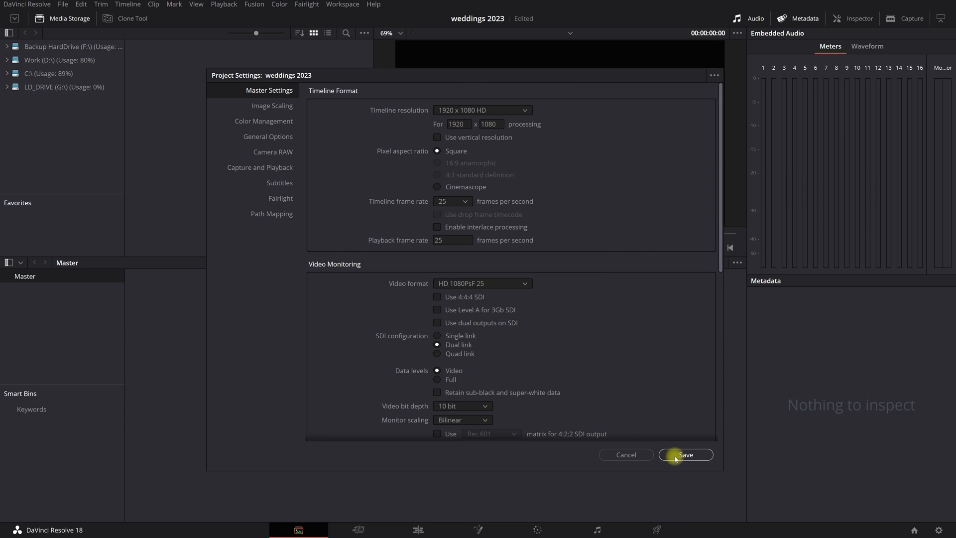
left_click(685, 454)
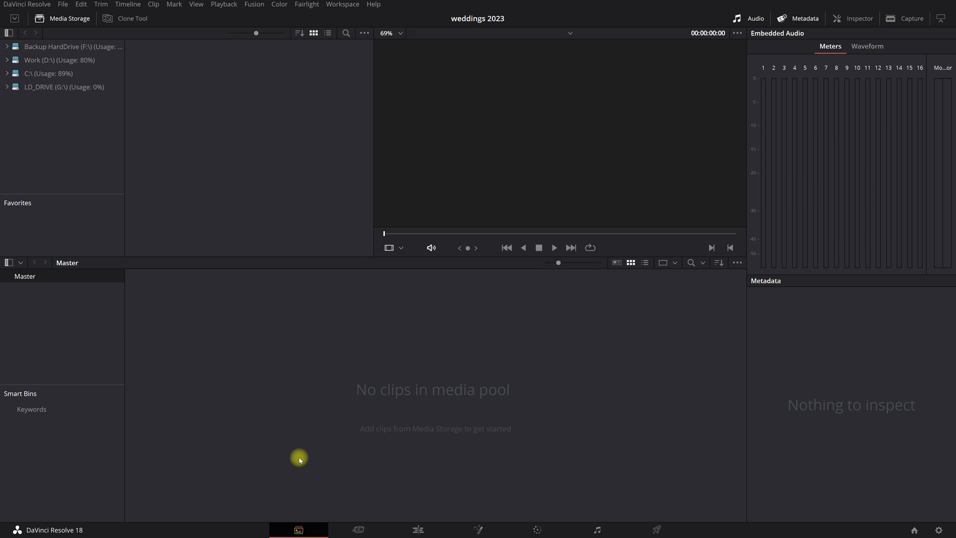
mouse_move(300, 412)
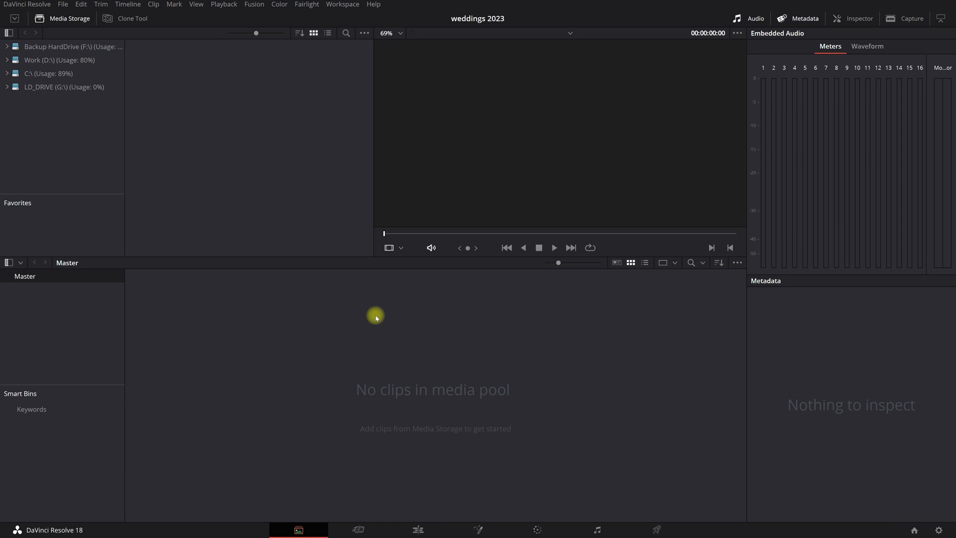
- Create a Project bin containing a Footage bin and select the empty Footage bin
right_click(376, 317)
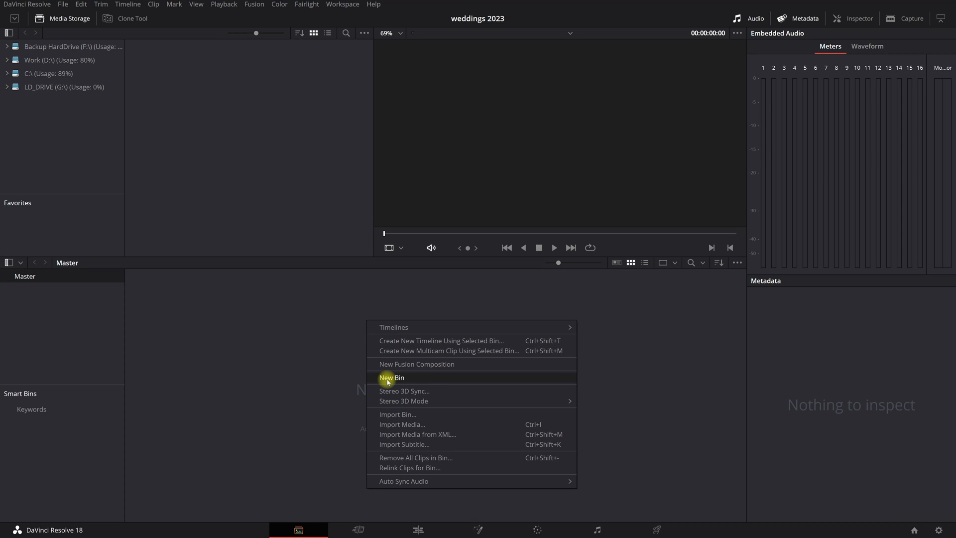
left_click(392, 377)
type("Project")
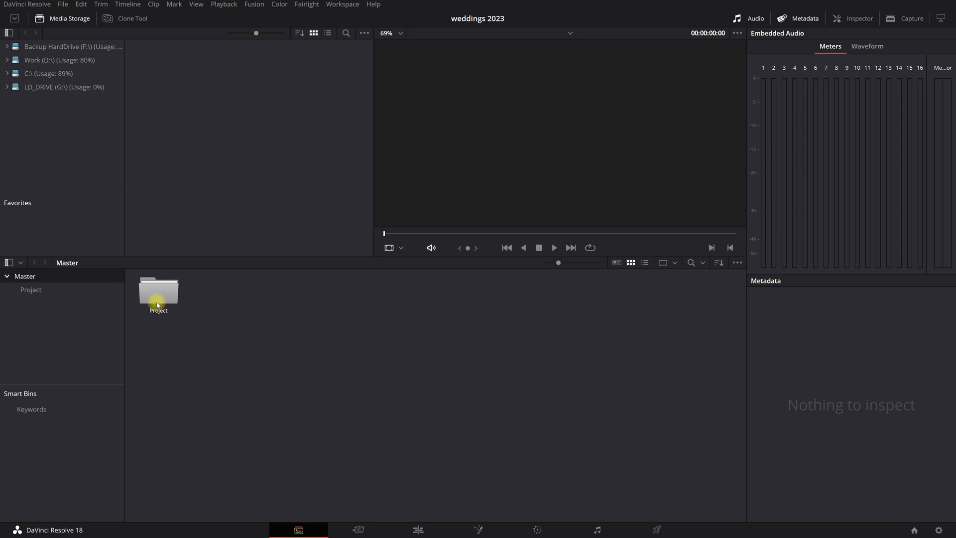
double_click(159, 291)
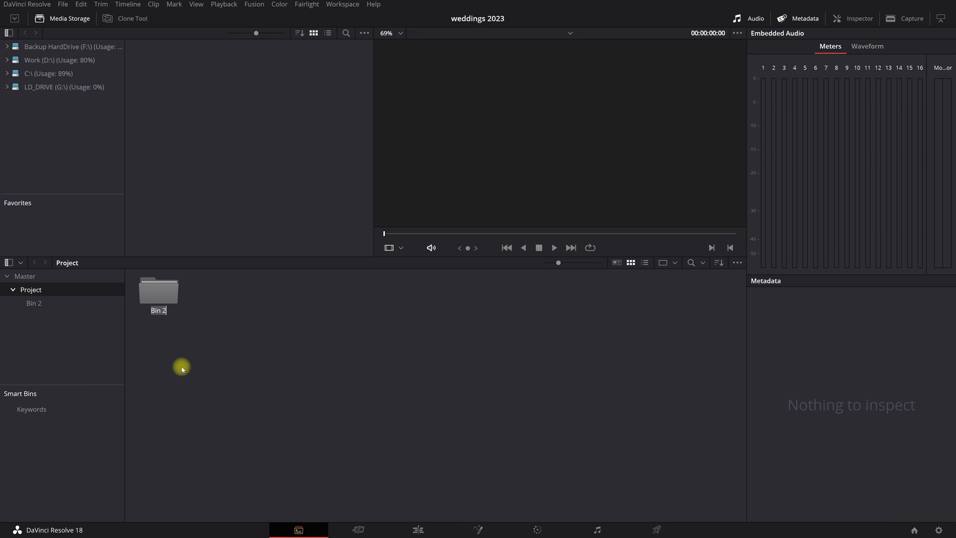
double_click(157, 310)
type("Footage")
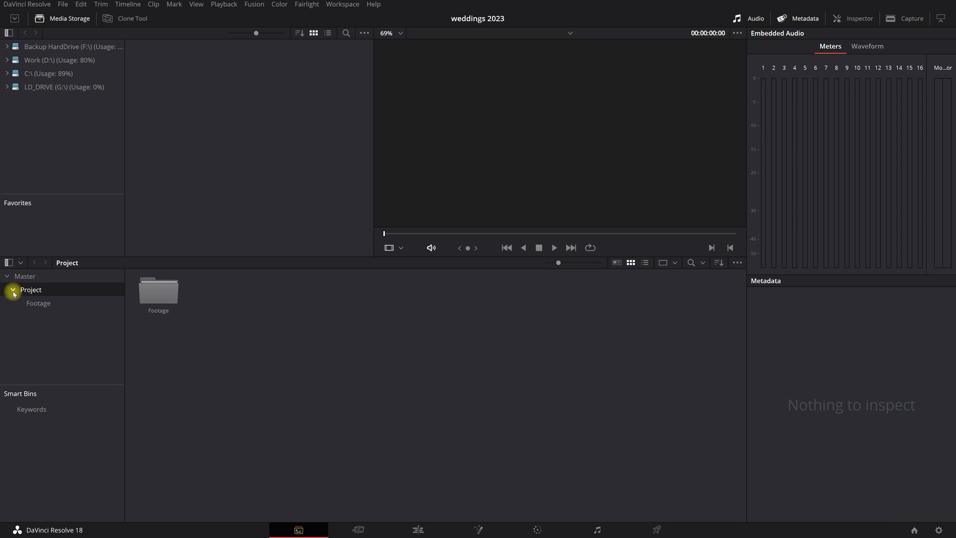
left_click(12, 290)
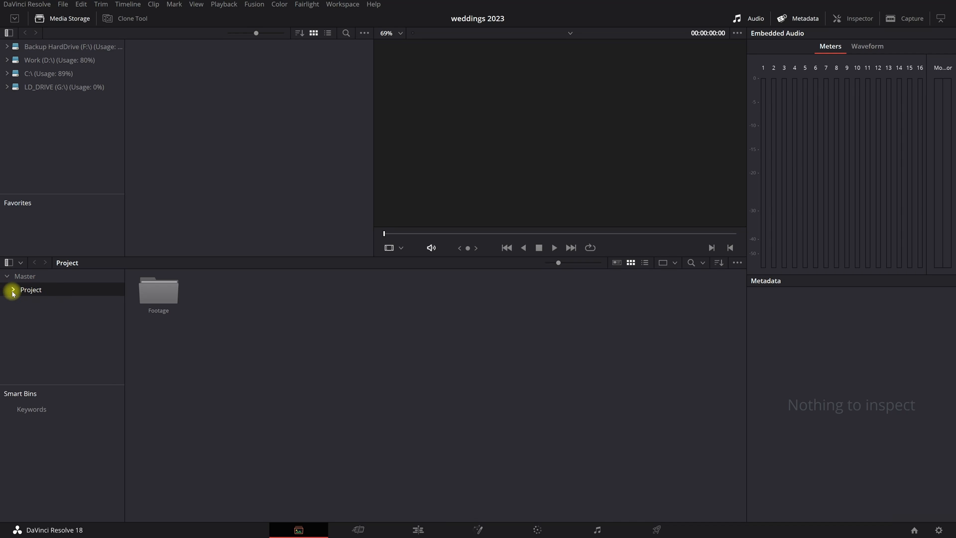
left_click(12, 289)
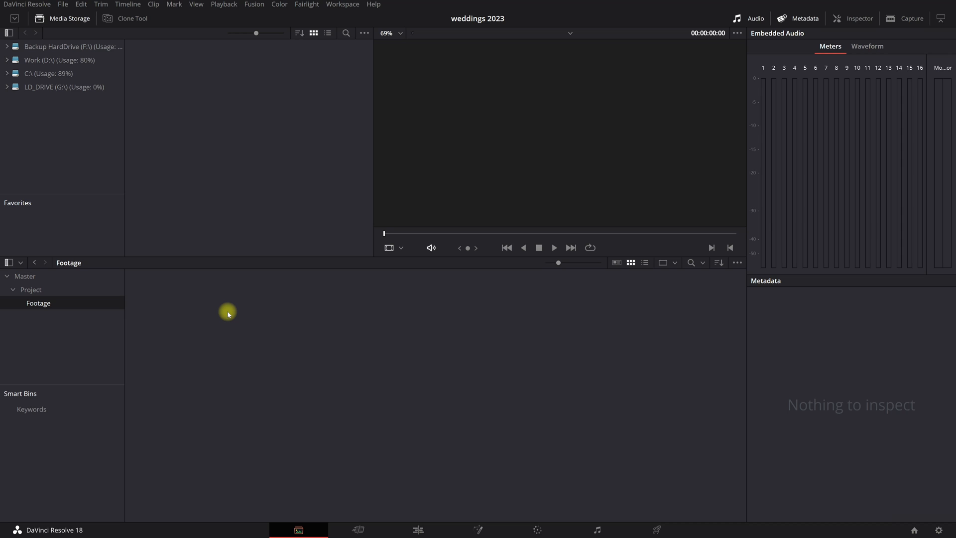
mouse_move(222, 316)
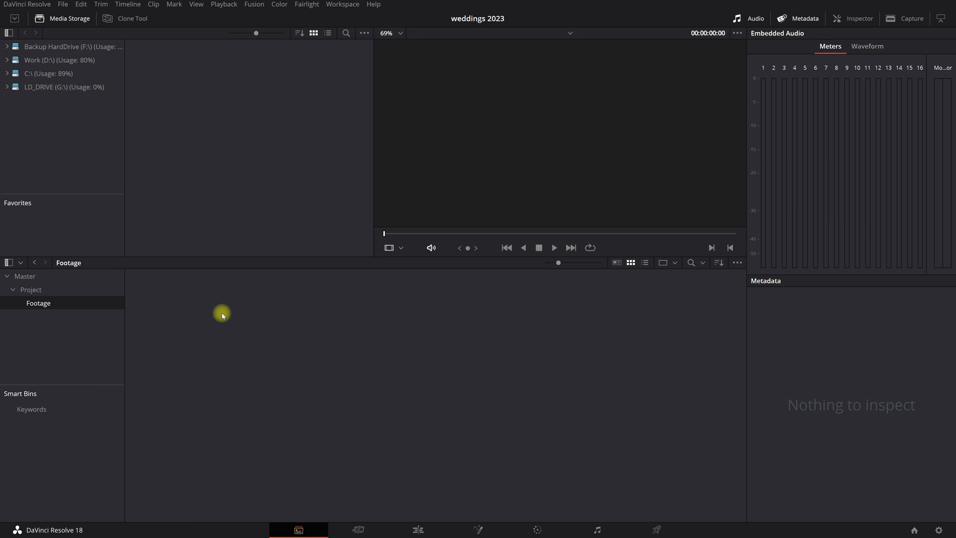
- Import clips C0697.MP4, C0698.MP4 and C0699.MP4 from zaterdag 2 into the Footage bin
right_click(222, 315)
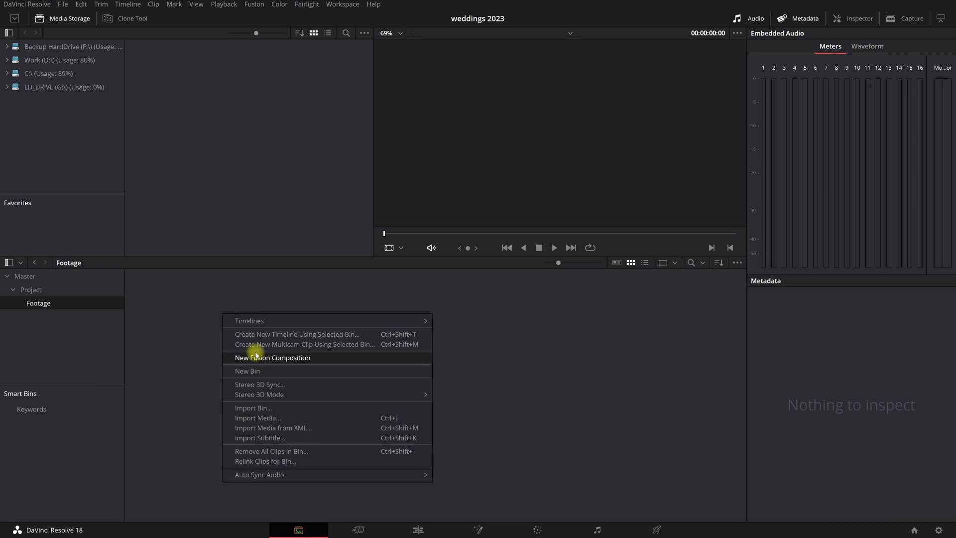
mouse_move(256, 417)
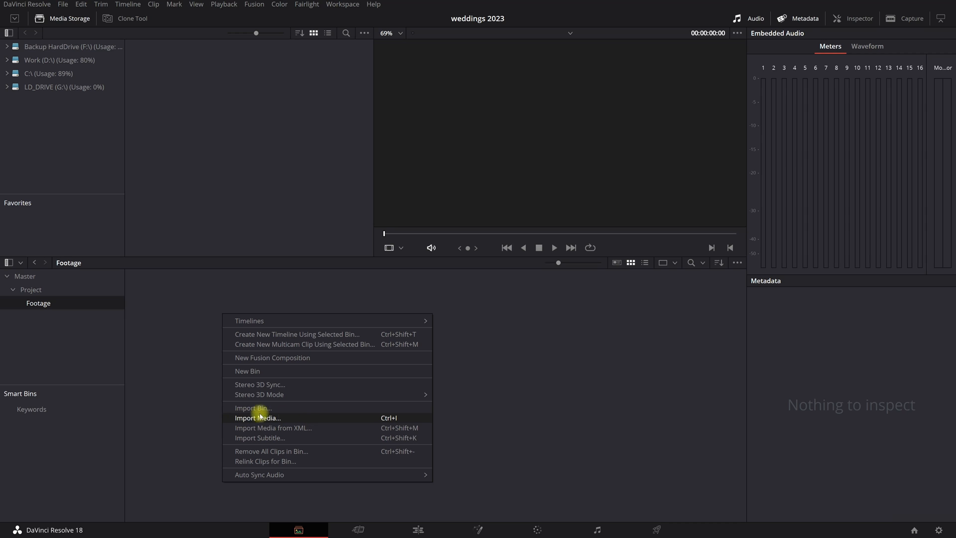
left_click(257, 417)
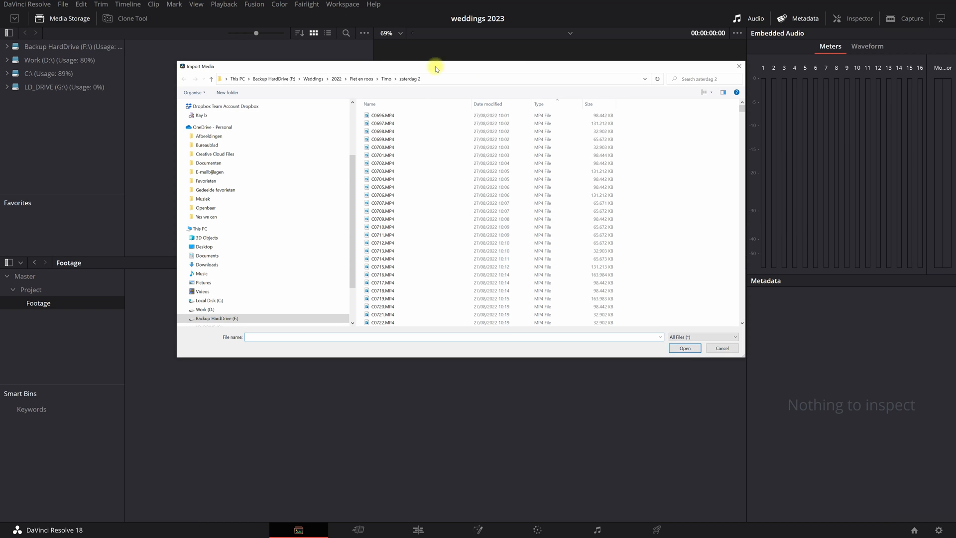
left_click_drag(383, 123, 382, 139)
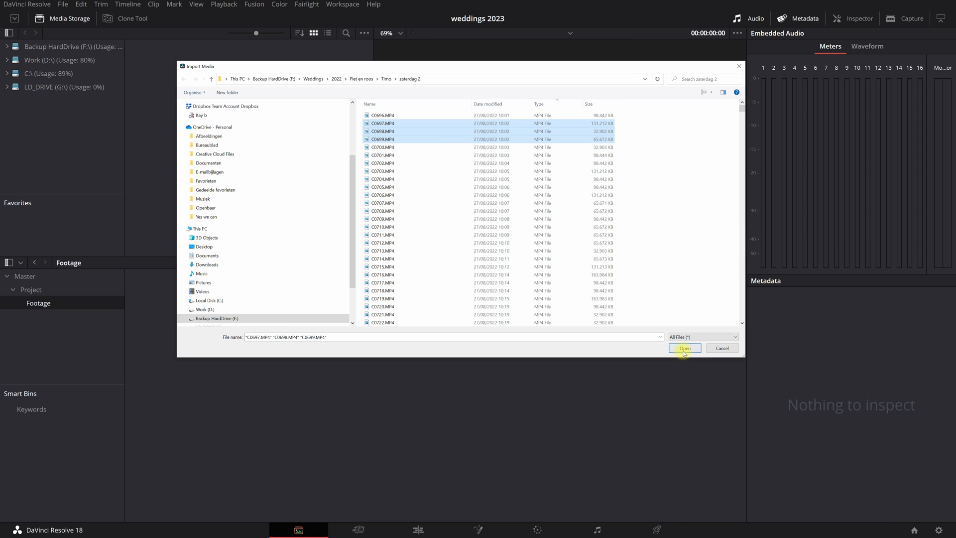
left_click(684, 348)
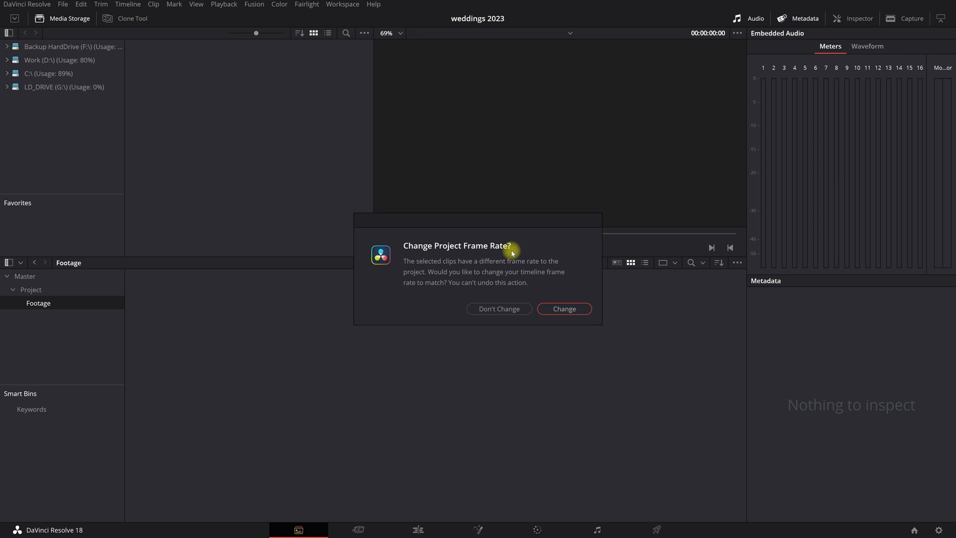
mouse_move(498, 256)
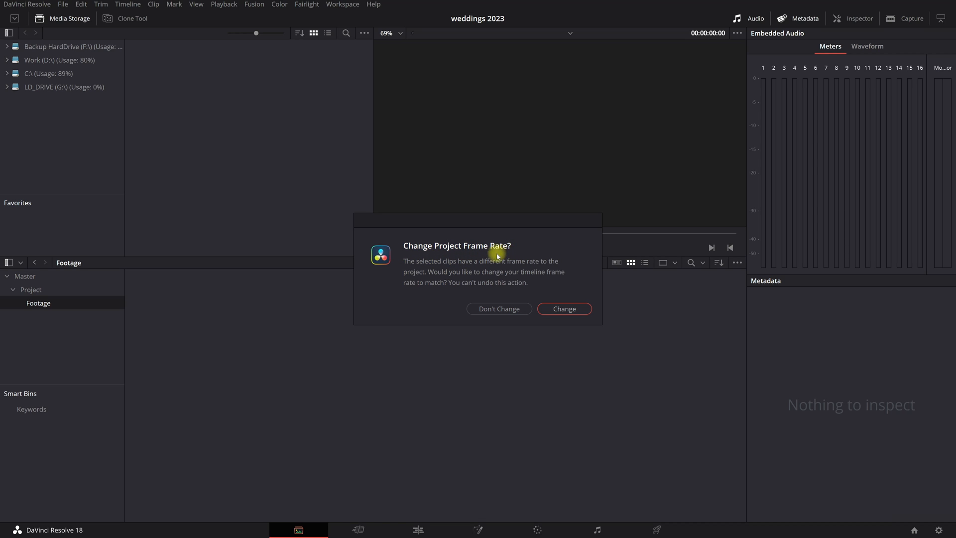
mouse_move(488, 260)
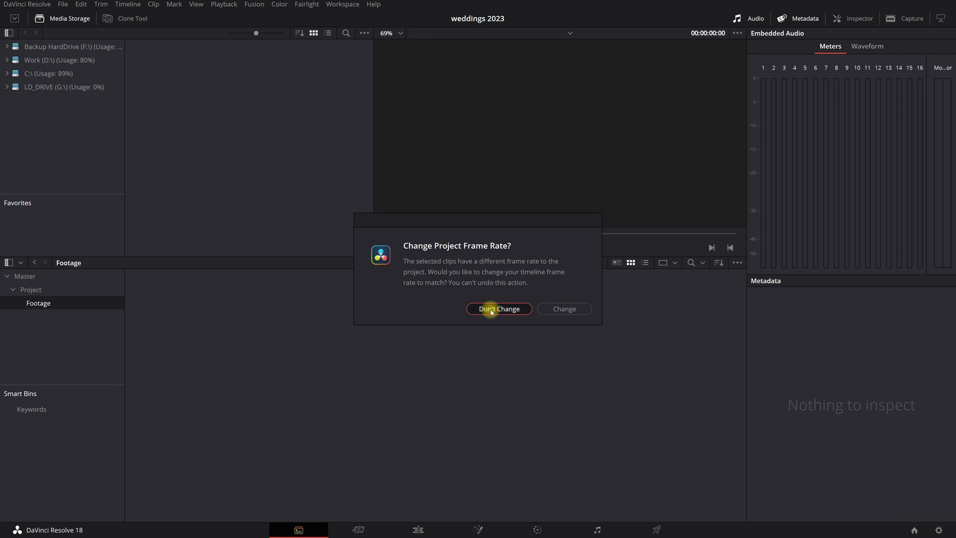
- Decline the frame rate change, cancel Project Settings and collapse the Project bin to Master
left_click(498, 309)
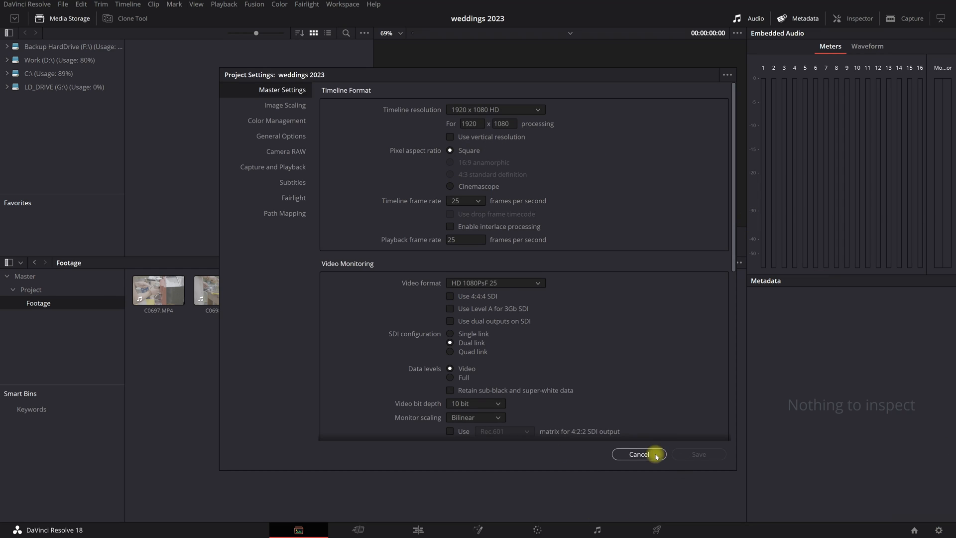
left_click(639, 454)
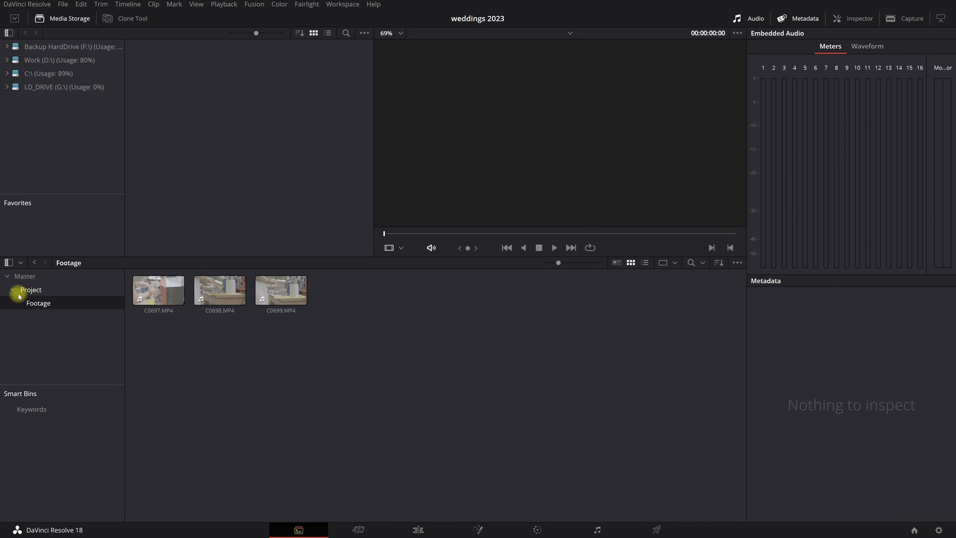
left_click(31, 289)
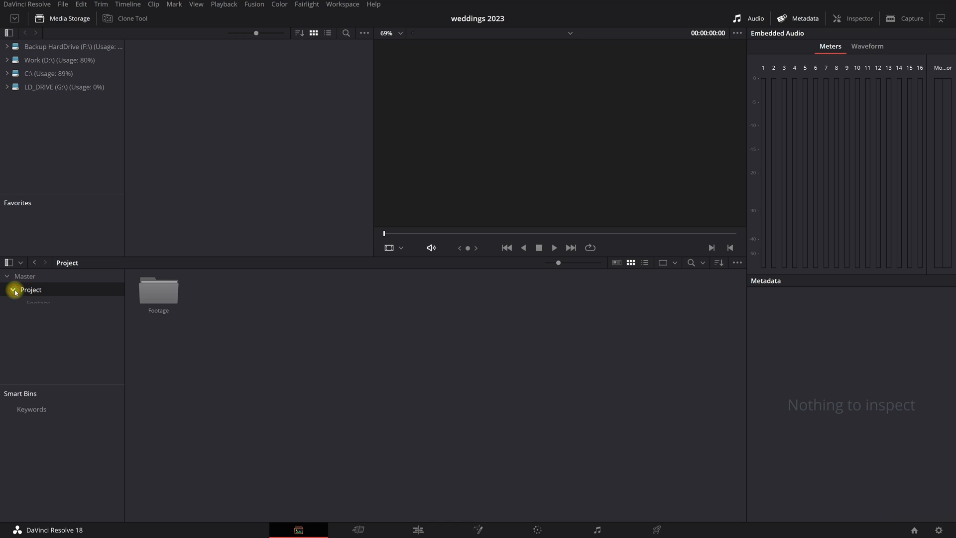
left_click(13, 290)
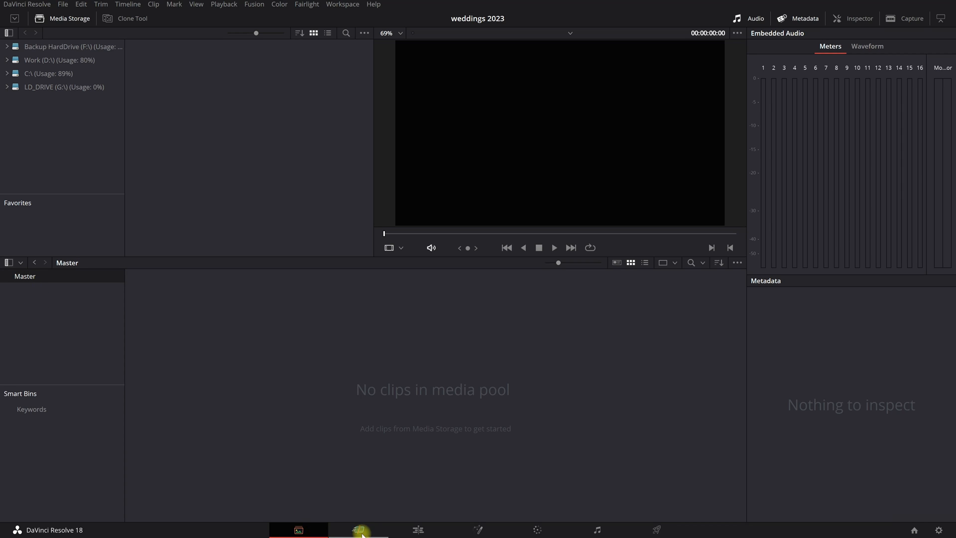
- Switch workspace and bring up the Import Media Folder browser at Work (D:)
left_click(358, 528)
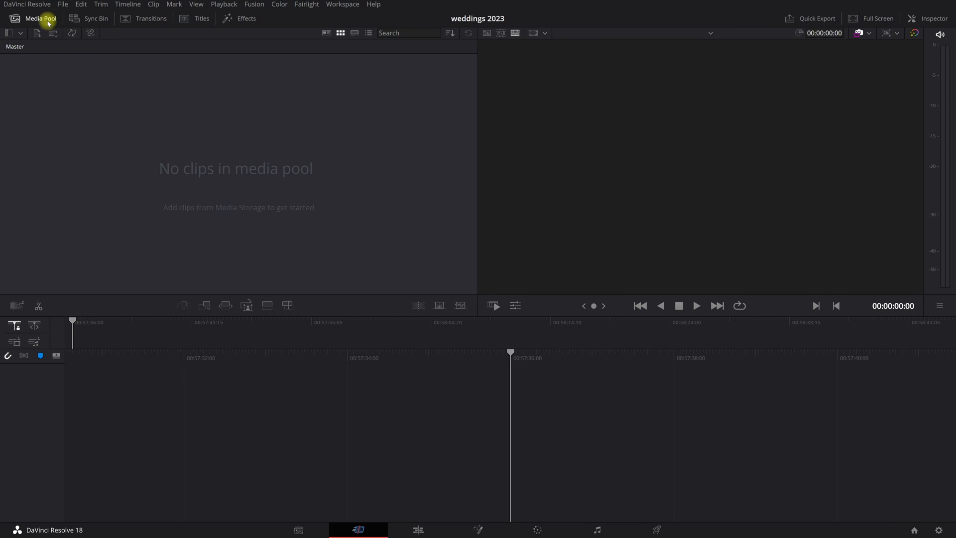
mouse_move(37, 33)
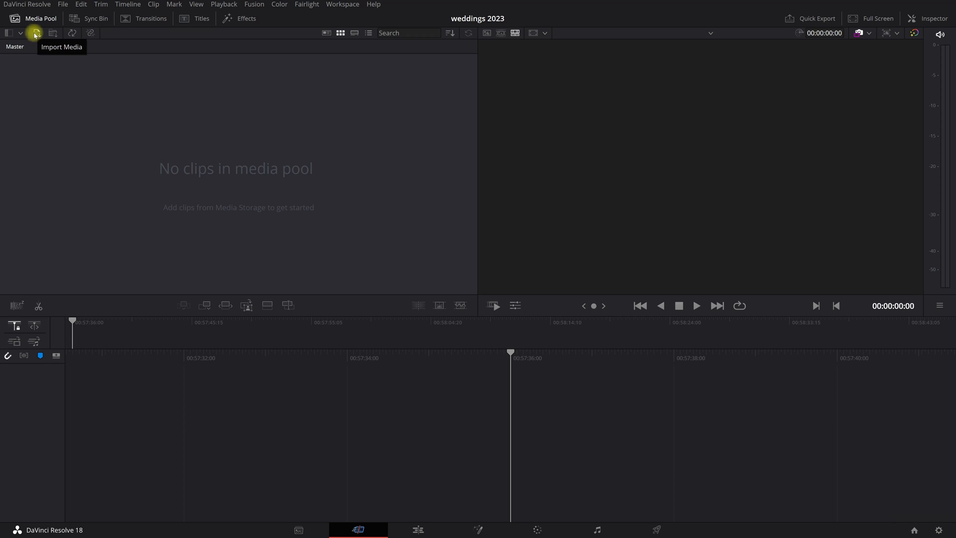
mouse_move(53, 32)
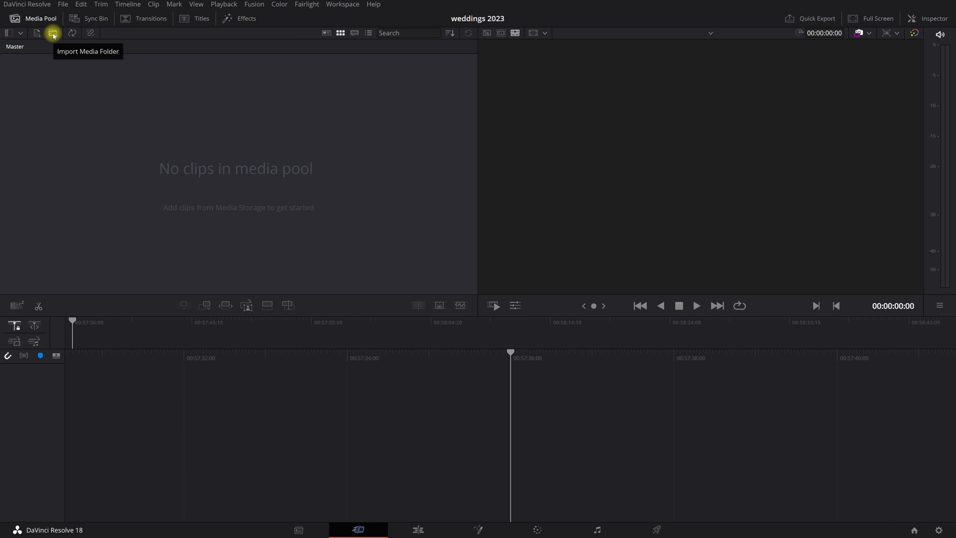
left_click(53, 33)
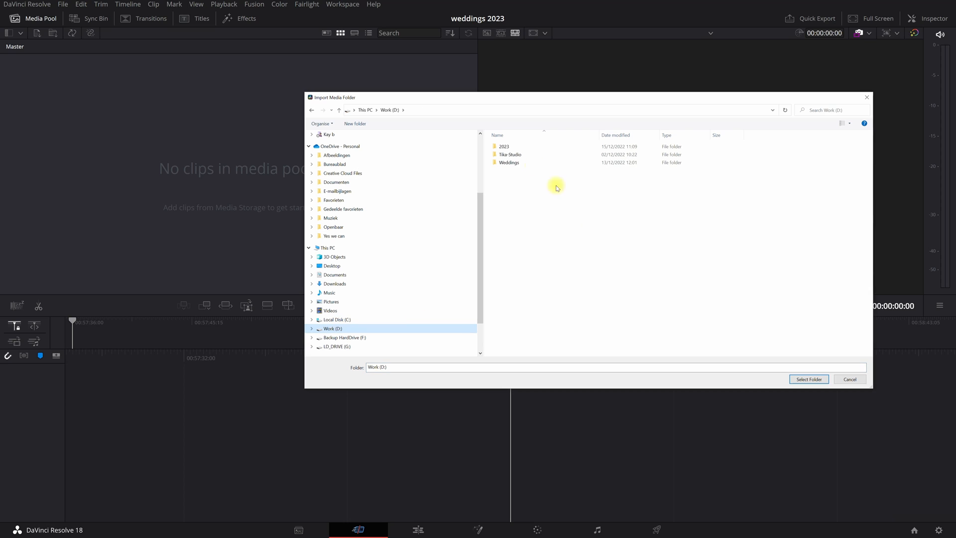
- Import the 2023 folder so its Audio, Music, Footage, Final Edit, Playground and Selections bins appear
left_click(504, 146)
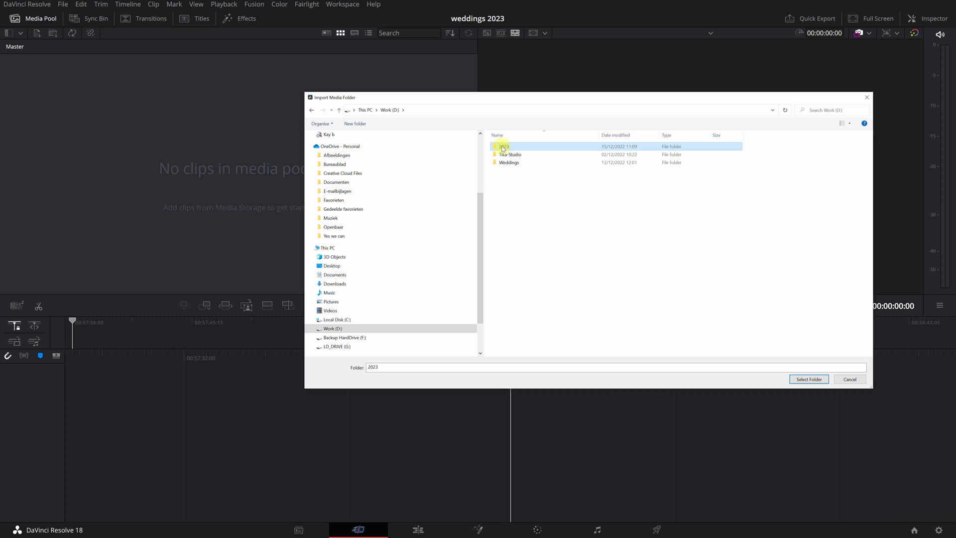
mouse_move(502, 146)
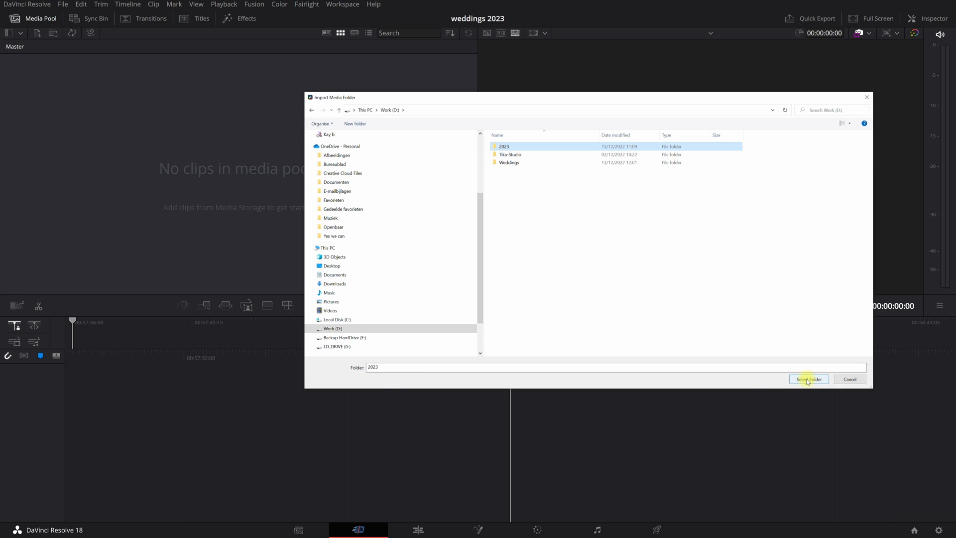
left_click(808, 378)
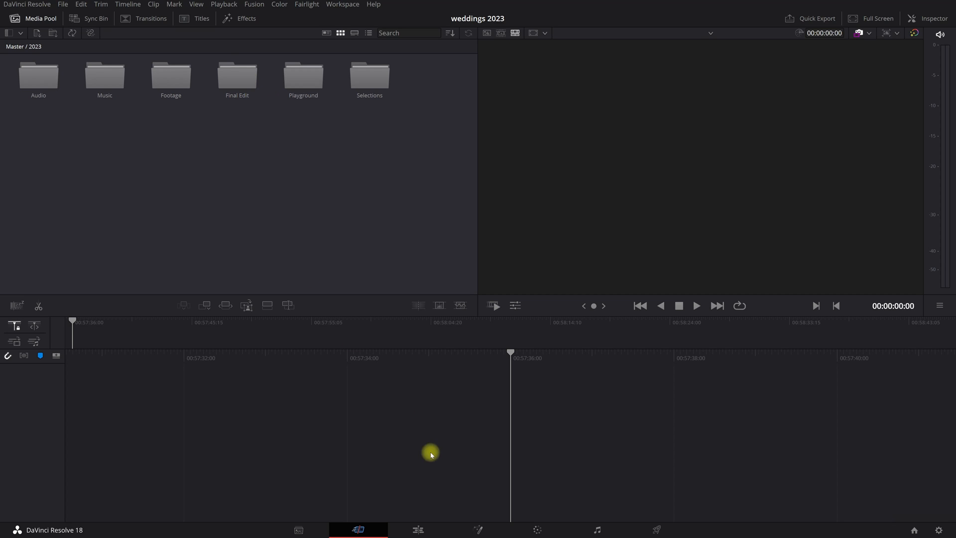
- Switch to the Edit page showing the 2023 bin's six sub-bins
left_click(417, 528)
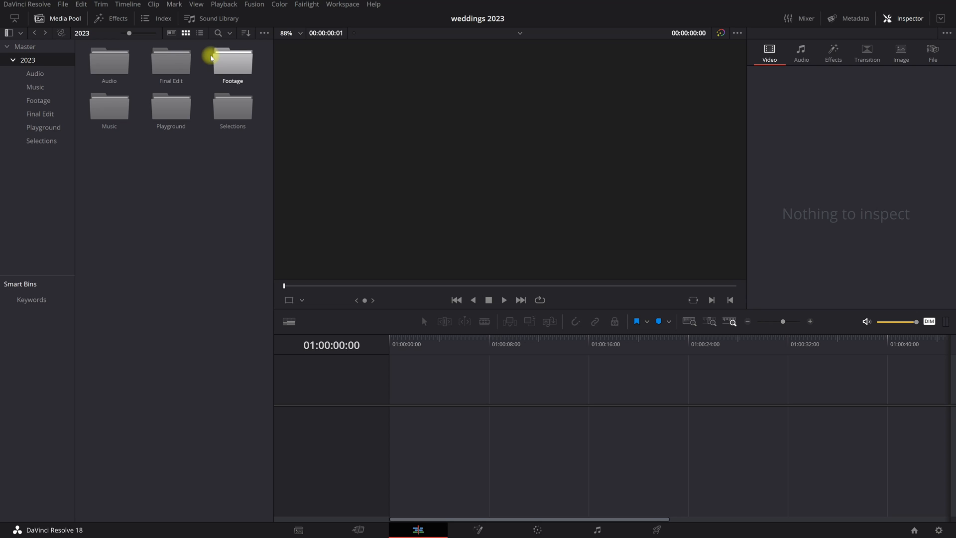
mouse_move(110, 109)
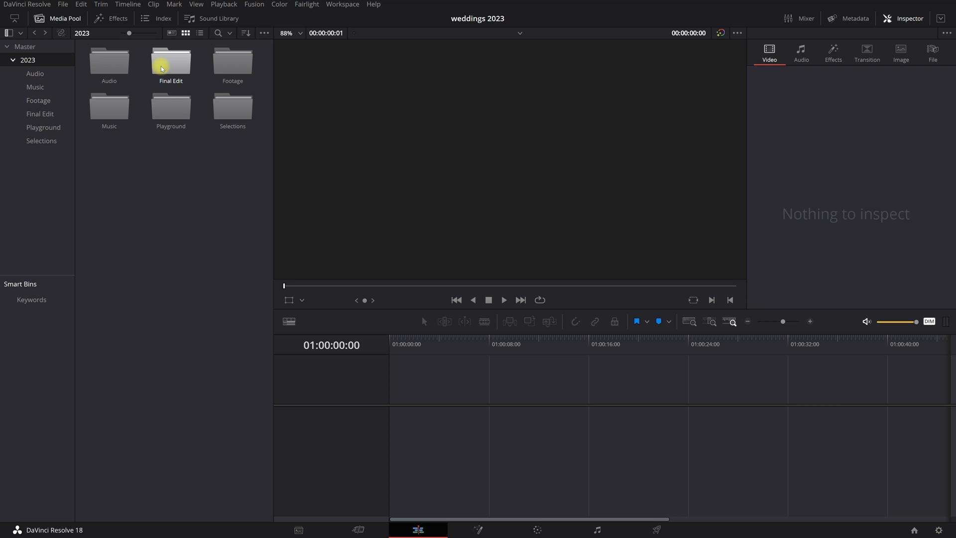
mouse_move(221, 112)
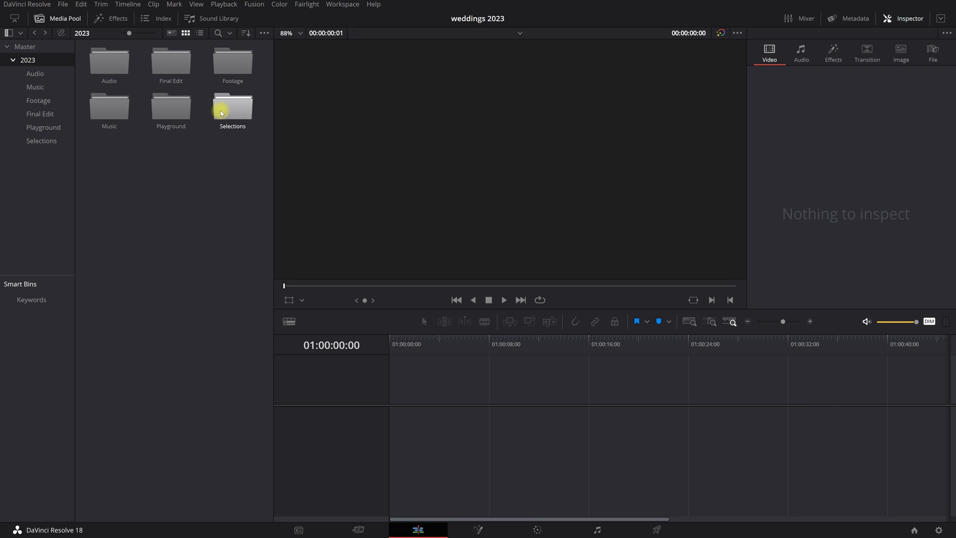
mouse_move(171, 112)
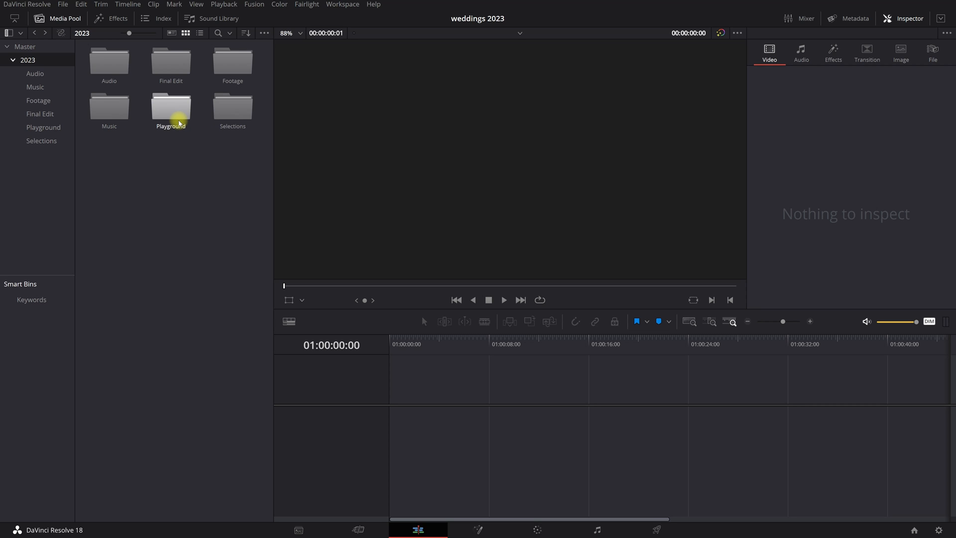
mouse_move(232, 108)
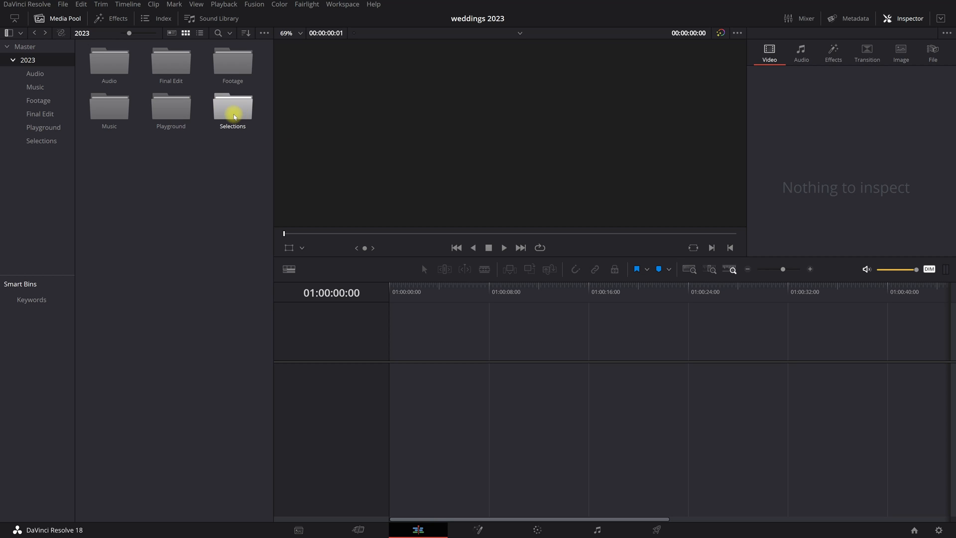
- Create a new empty timeline named Day 01 in the Selections bin
double_click(232, 110)
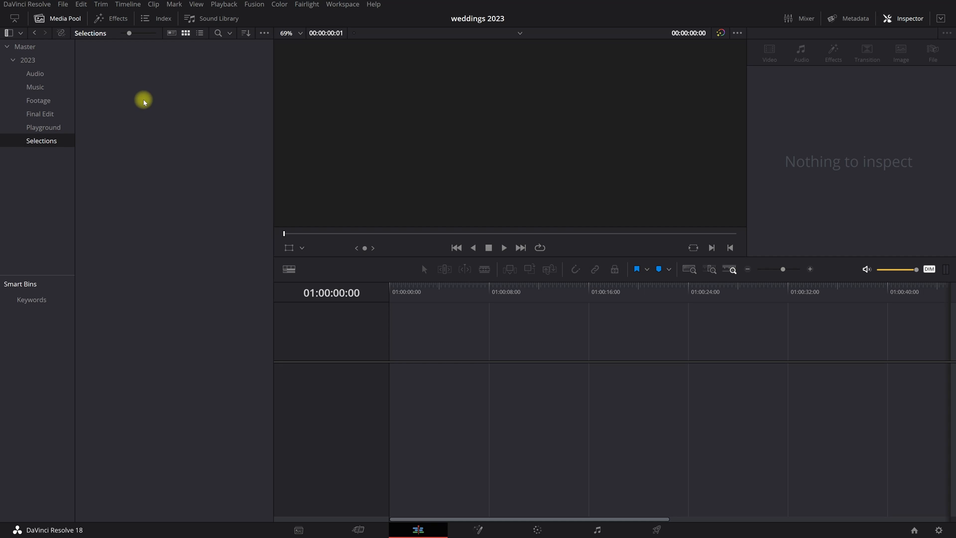
right_click(143, 101)
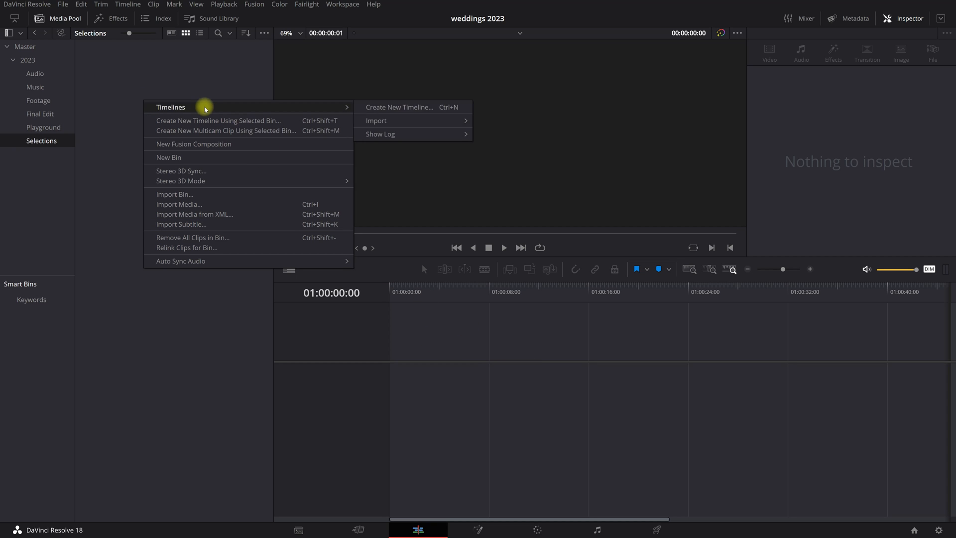
mouse_move(399, 108)
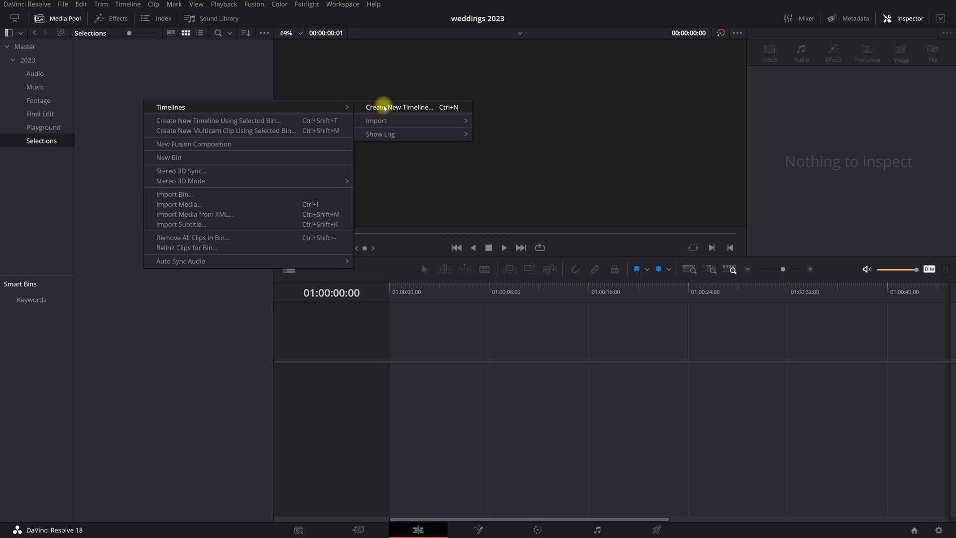
left_click(399, 107)
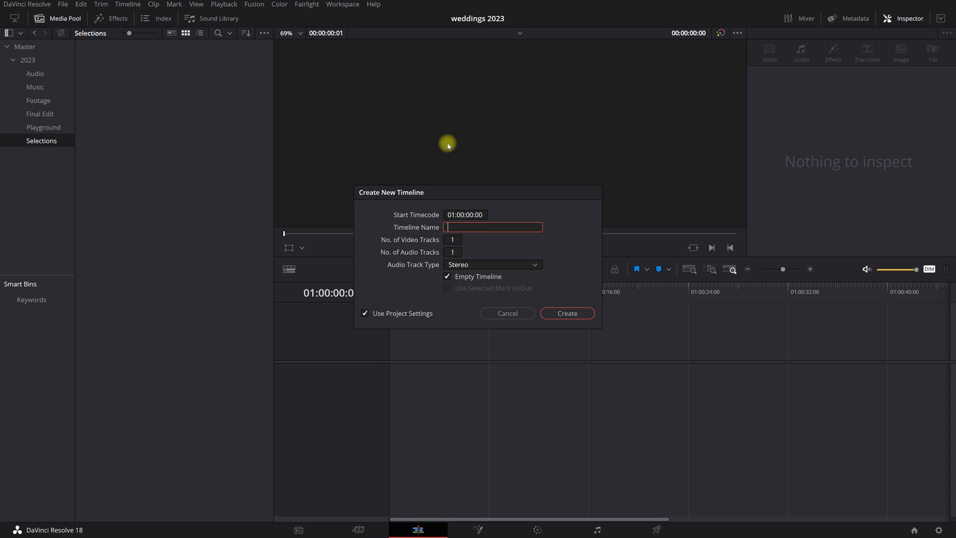
type("Day")
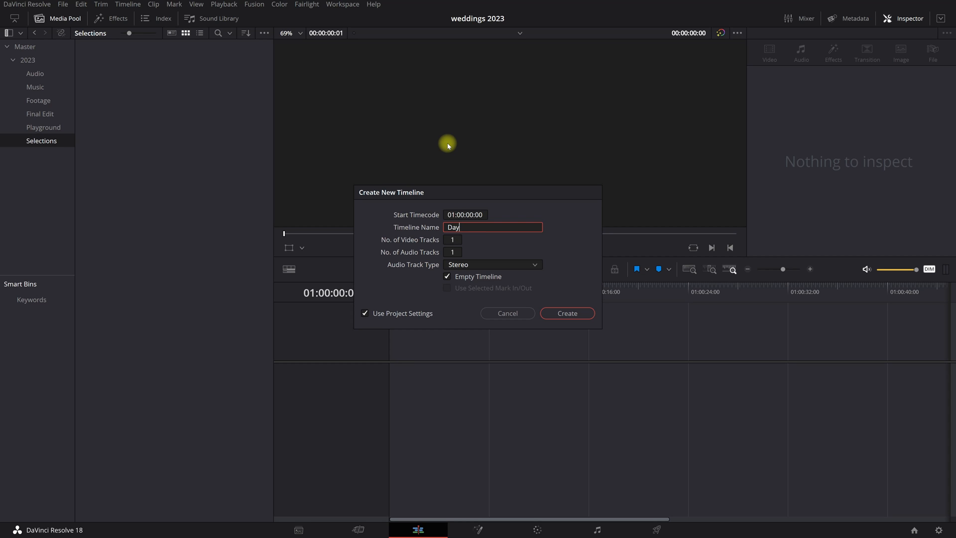
left_click(565, 313)
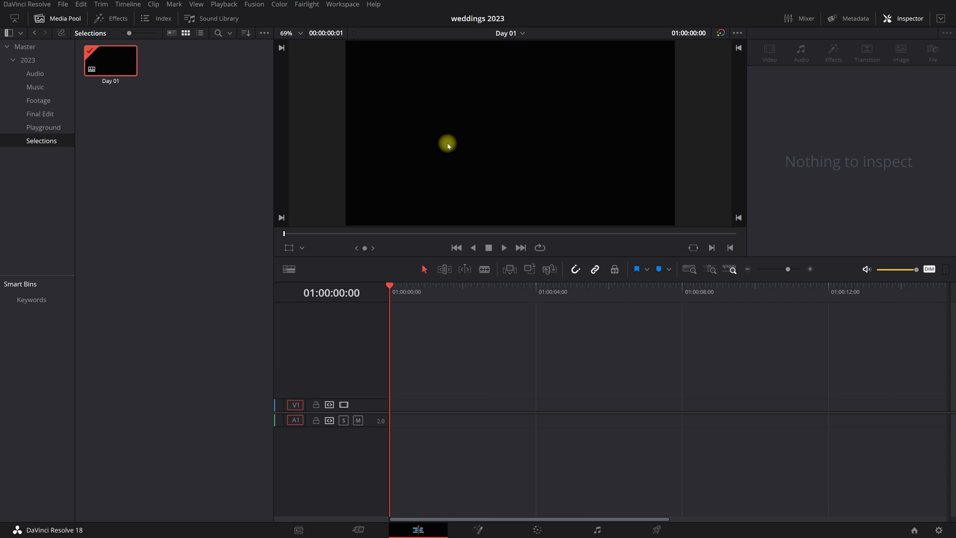
mouse_move(356, 302)
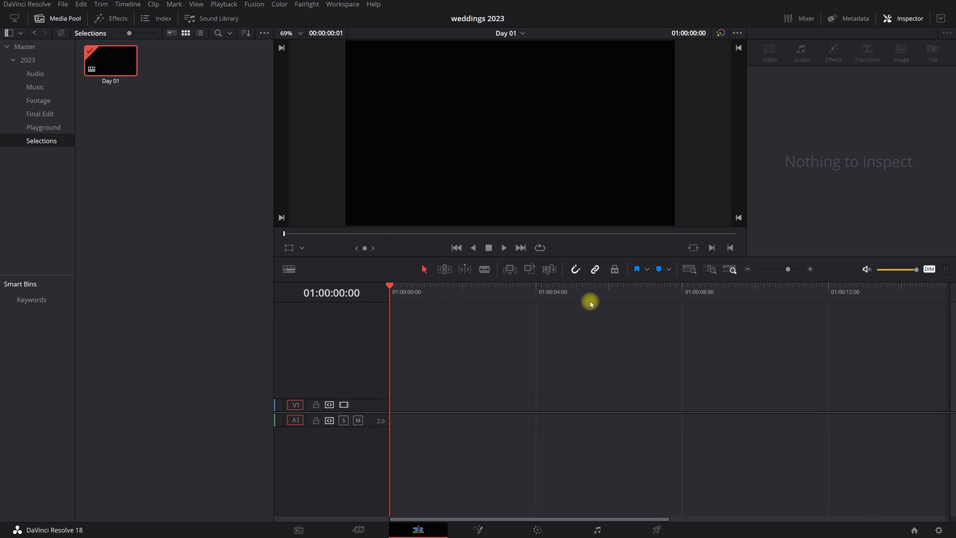
mouse_move(289, 299)
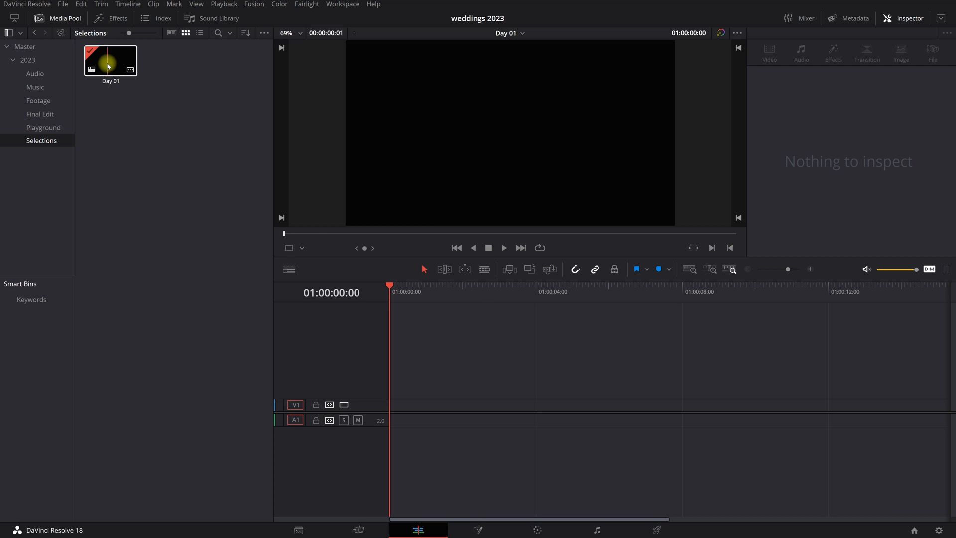
- Select Day 01 and enable Stacked Timelines so it shows as a tab
left_click(110, 61)
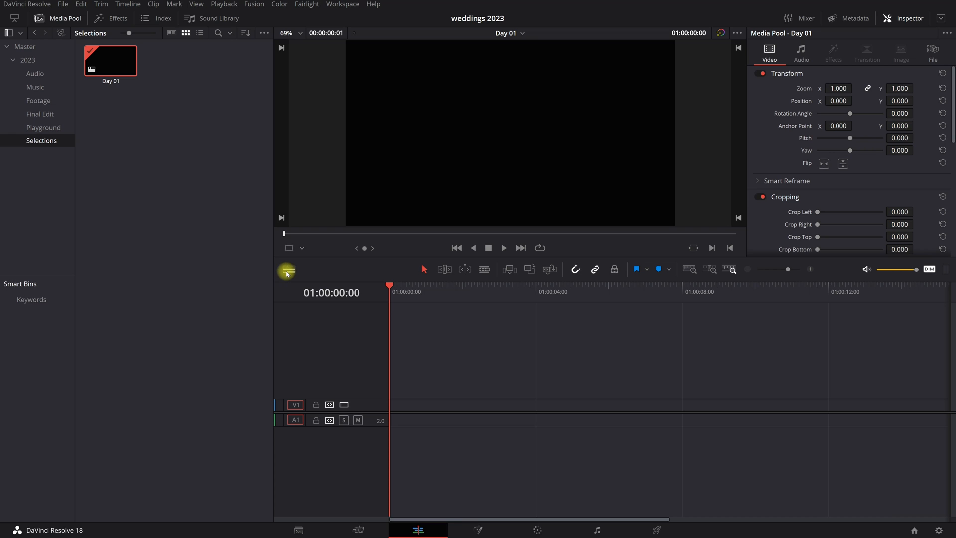
left_click(287, 270)
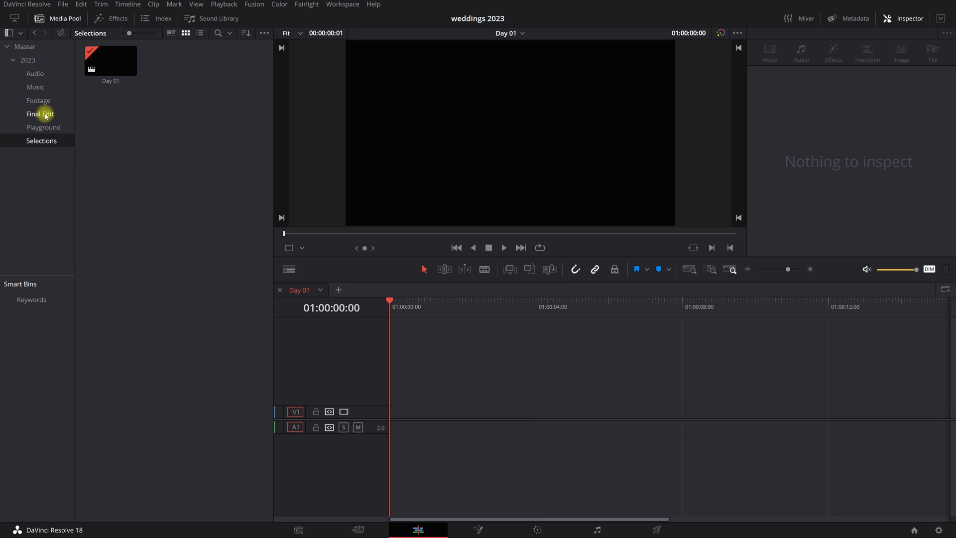
- Bring clips C1778, C1779 and C1780 from Footage into Day 01 and view them from the Selections bin
left_click(38, 100)
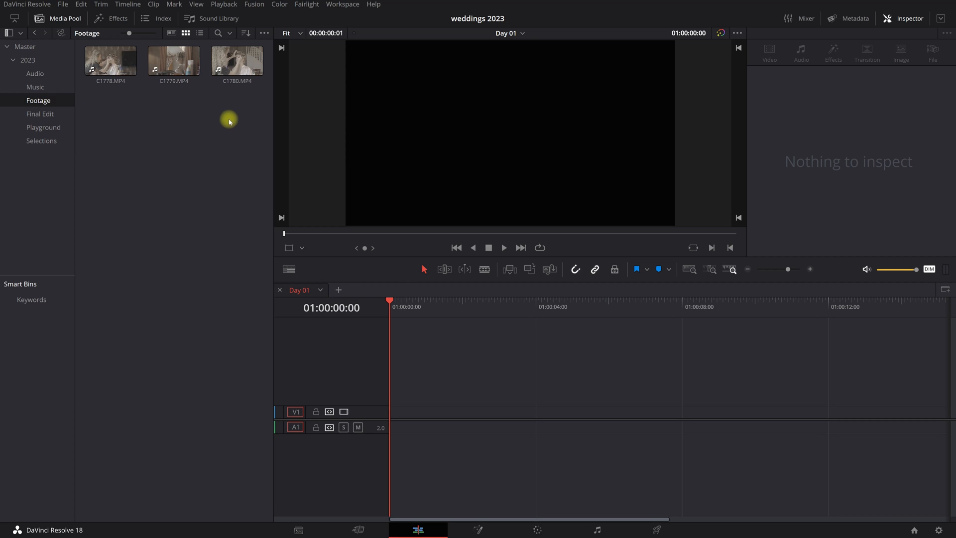
left_click(110, 60)
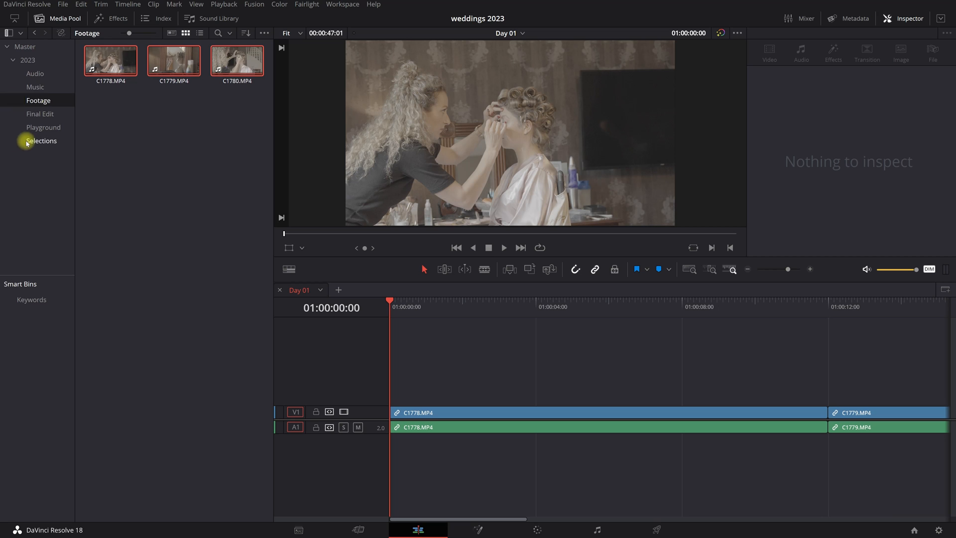
left_click(41, 140)
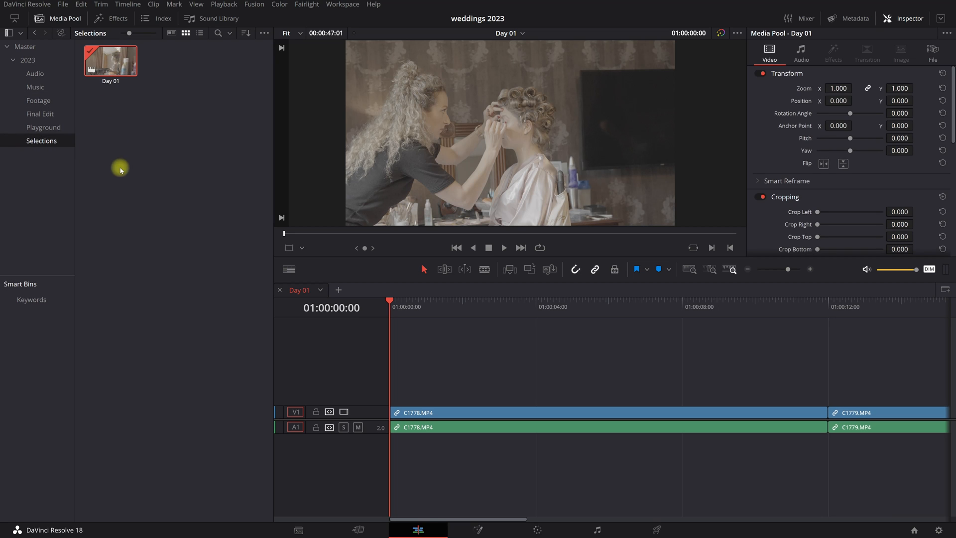
left_click(477, 390)
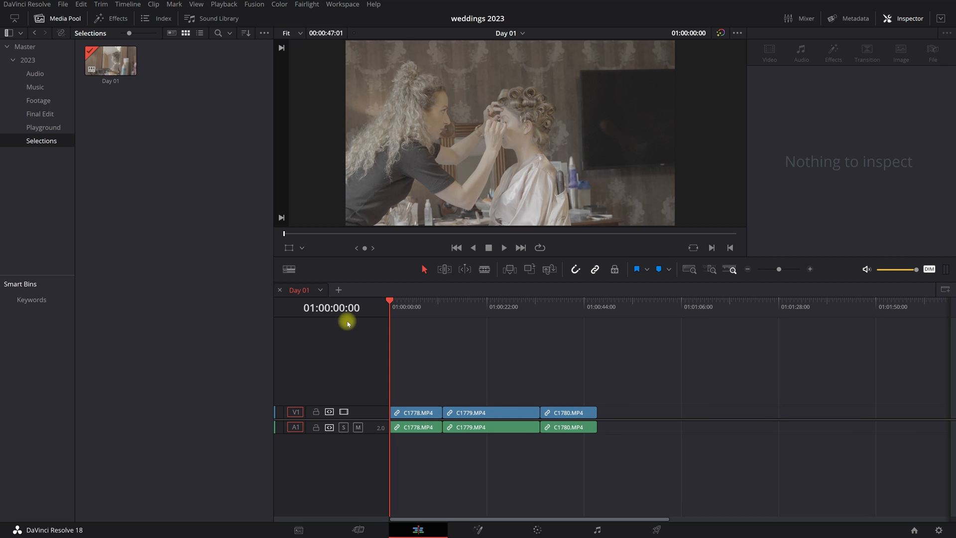
left_click(414, 412)
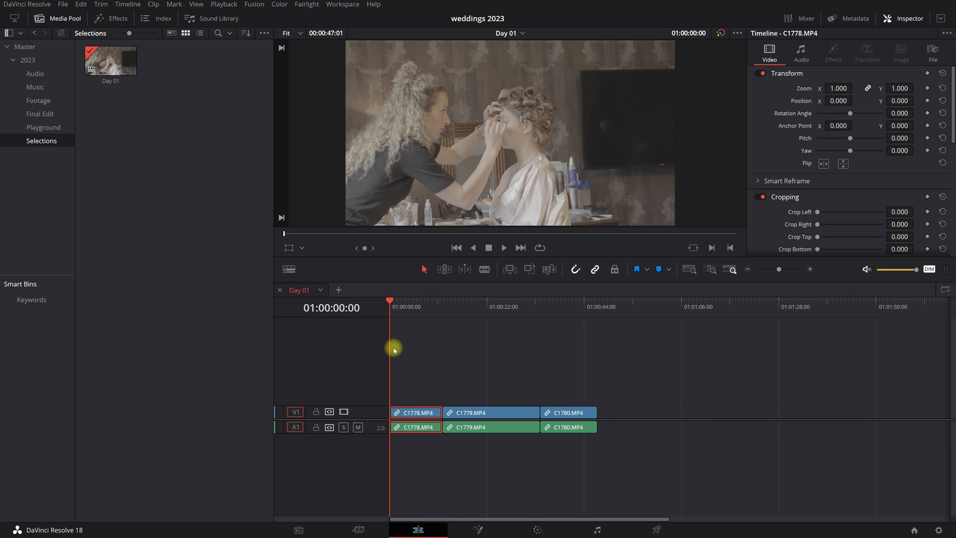
mouse_move(521, 396)
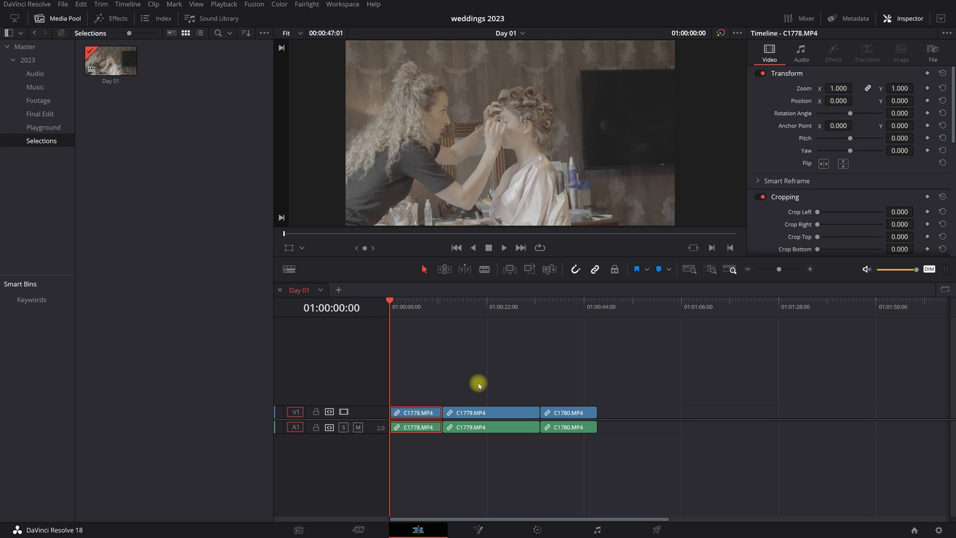
mouse_move(34, 128)
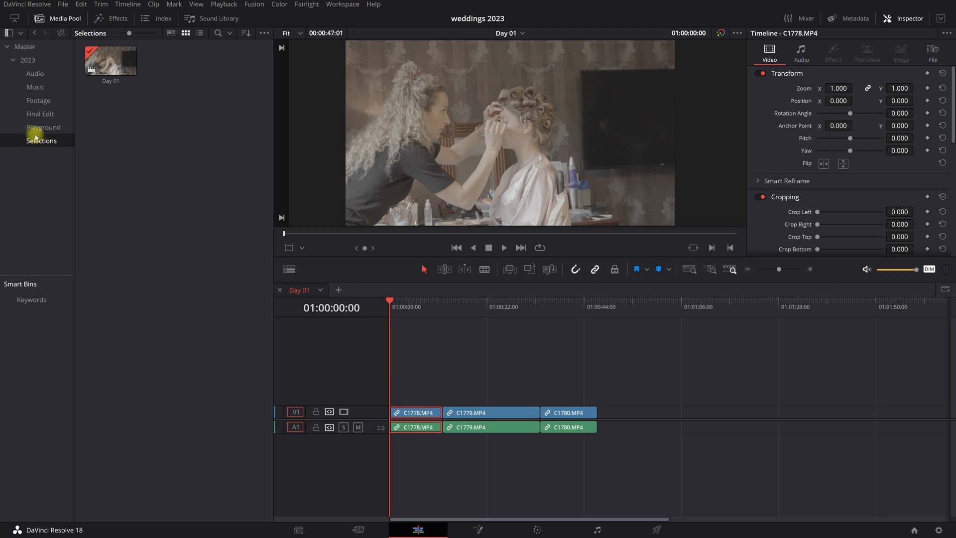
- Create a new empty timeline named Playground 01 in the Playground bin
left_click(43, 127)
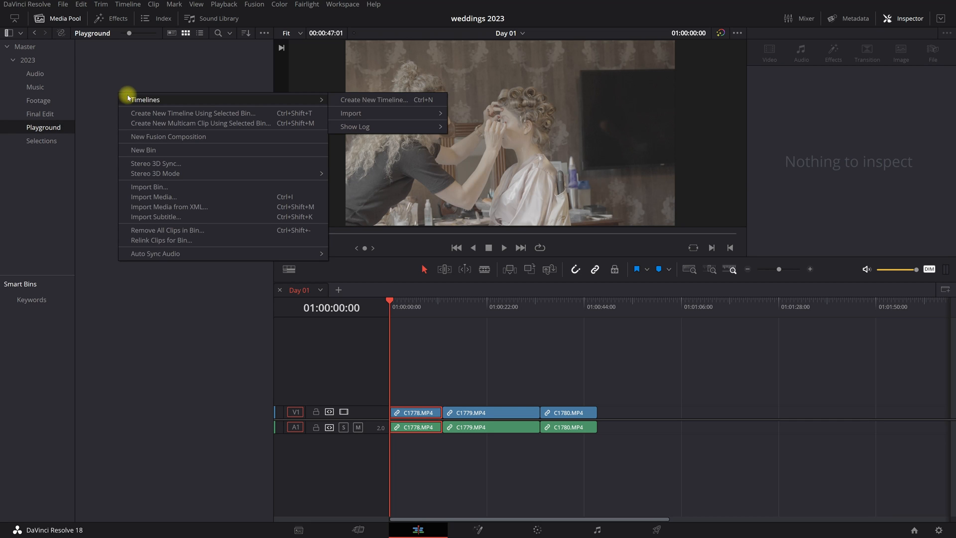
left_click(373, 100)
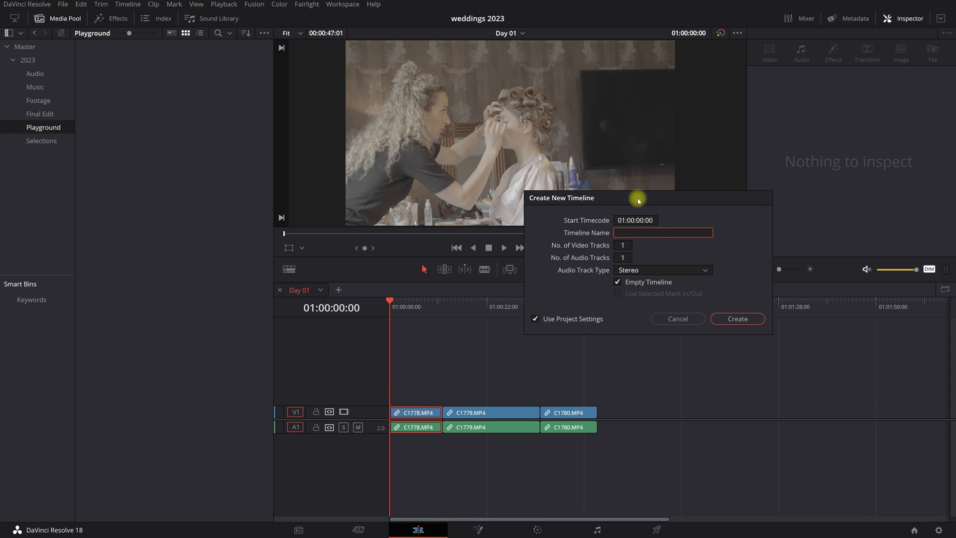
type("Playground 01")
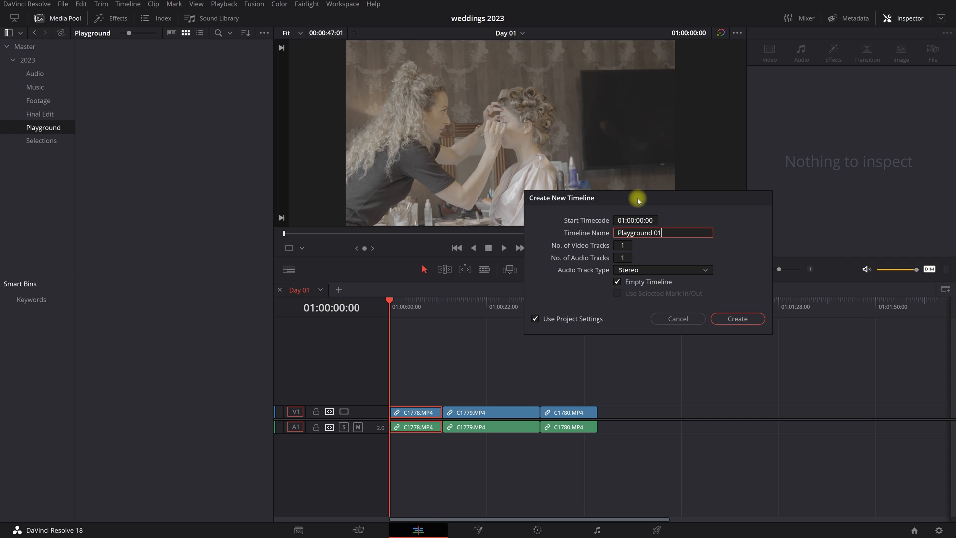
left_click(736, 319)
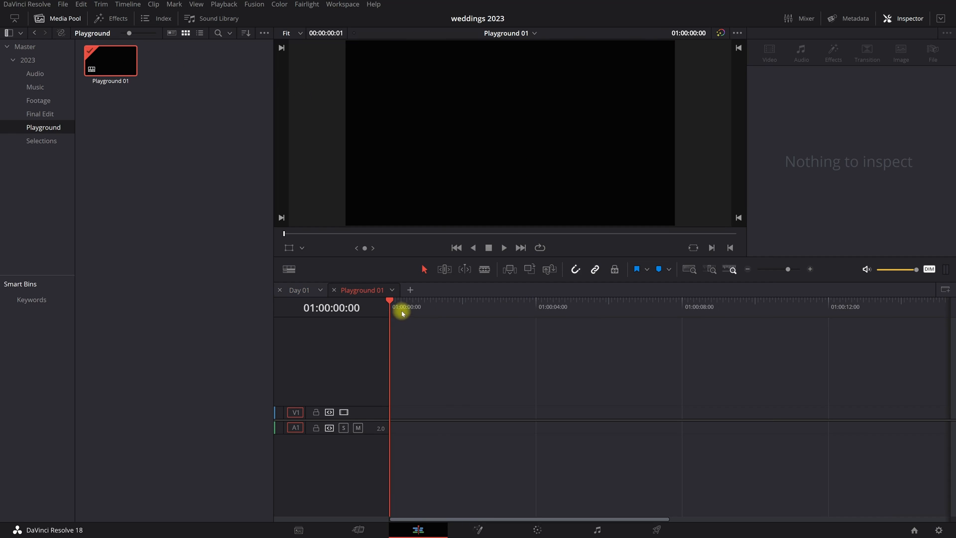
mouse_move(946, 304)
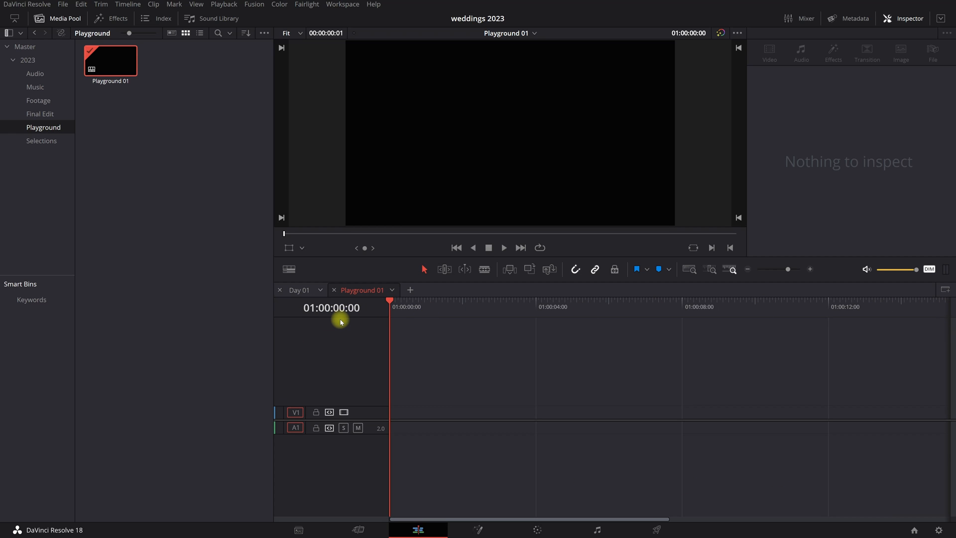
mouse_move(455, 383)
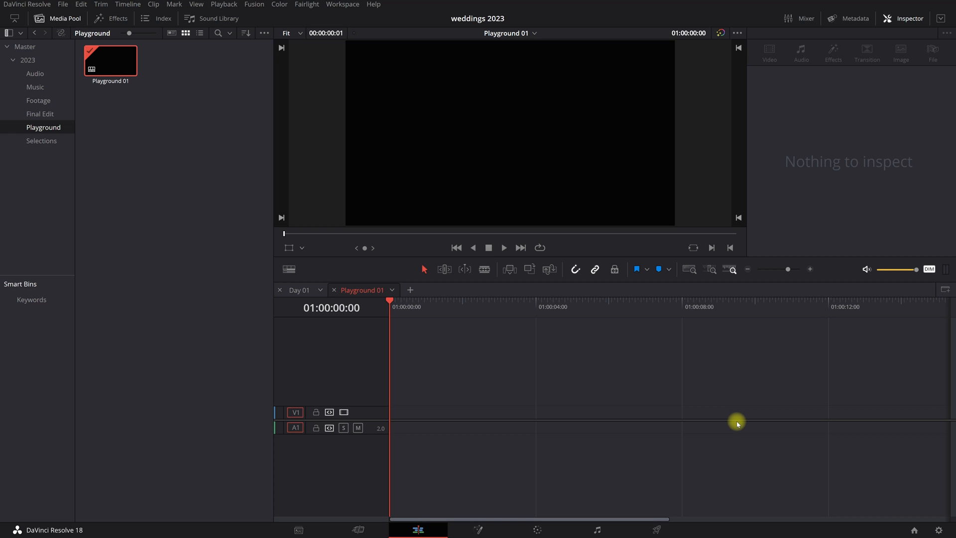
mouse_move(487, 425)
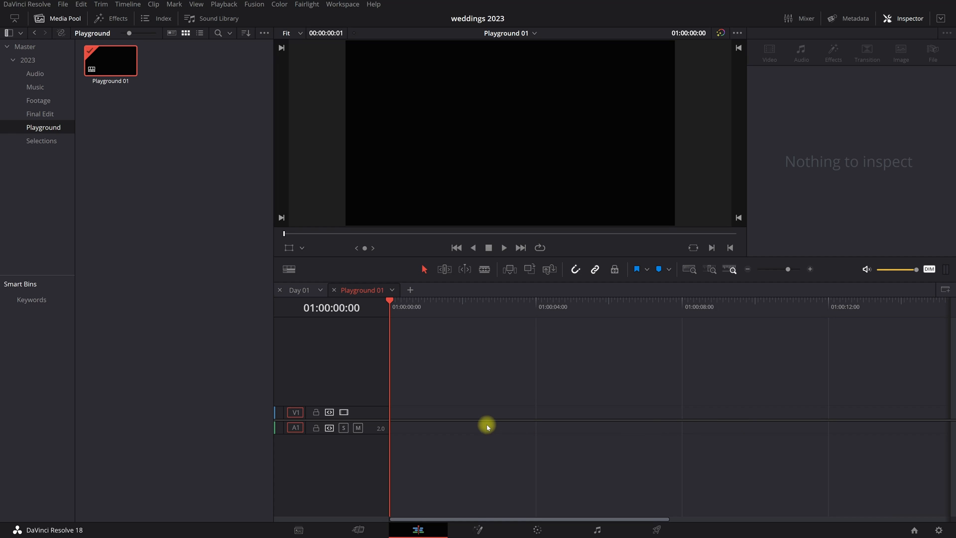
mouse_move(409, 362)
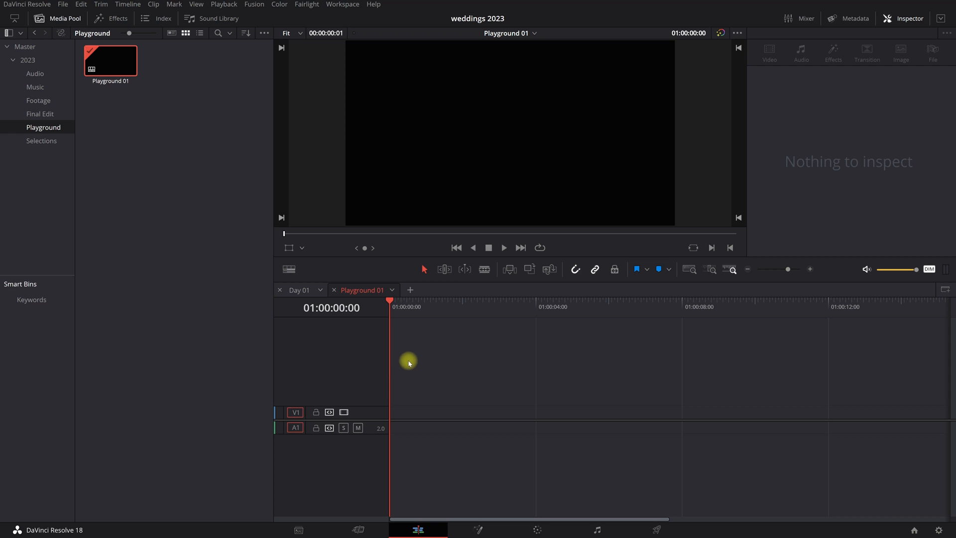
mouse_move(70, 91)
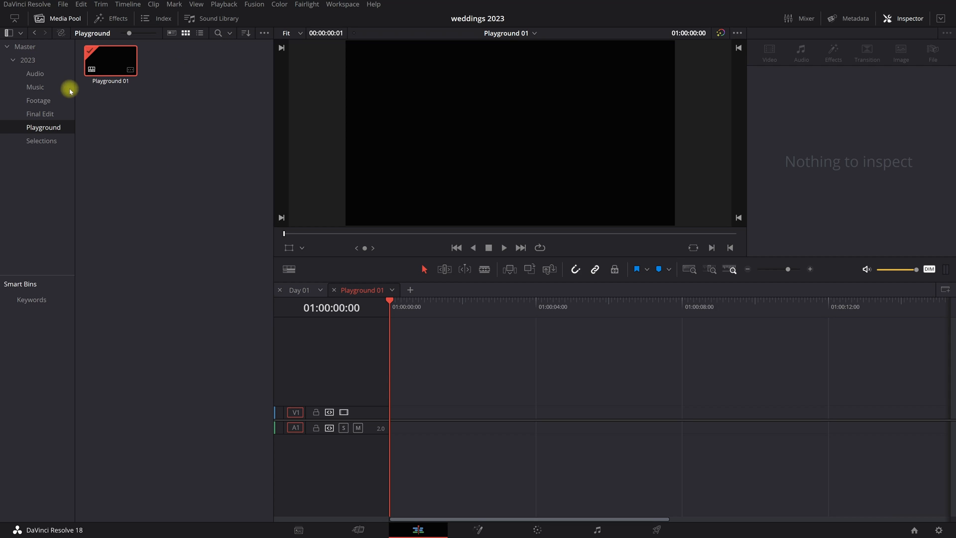
mouse_move(254, 269)
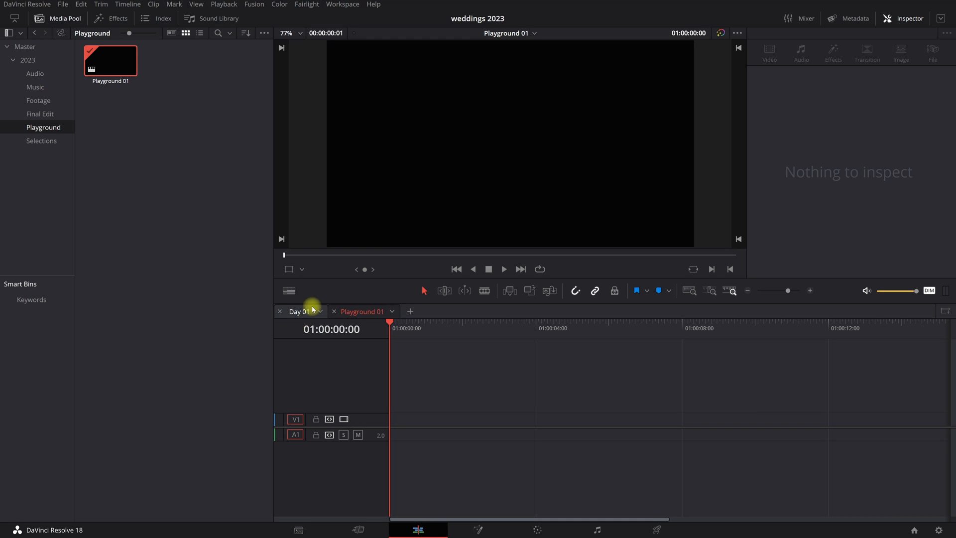
- View Day 01 with its three clips, then return to the empty Playground 01 tab
left_click(298, 311)
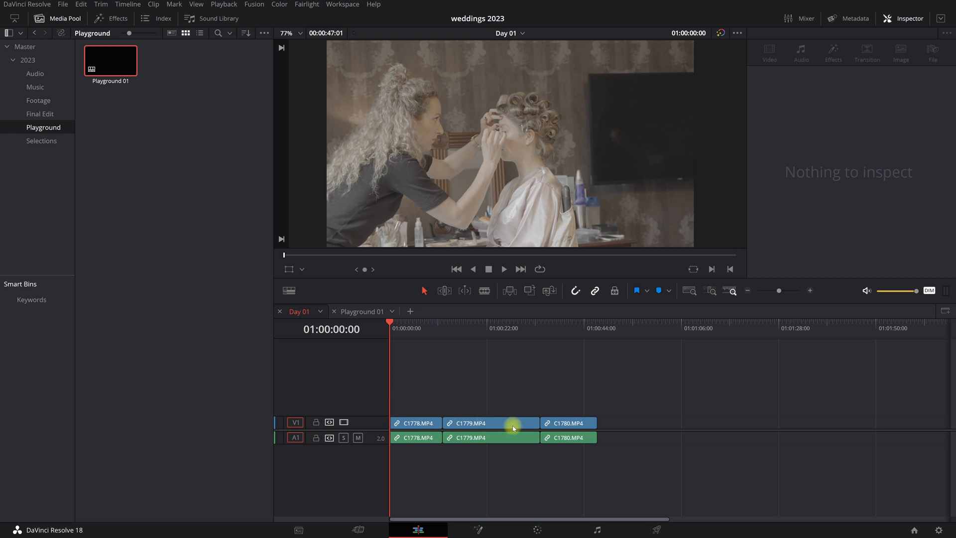
left_click(361, 311)
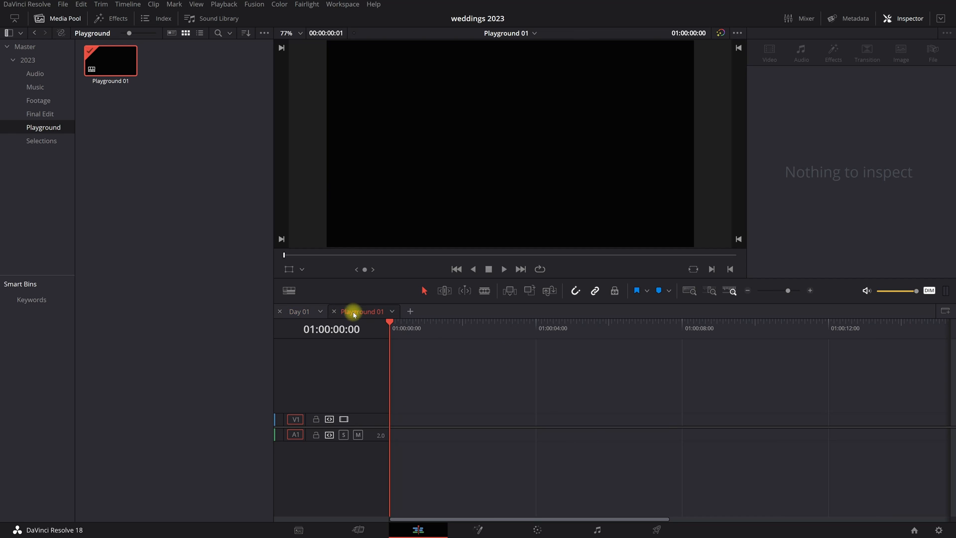
mouse_move(533, 412)
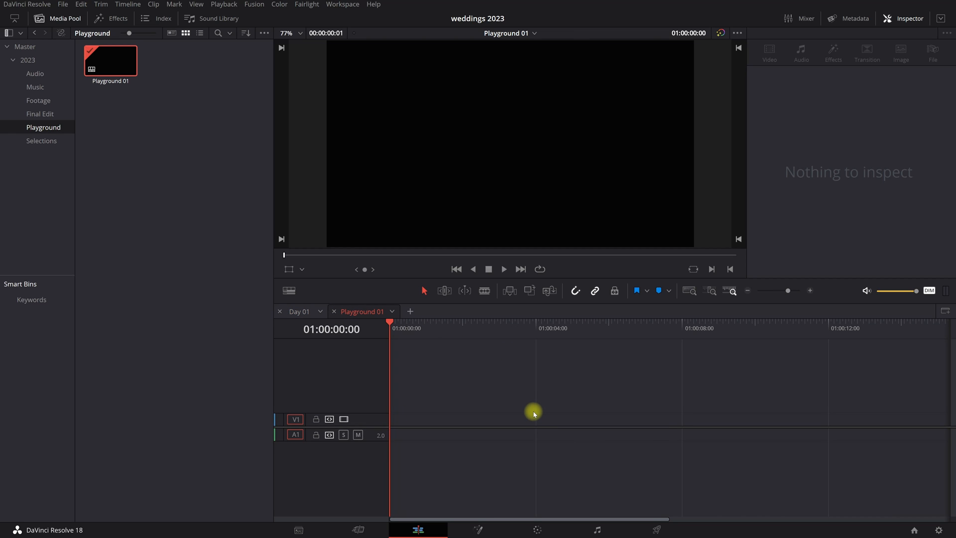
mouse_move(167, 164)
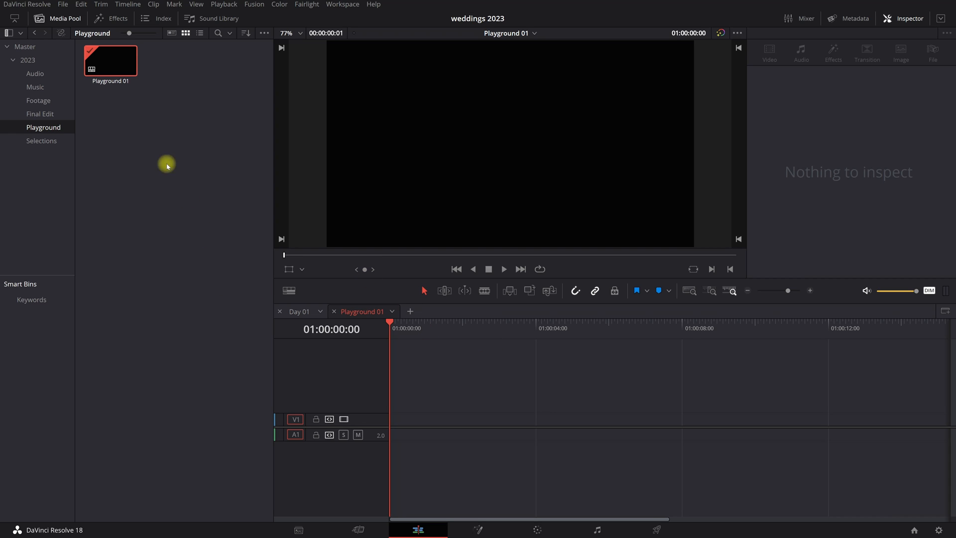
mouse_move(161, 130)
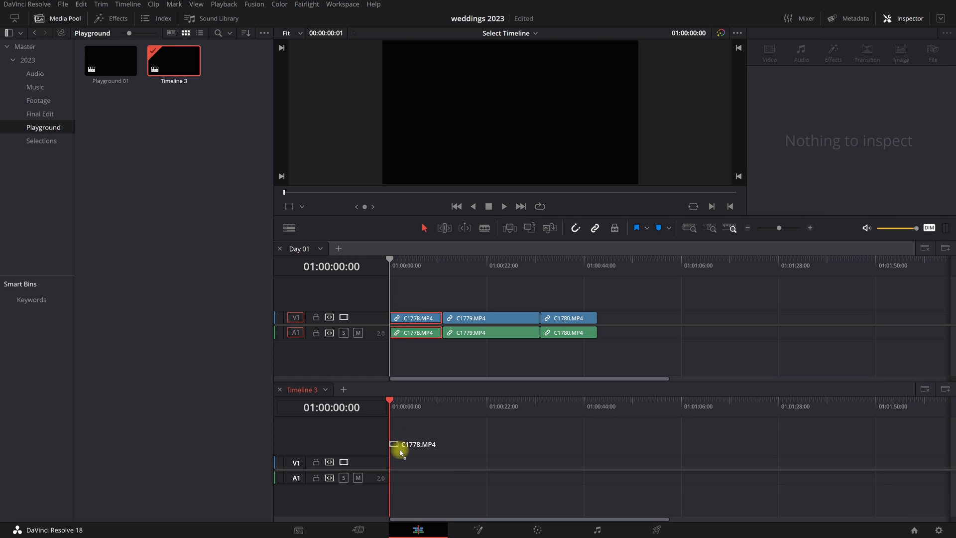
- Load the empty Playground 01 into the lower timeline and make Day 01 the active timeline
left_click_drag(401, 451, 414, 469)
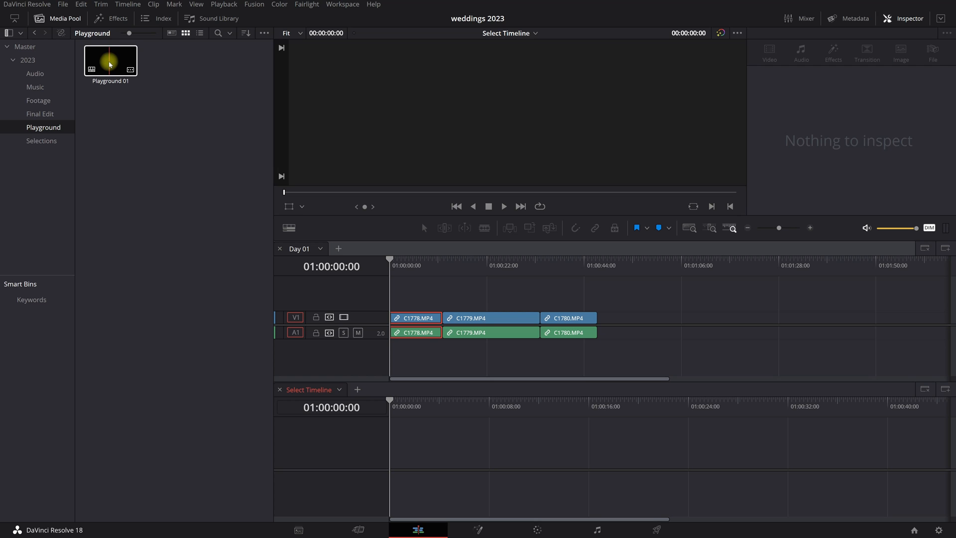
double_click(111, 60)
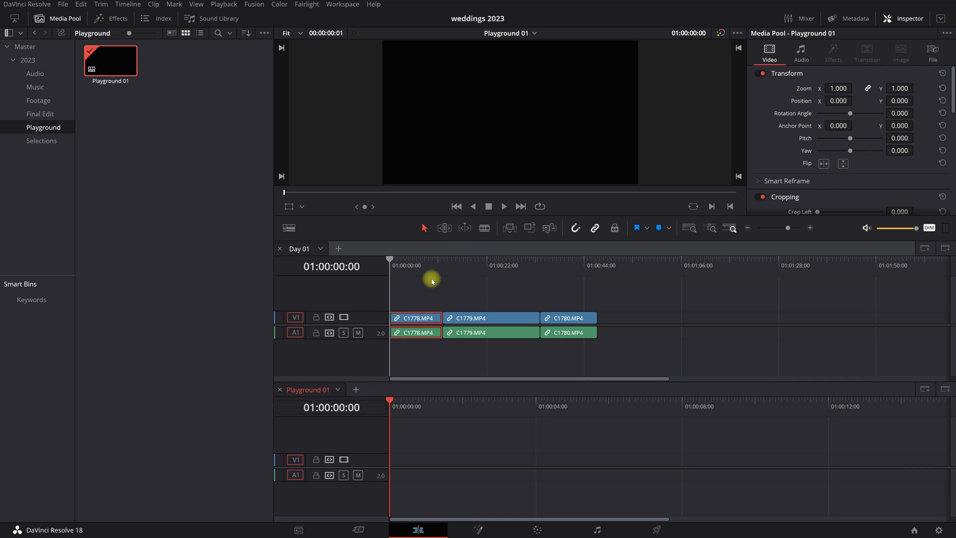
left_click(414, 332)
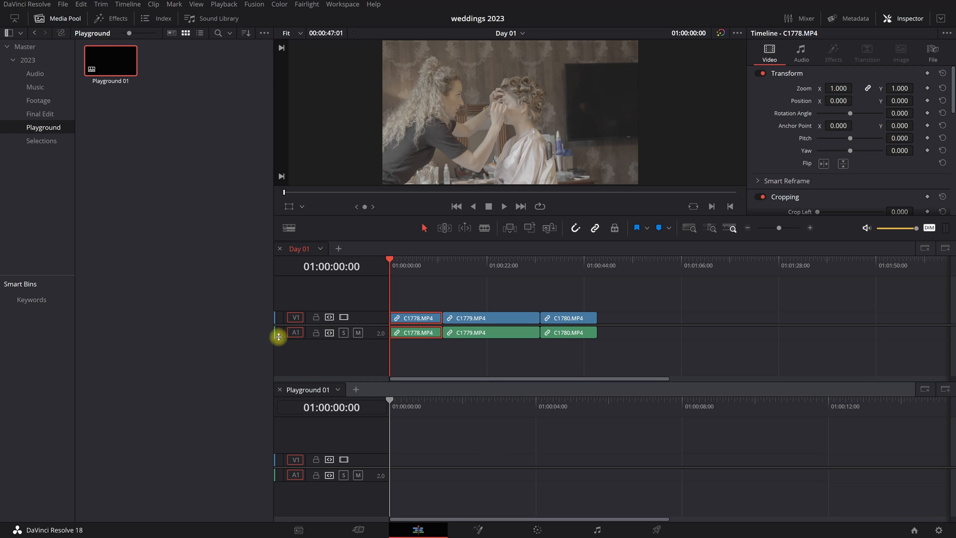
mouse_move(12, 59)
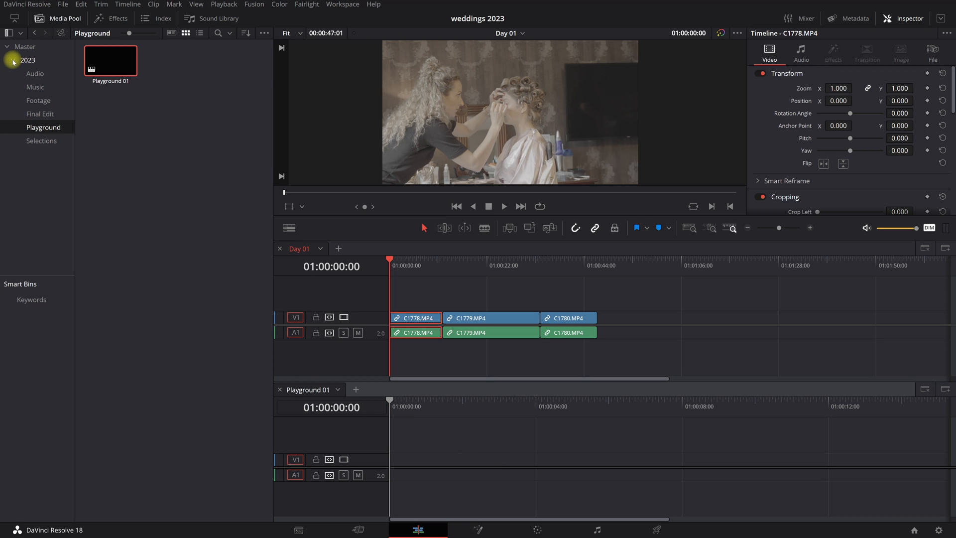
- Show the 2023 folder's bins and move to the Cut page with Day 01 loaded
left_click(28, 60)
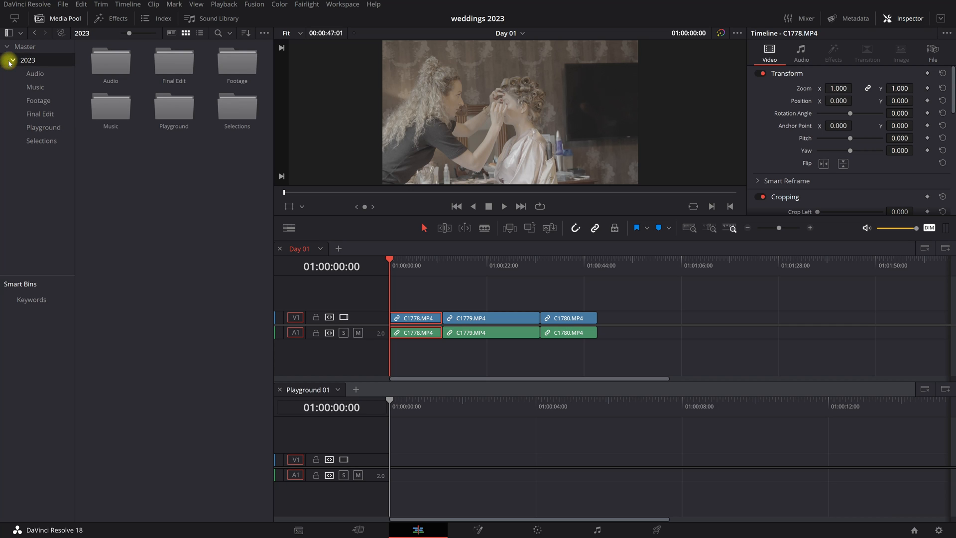
left_click(358, 529)
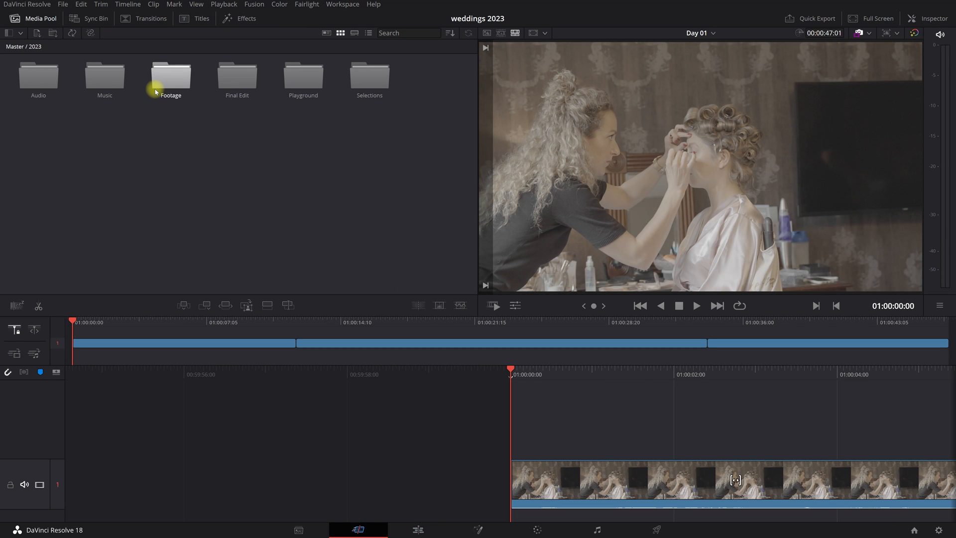
mouse_move(43, 76)
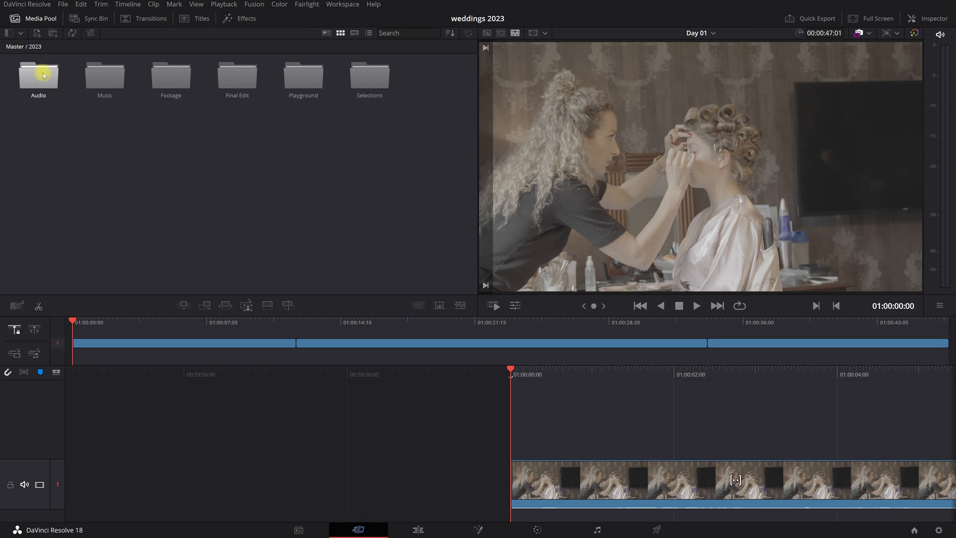